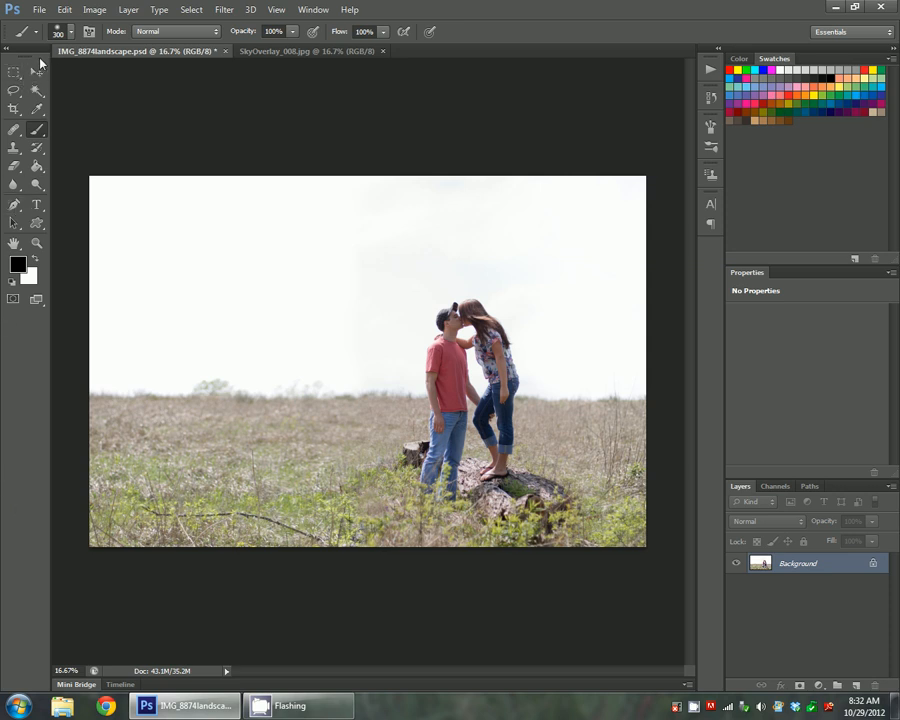
{"action": "mouse_move", "coordinate": [529, 327]}
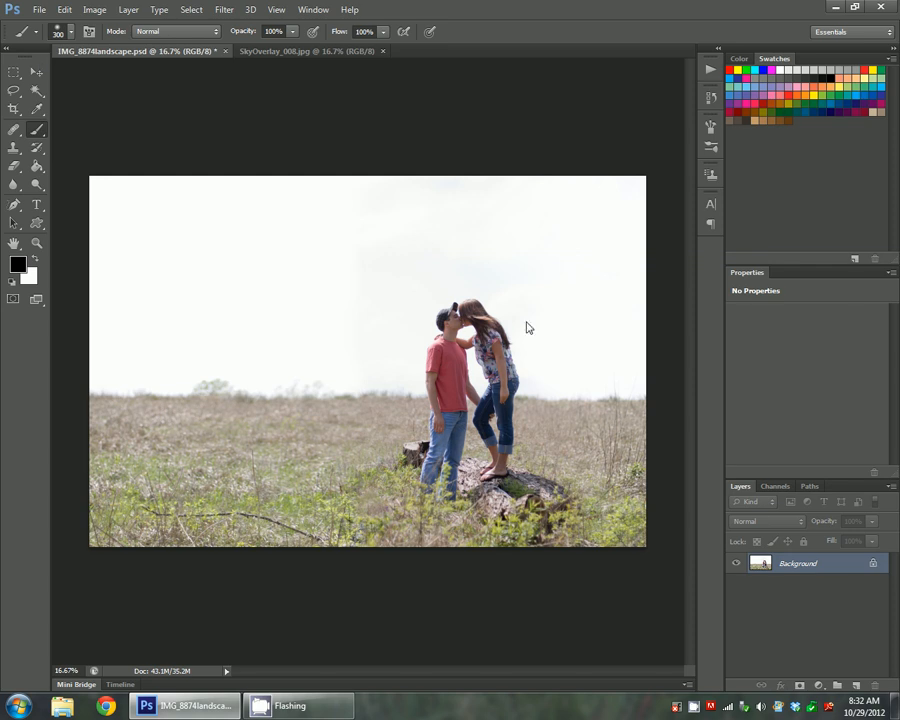
{"action": "mouse_move", "coordinate": [65, 90]}
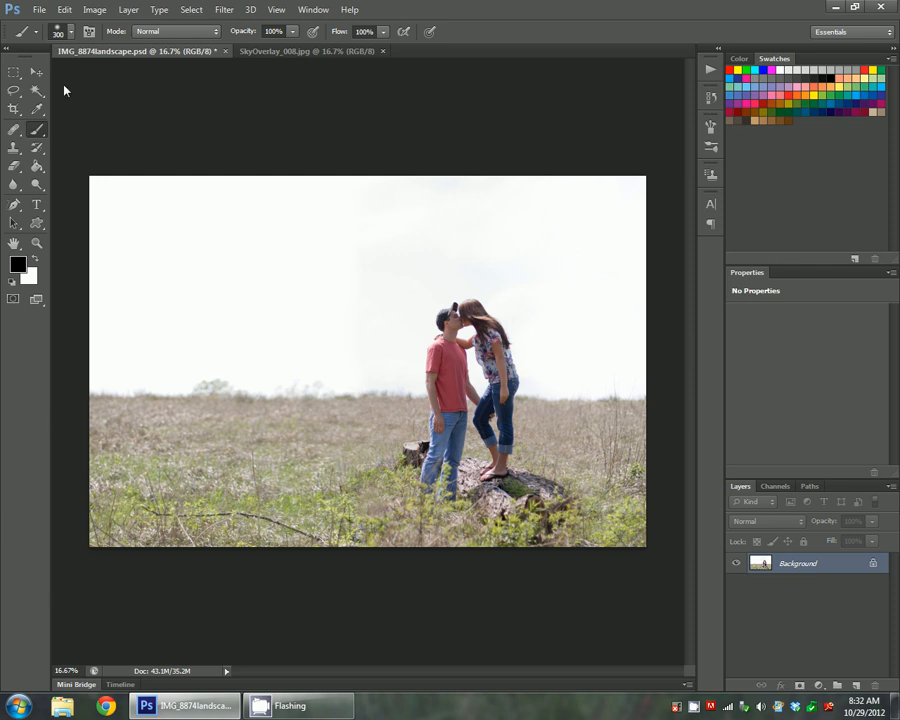
- Make the SkyOverlay_008.jpg sunset cloud image the active document
{"action": "left_click", "coordinate": [300, 51]}
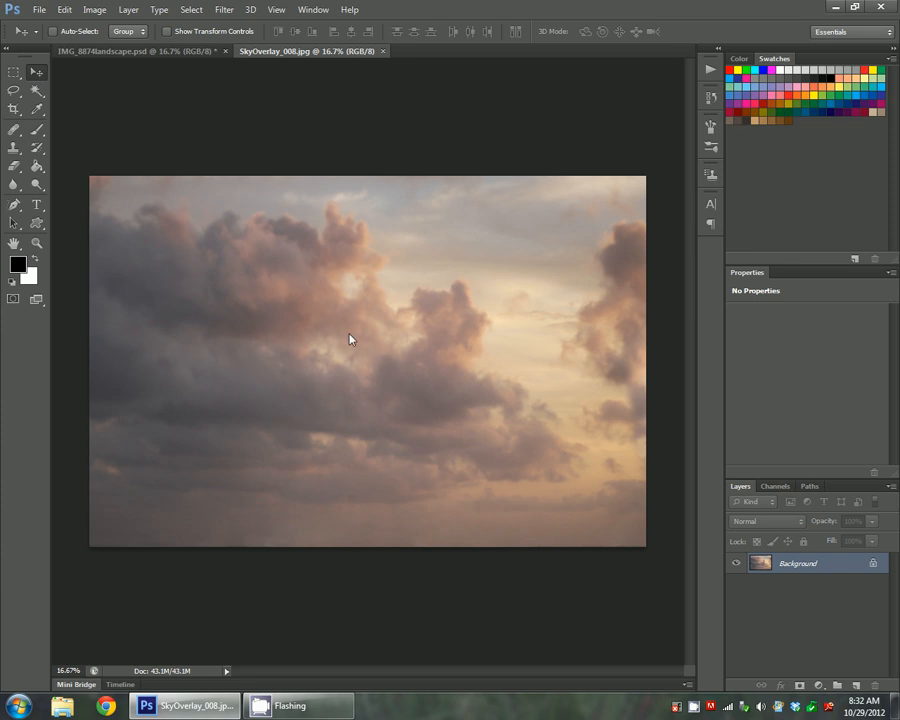
{"action": "mouse_move", "coordinate": [379, 556]}
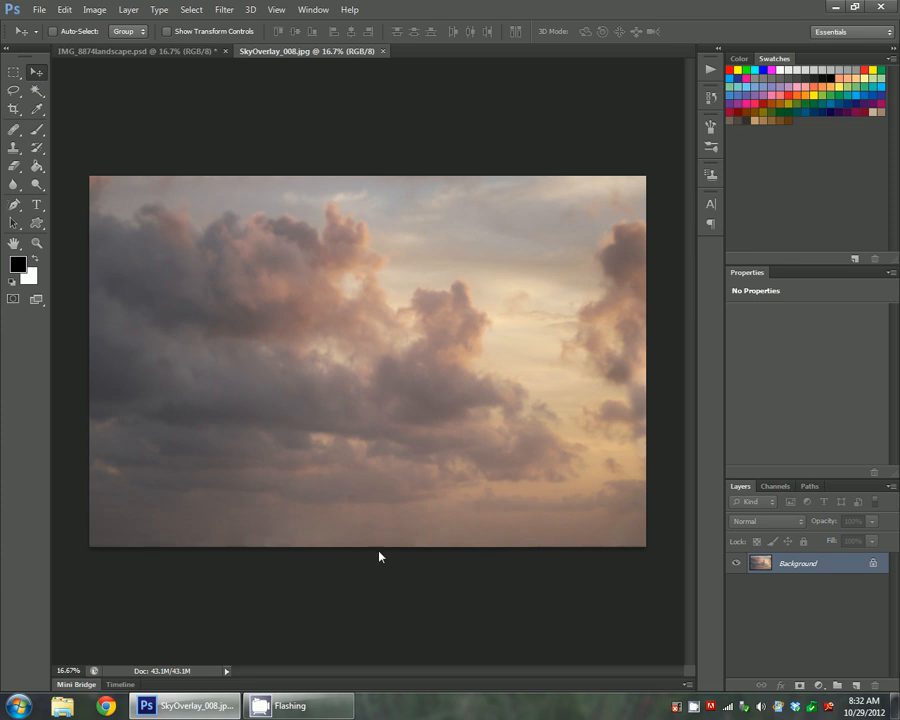
- Copy the whole sky image and return to IMG_8874landscape.psd to paste it as a layer
{"action": "left_click", "coordinate": [39, 9]}
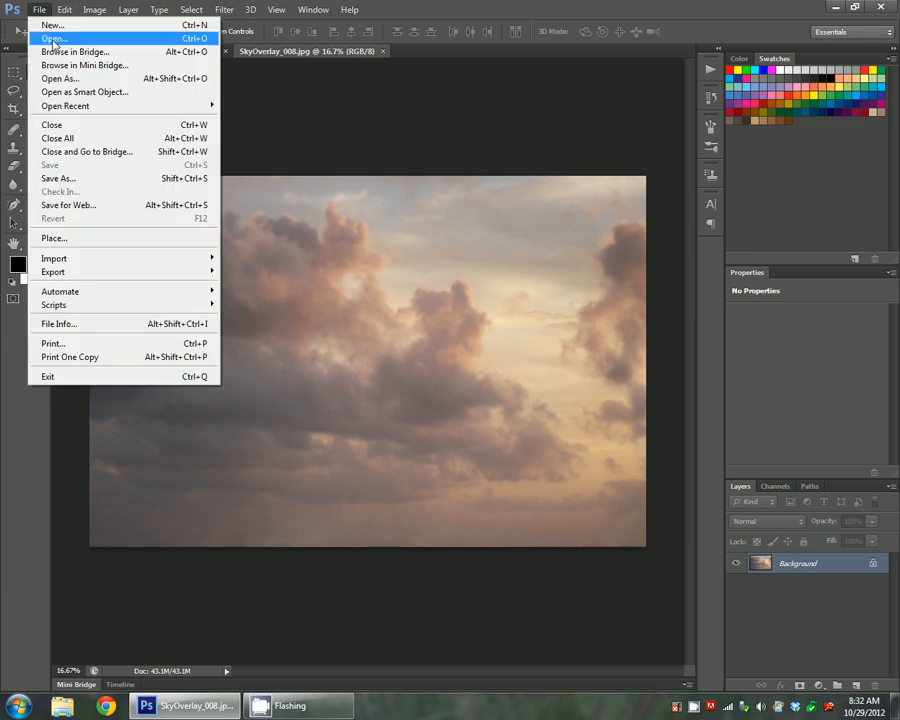
{"action": "mouse_move", "coordinate": [518, 469]}
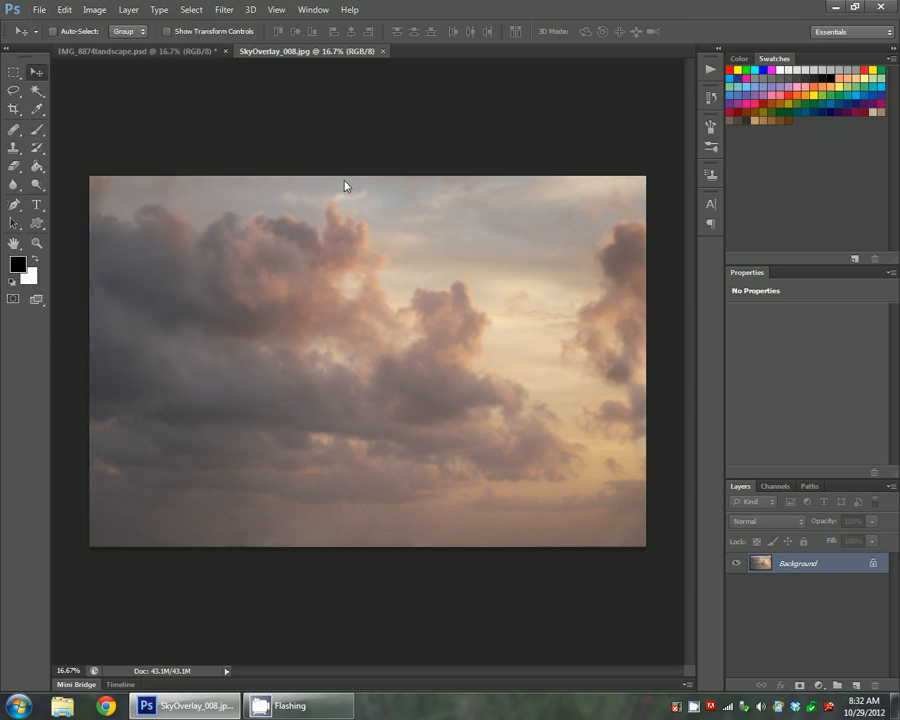
{"action": "mouse_move", "coordinate": [40, 8]}
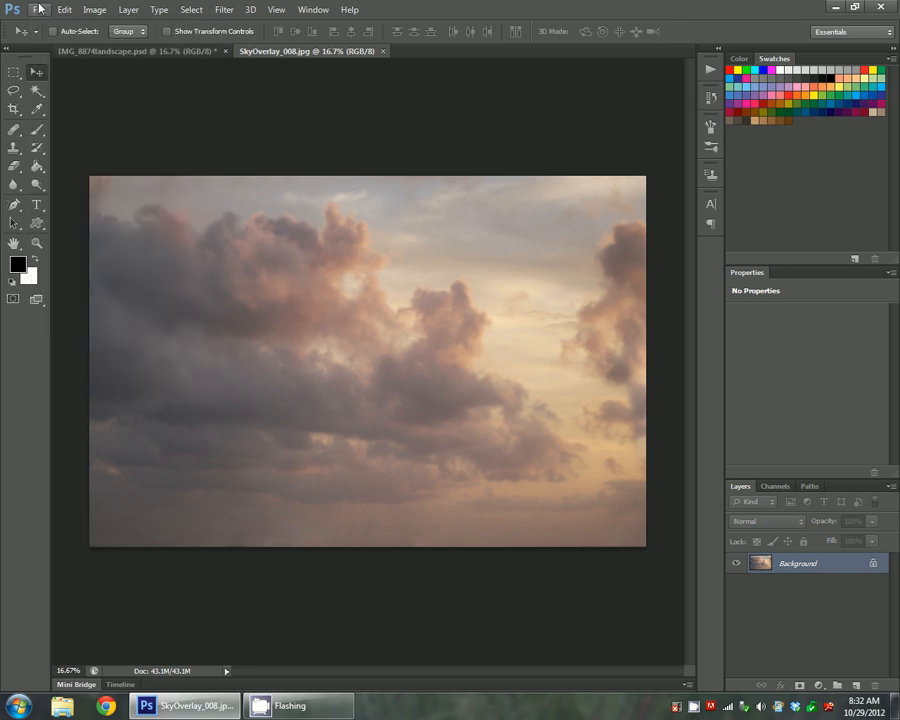
{"action": "mouse_move", "coordinate": [337, 331]}
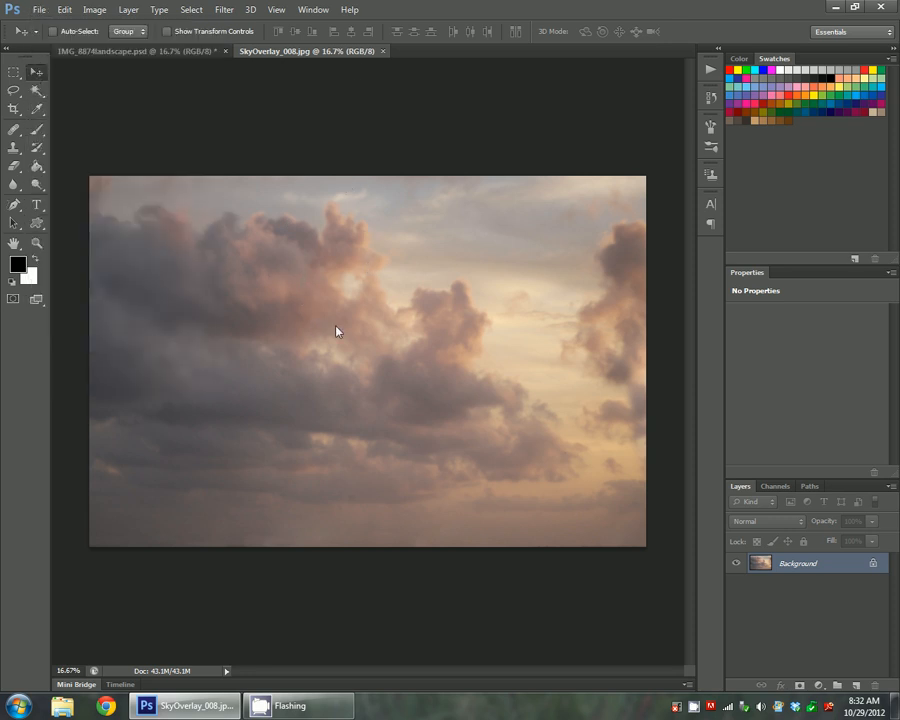
{"action": "left_click", "coordinate": [140, 51]}
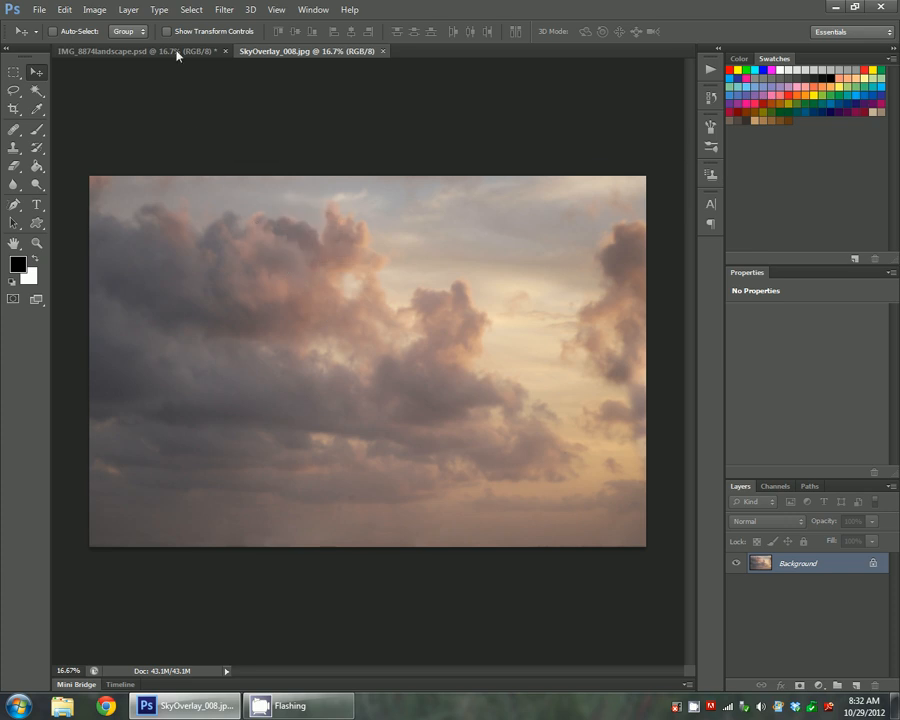
{"action": "left_click", "coordinate": [120, 51]}
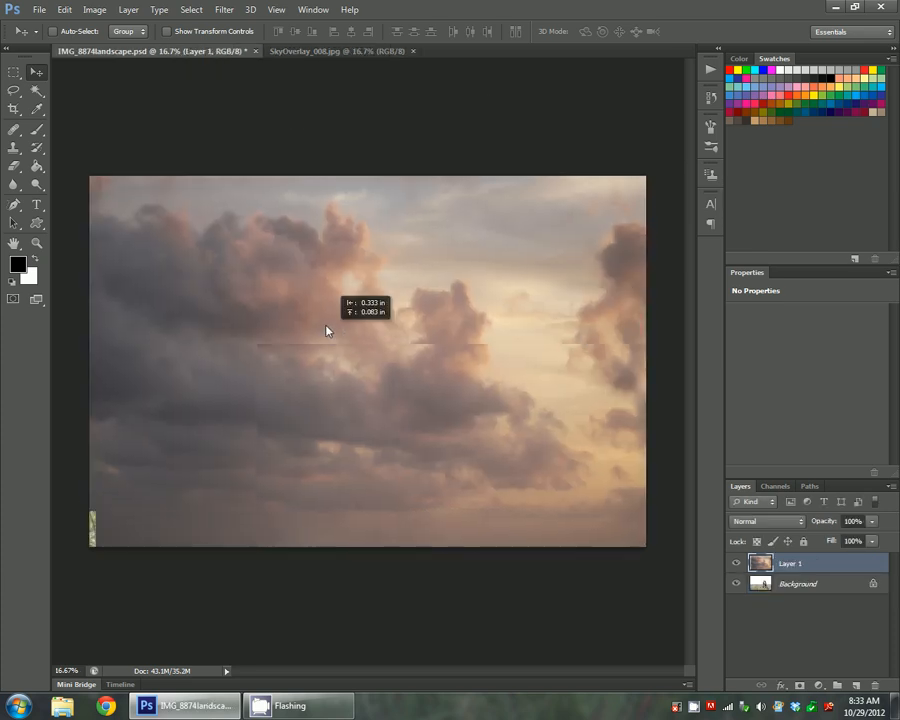
- Move Layer 1 so its top and left edges line up with the canvas
{"action": "left_click_drag", "start_coordinate": [326, 330], "coordinate": [425, 322]}
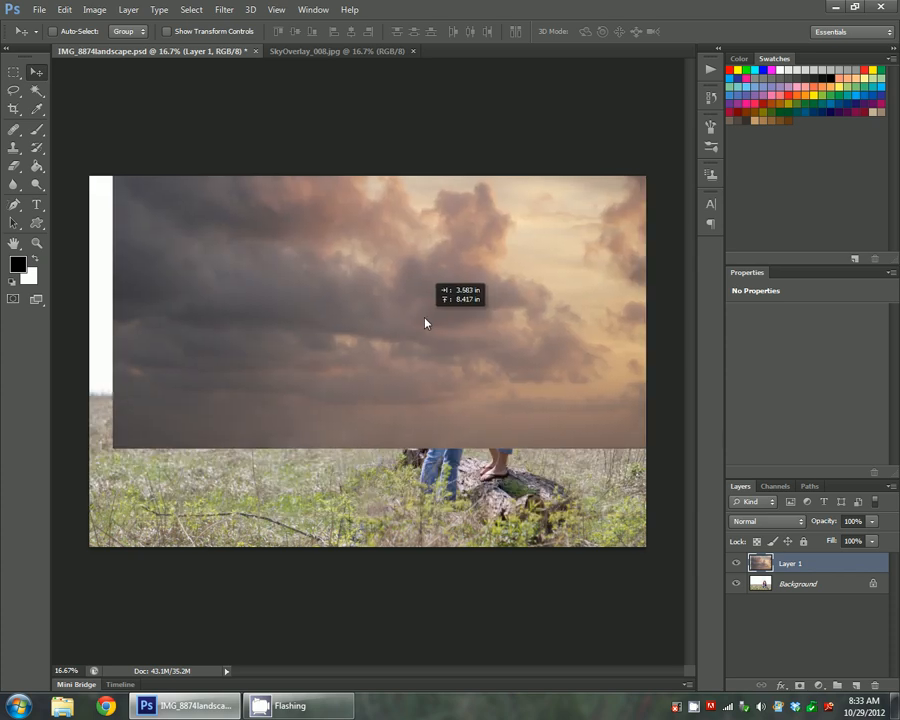
{"action": "left_click_drag", "start_coordinate": [425, 322], "coordinate": [400, 310]}
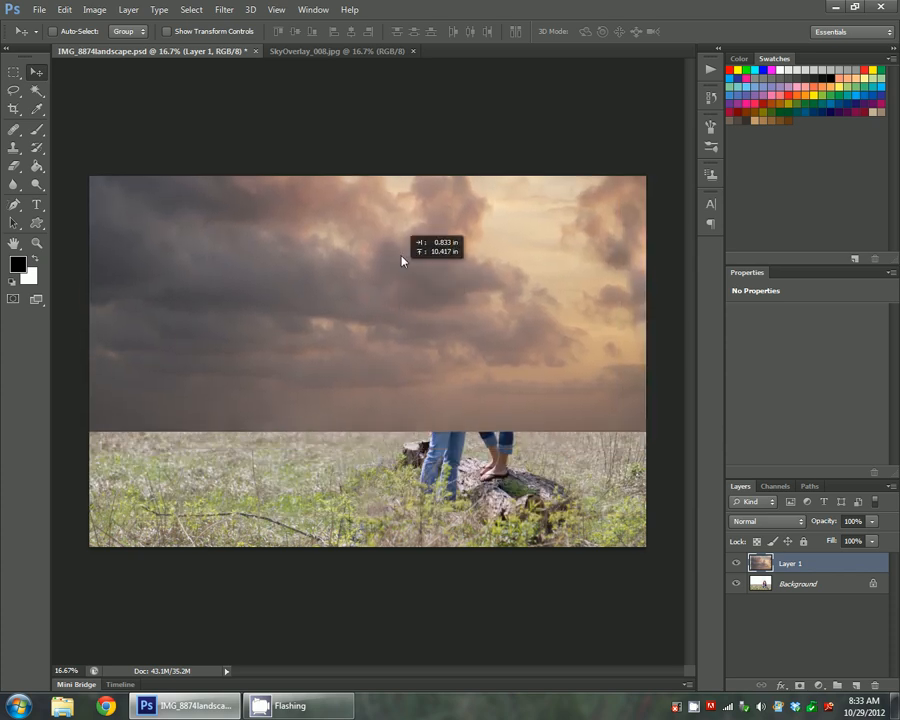
{"action": "left_click_drag", "start_coordinate": [402, 261], "coordinate": [407, 320]}
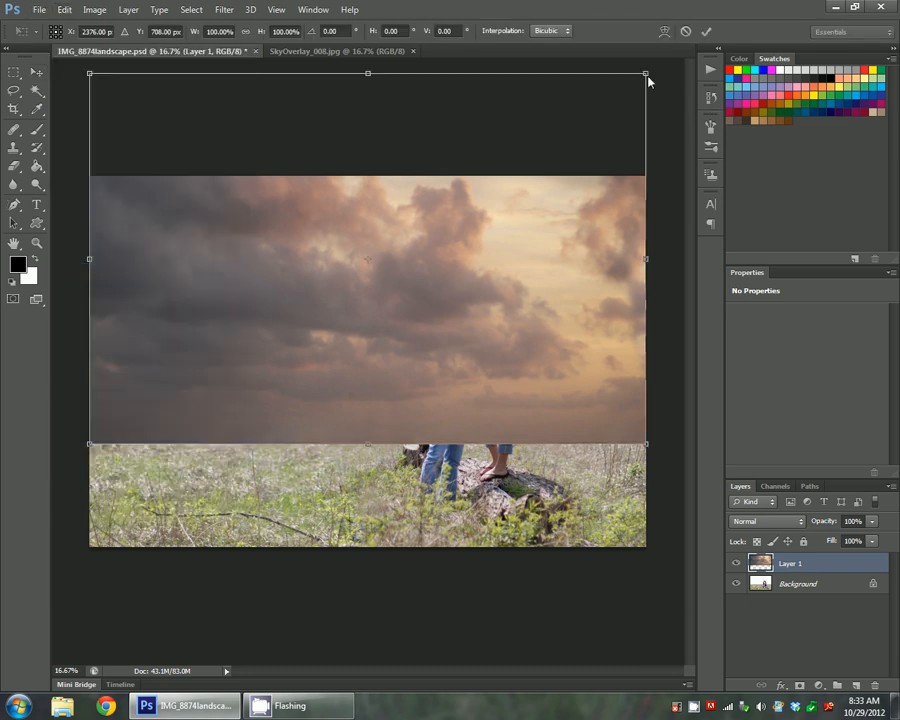
- Free Transform the sky layer taller so it fills the sky area above the field
{"action": "left_click_drag", "start_coordinate": [367, 73], "coordinate": [367, 165]}
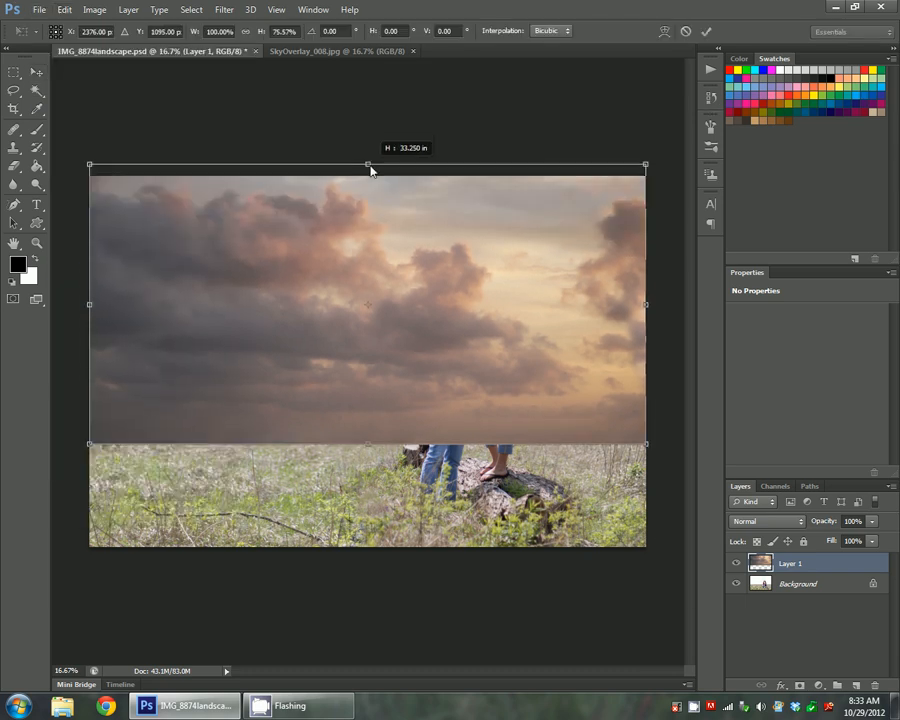
{"action": "left_click_drag", "start_coordinate": [368, 165], "coordinate": [368, 143]}
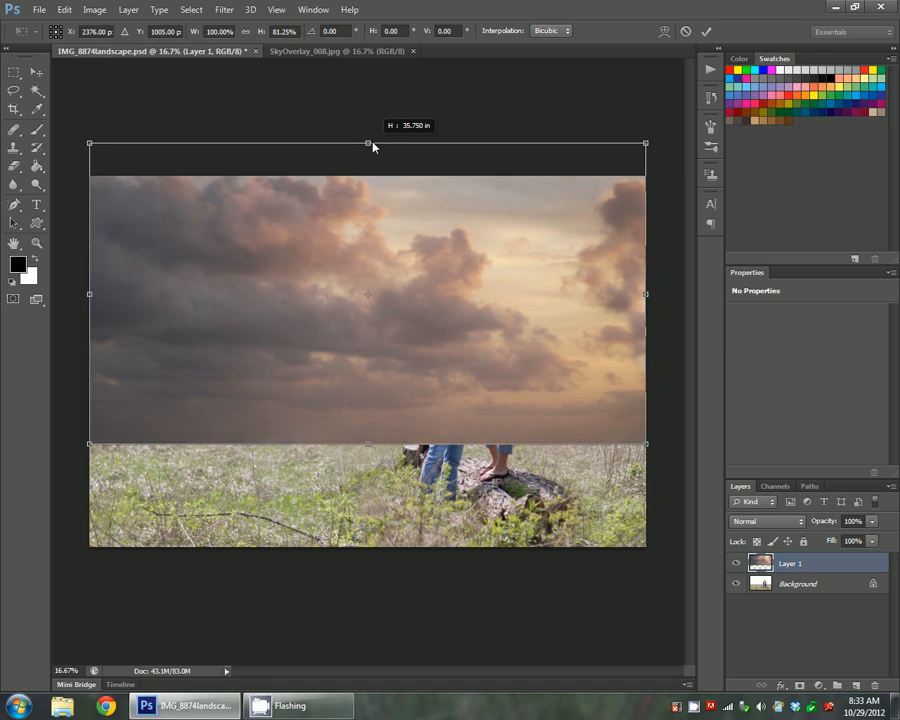
{"action": "left_click_drag", "start_coordinate": [367, 143], "coordinate": [367, 131]}
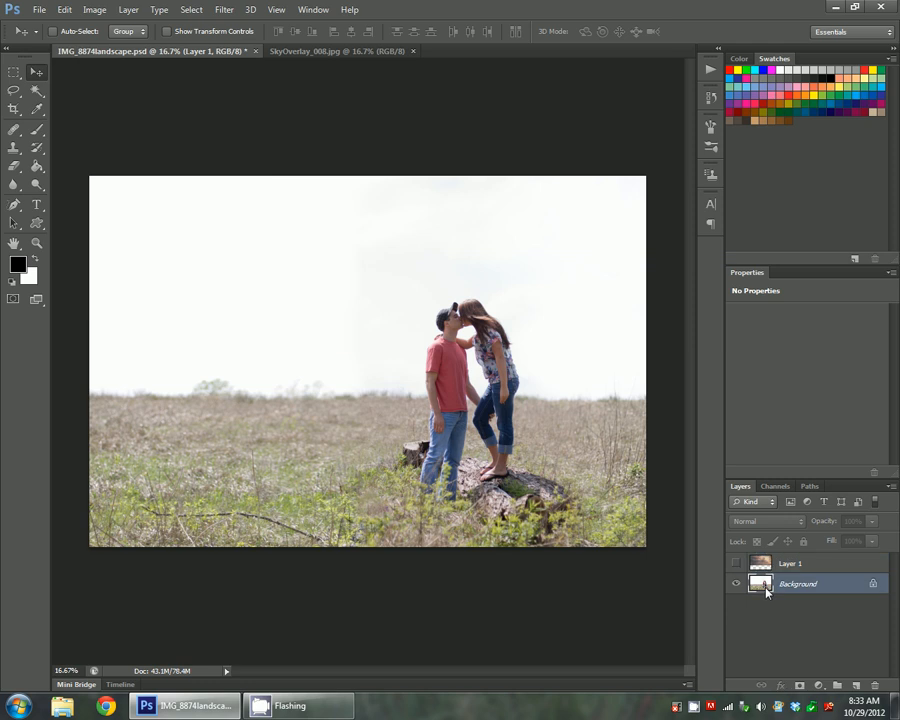
- On the Background layer, Magic Wand-select the pale white sky above the couple
{"action": "left_click", "coordinate": [797, 583]}
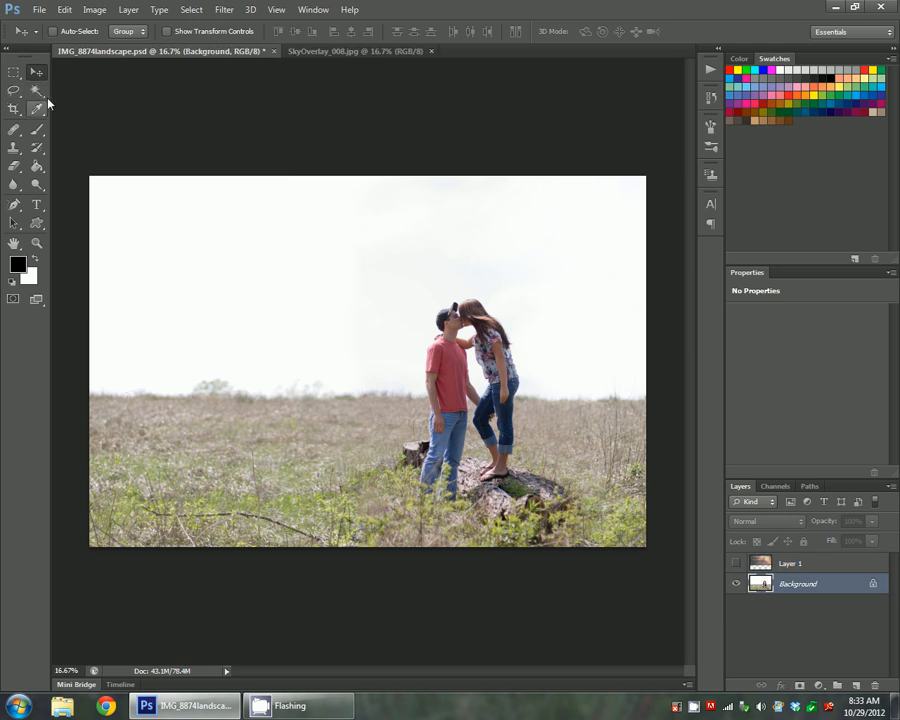
{"action": "left_click", "coordinate": [14, 109]}
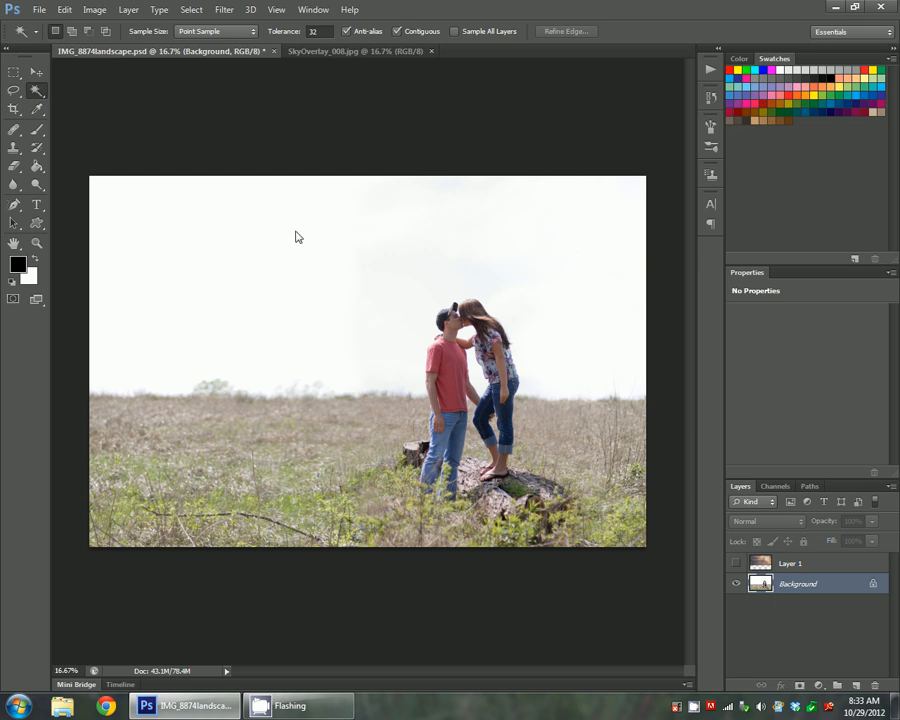
{"action": "mouse_move", "coordinate": [315, 253]}
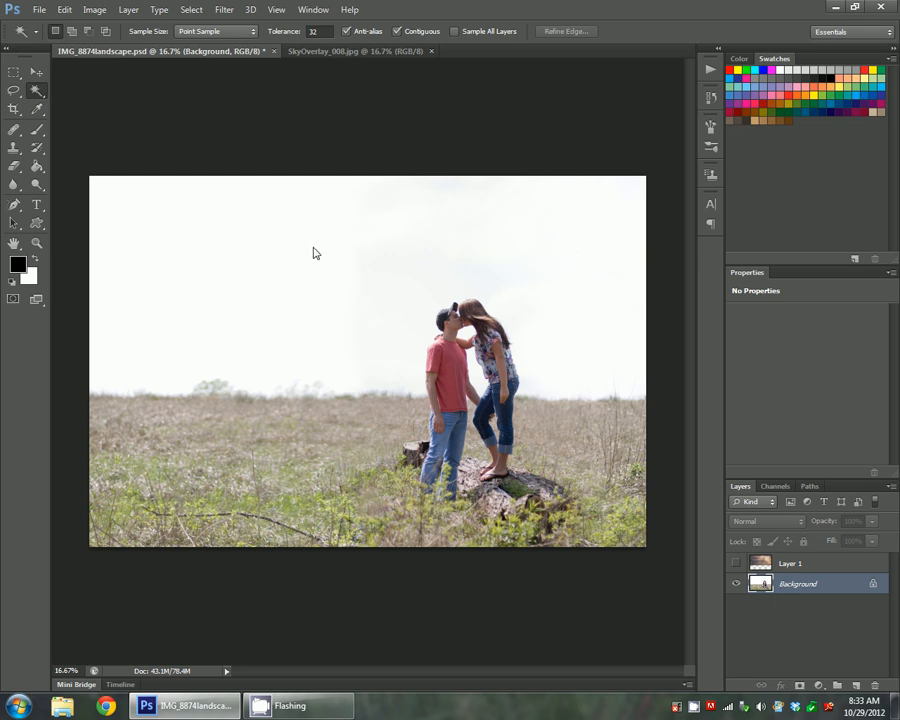
{"action": "left_click", "coordinate": [315, 253]}
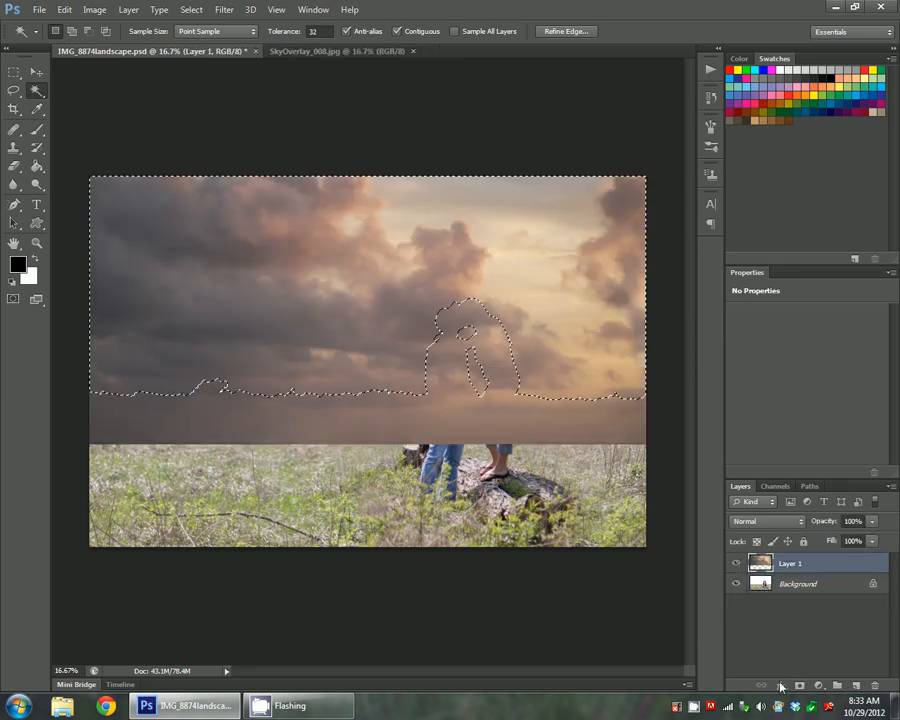
- Add a layer mask to Layer 1 from the sky selection so the couple and field show through
{"action": "left_click", "coordinate": [799, 686]}
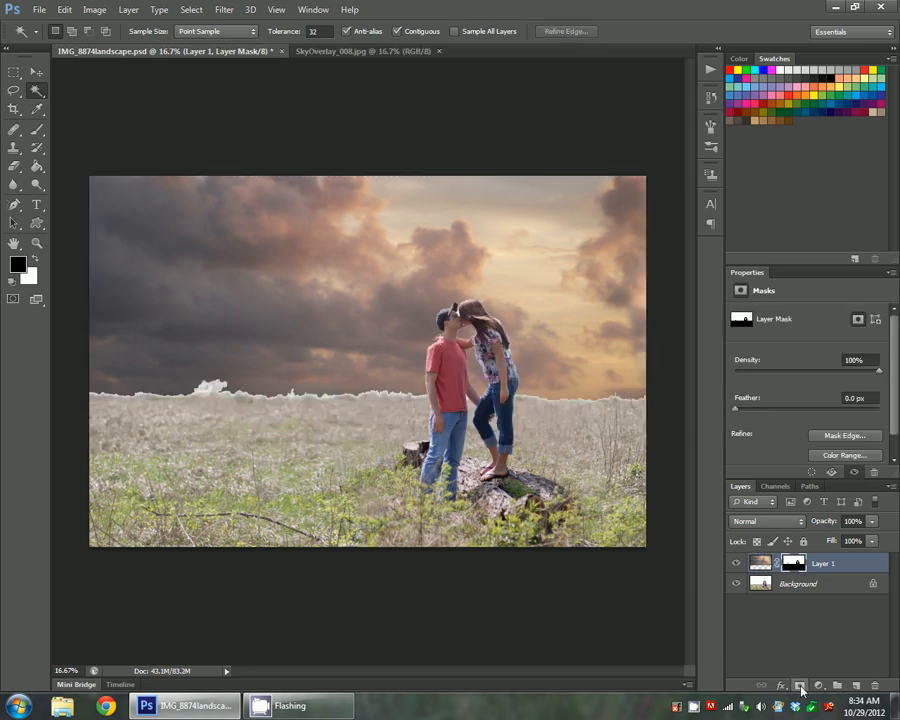
{"action": "mouse_move", "coordinate": [846, 553]}
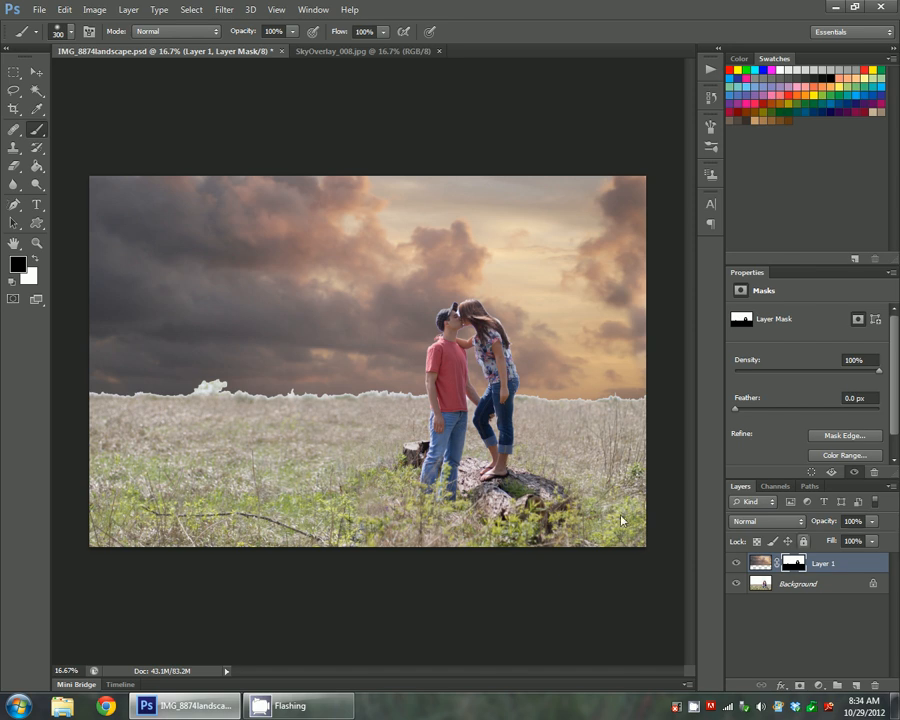
{"action": "mouse_move", "coordinate": [157, 296]}
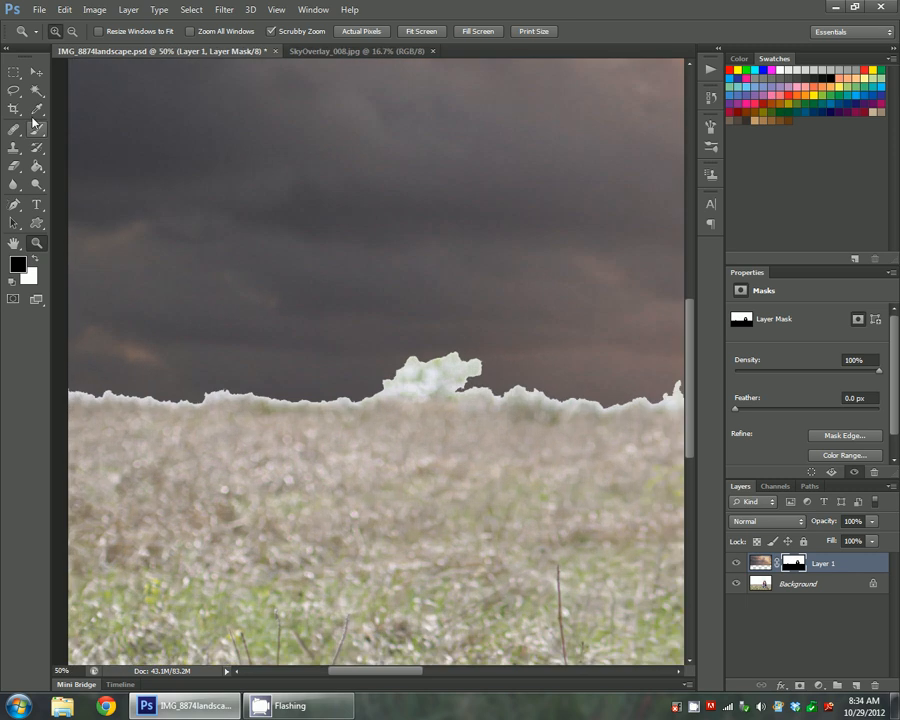
- Brush the mask along the left horizon to paint out the white tree-line fringe
{"action": "left_click", "coordinate": [14, 128]}
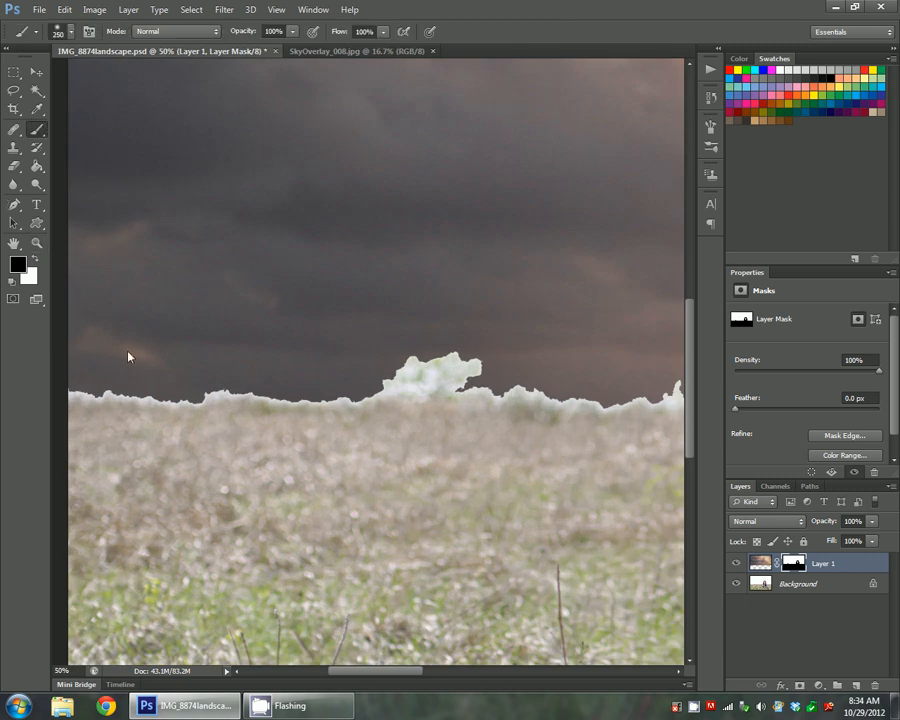
{"action": "left_click", "coordinate": [73, 31]}
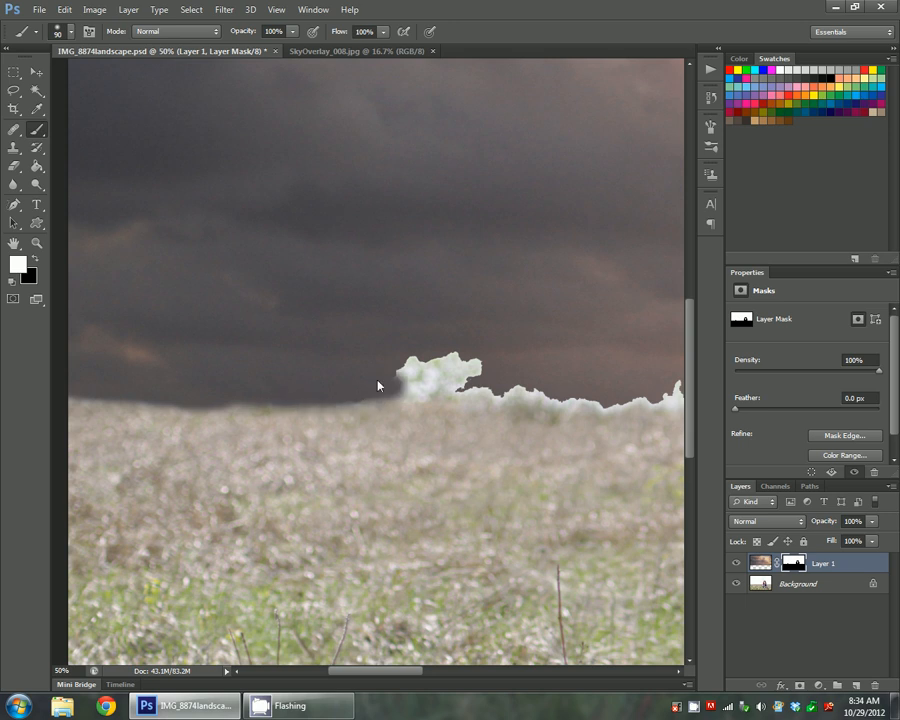
{"action": "left_click", "coordinate": [450, 375]}
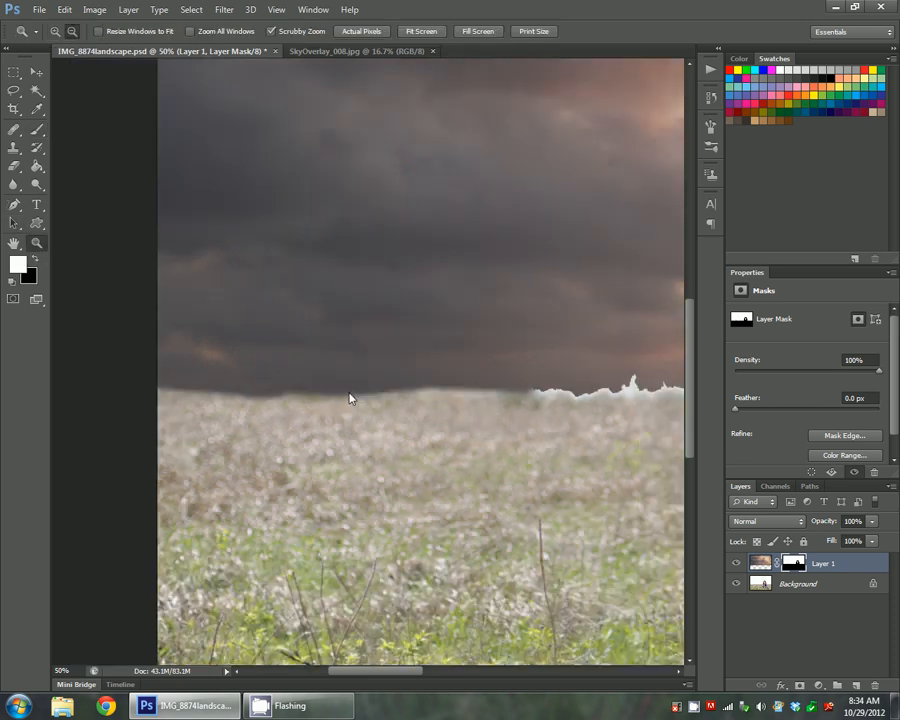
- Fit the image on screen and lower the sky layer's opacity to 80%
{"action": "left_click", "coordinate": [420, 31]}
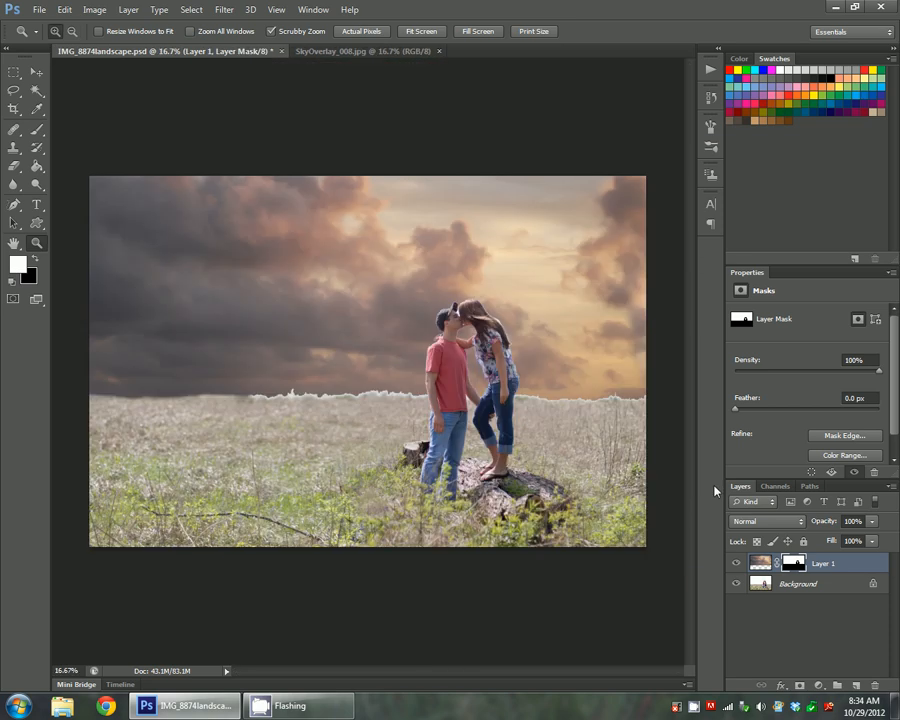
{"action": "left_click", "coordinate": [852, 520]}
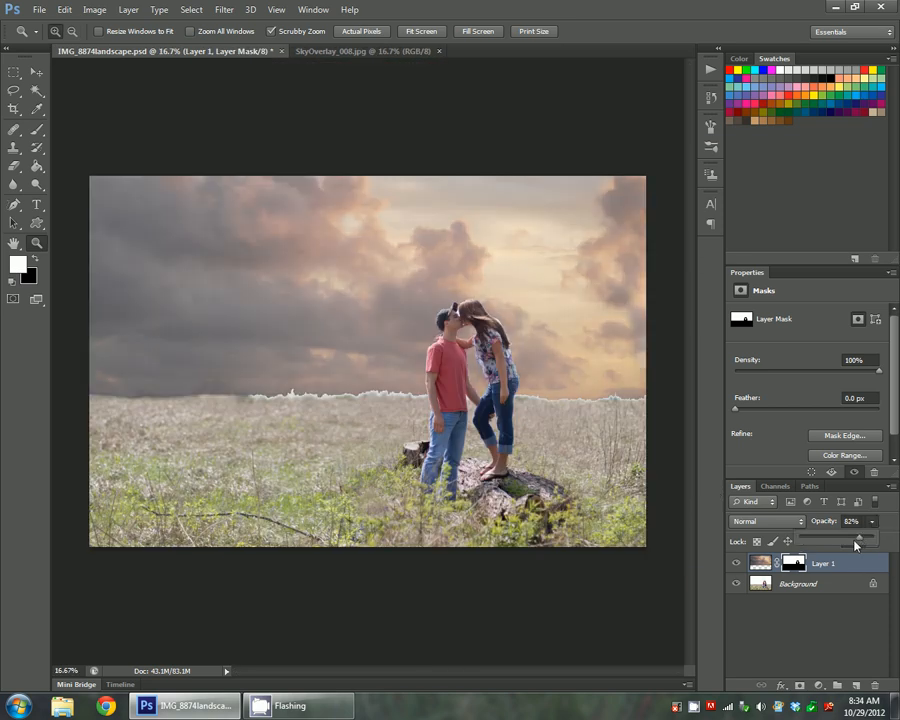
{"action": "left_click_drag", "start_coordinate": [862, 530], "coordinate": [855, 530]}
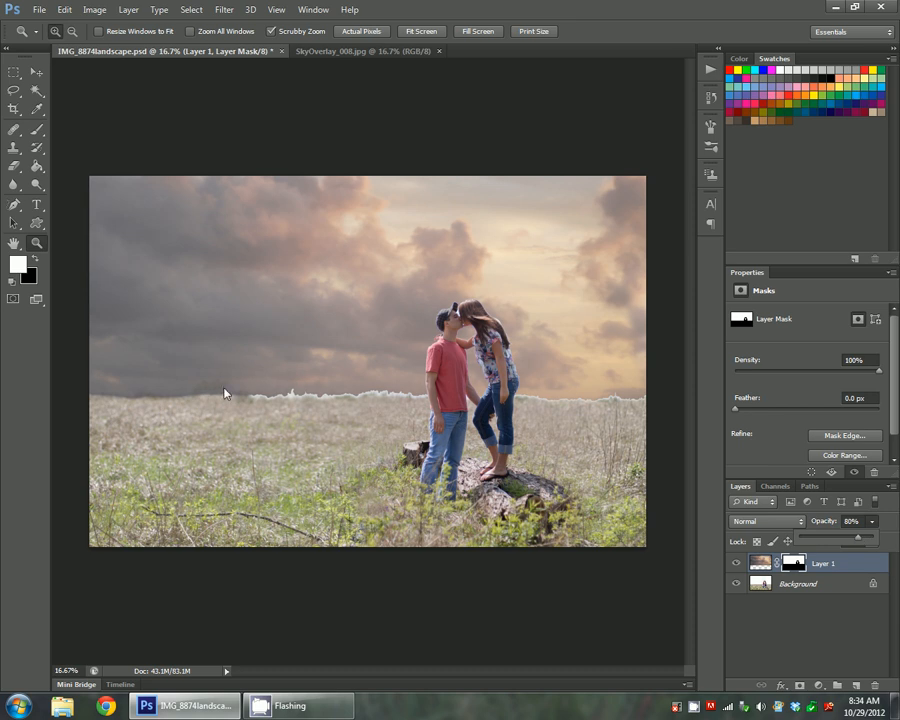
{"action": "mouse_move", "coordinate": [221, 378]}
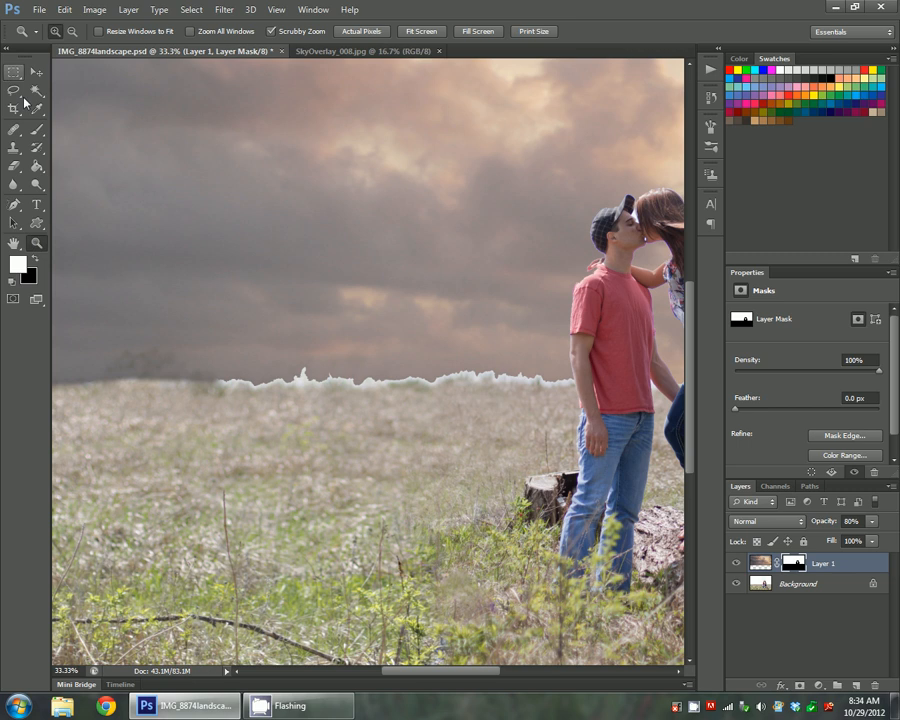
- Paint out the horizon halo left of the couple, then zoom in on the man's outline
{"action": "left_click", "coordinate": [14, 129]}
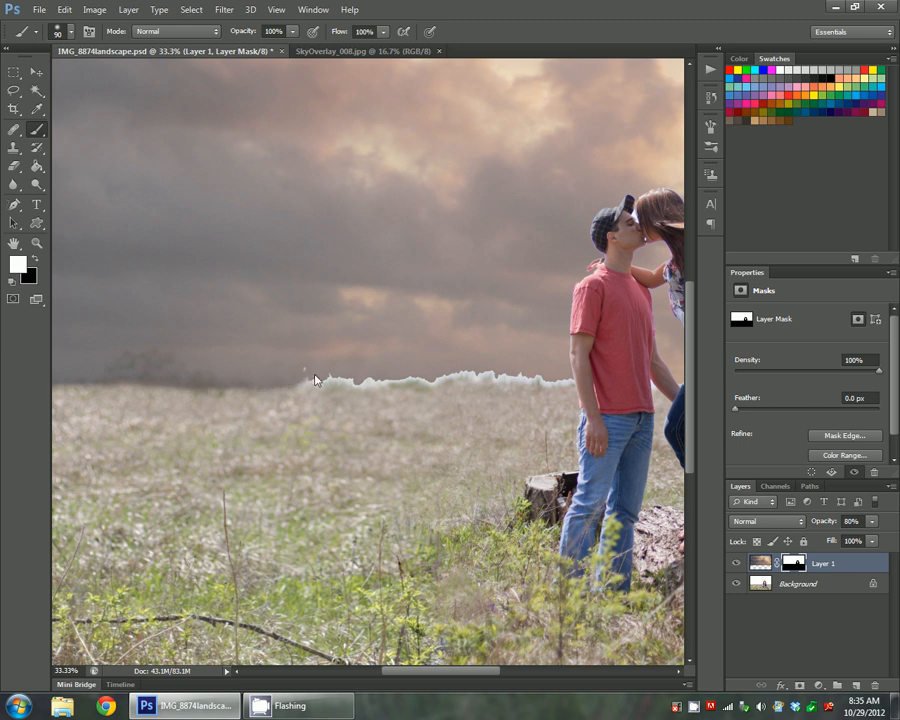
{"action": "mouse_move", "coordinate": [358, 384]}
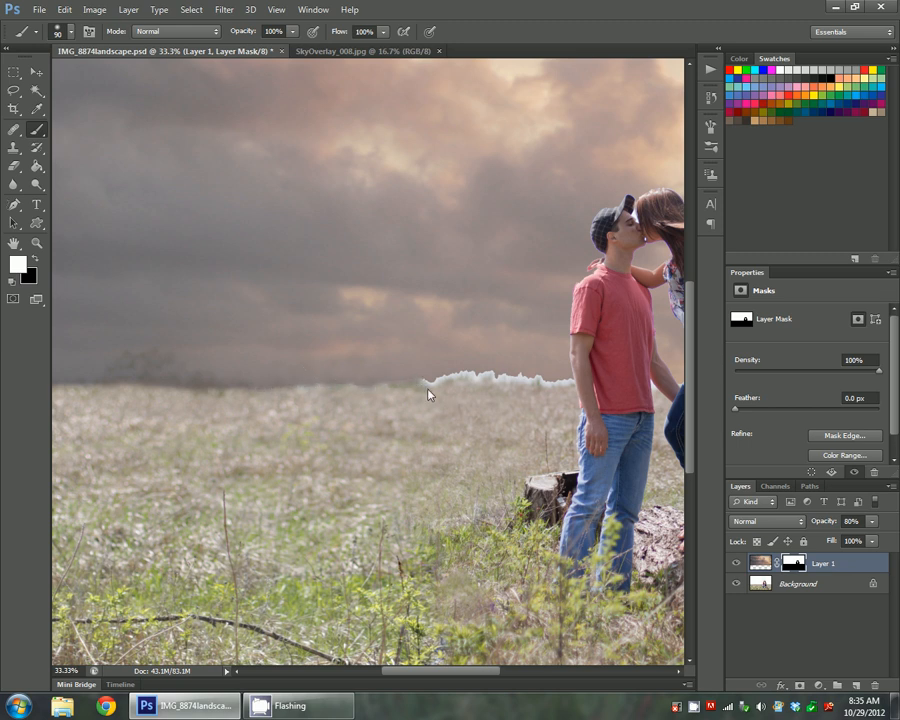
{"action": "mouse_move", "coordinate": [200, 428]}
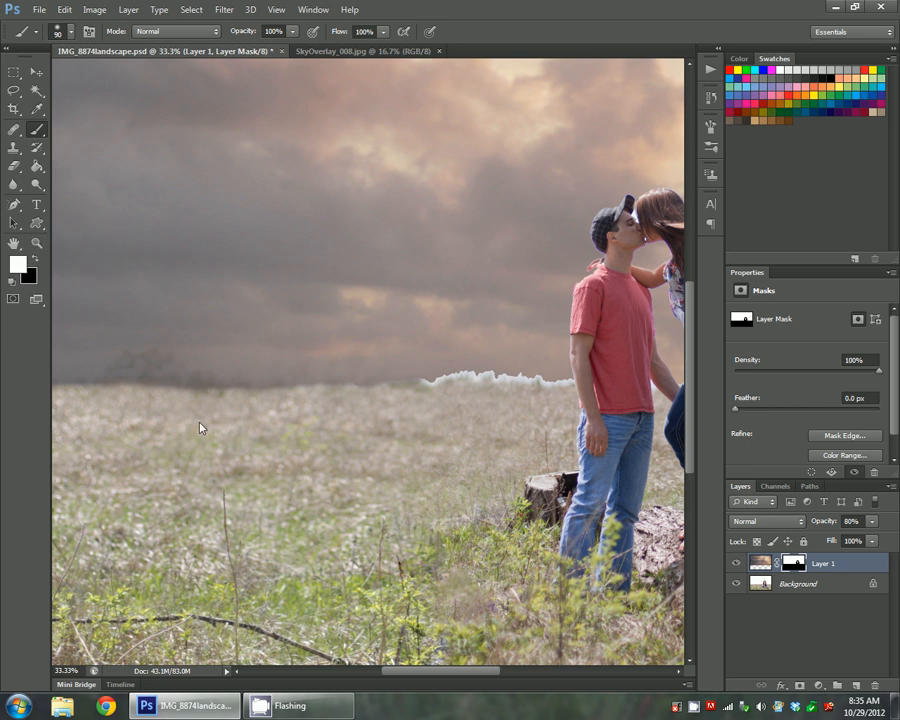
{"action": "mouse_move", "coordinate": [415, 378]}
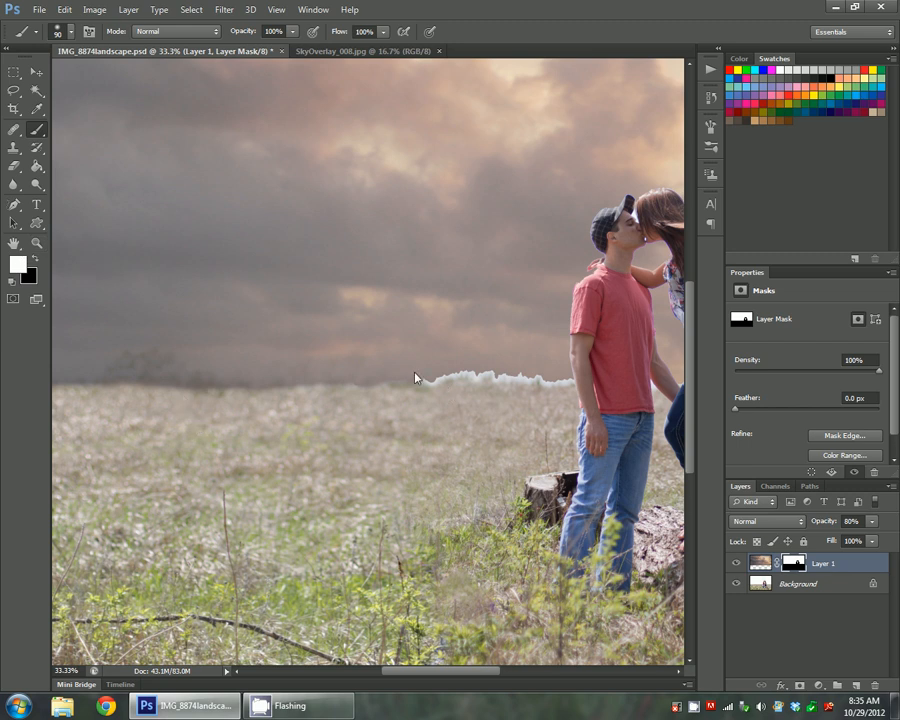
{"action": "mouse_move", "coordinate": [300, 384]}
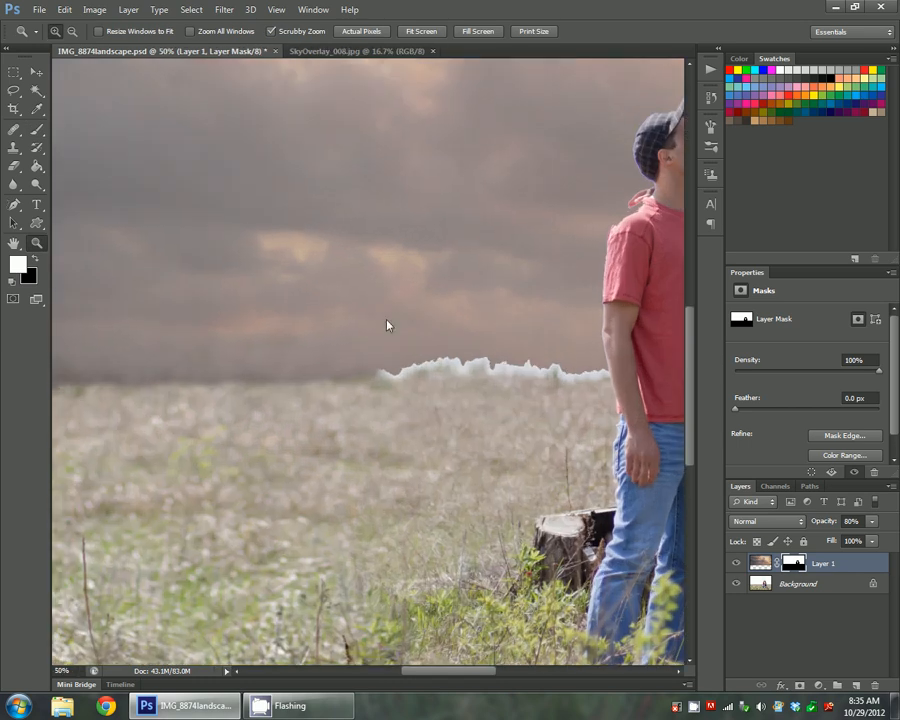
{"action": "left_click", "coordinate": [14, 128]}
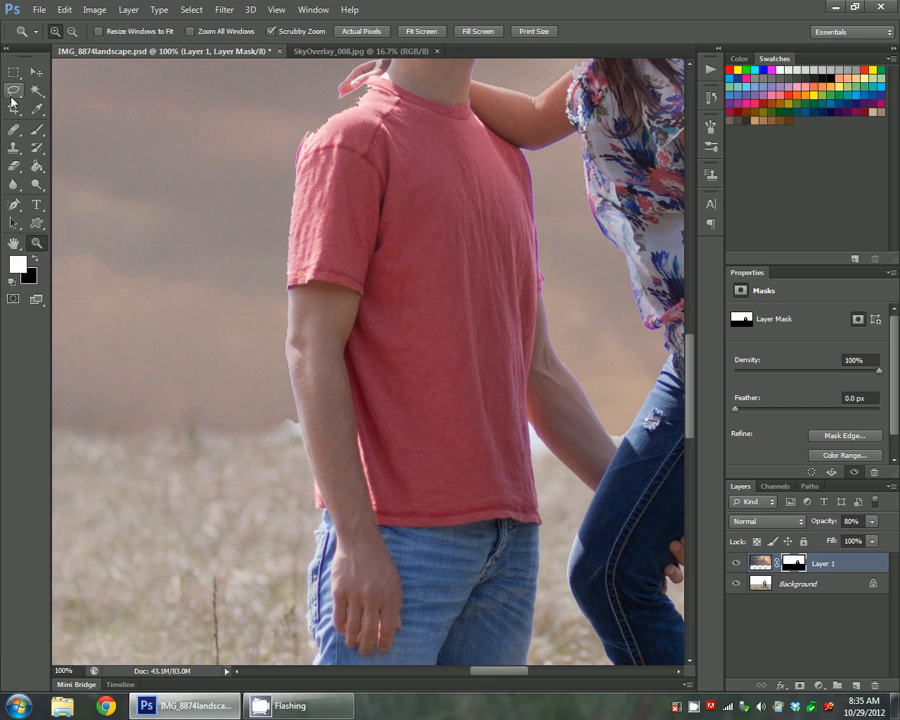
- With a 30 px brush at 64% then 85% opacity, soften the mask along the man's shoulder and arm
{"action": "left_click", "coordinate": [37, 130]}
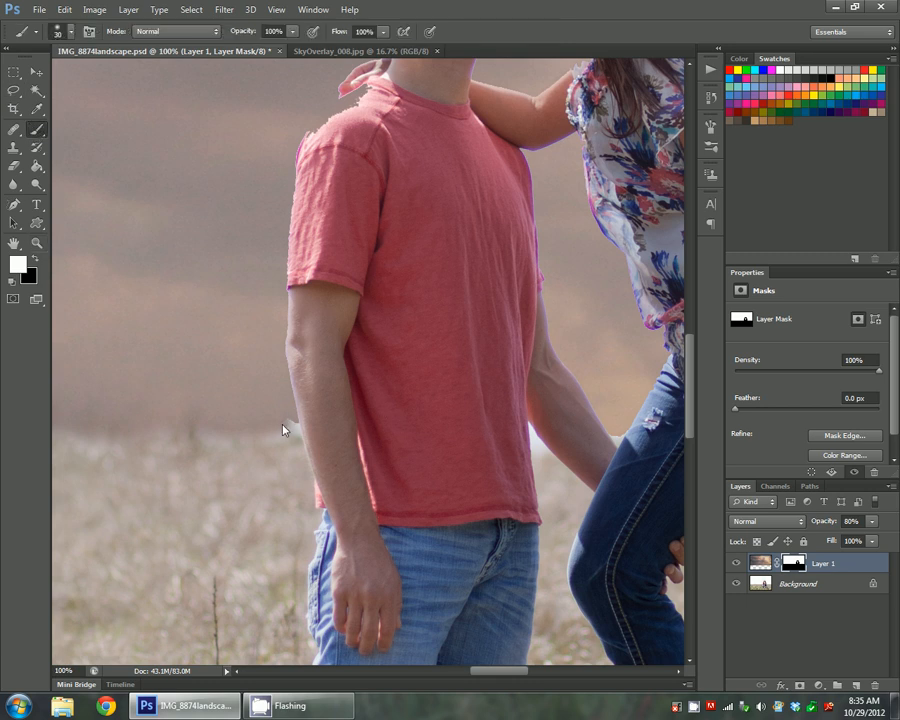
{"action": "mouse_move", "coordinate": [293, 433]}
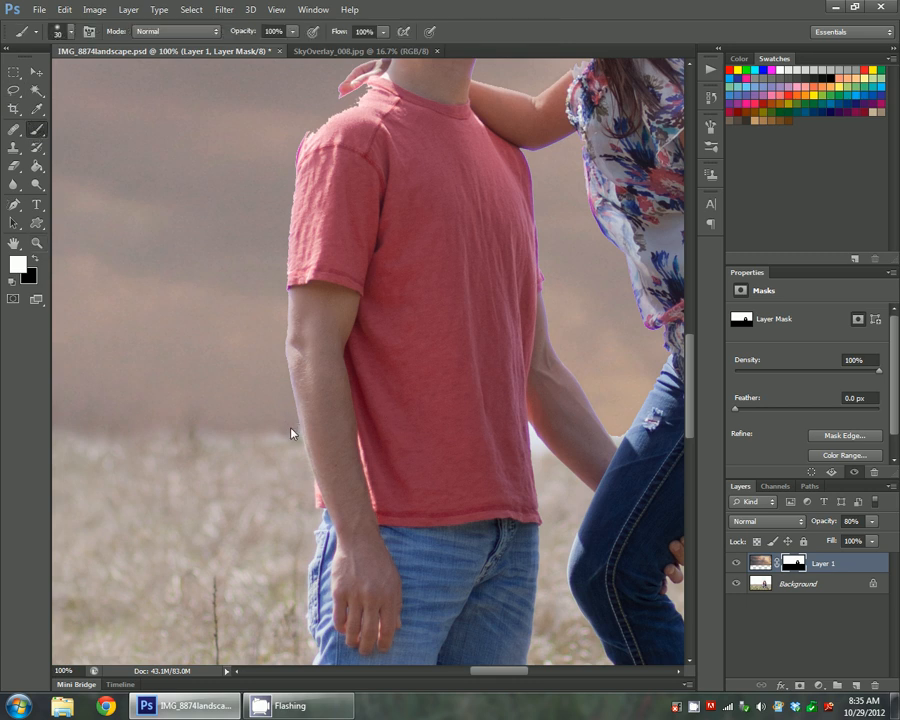
{"action": "mouse_move", "coordinate": [249, 285]}
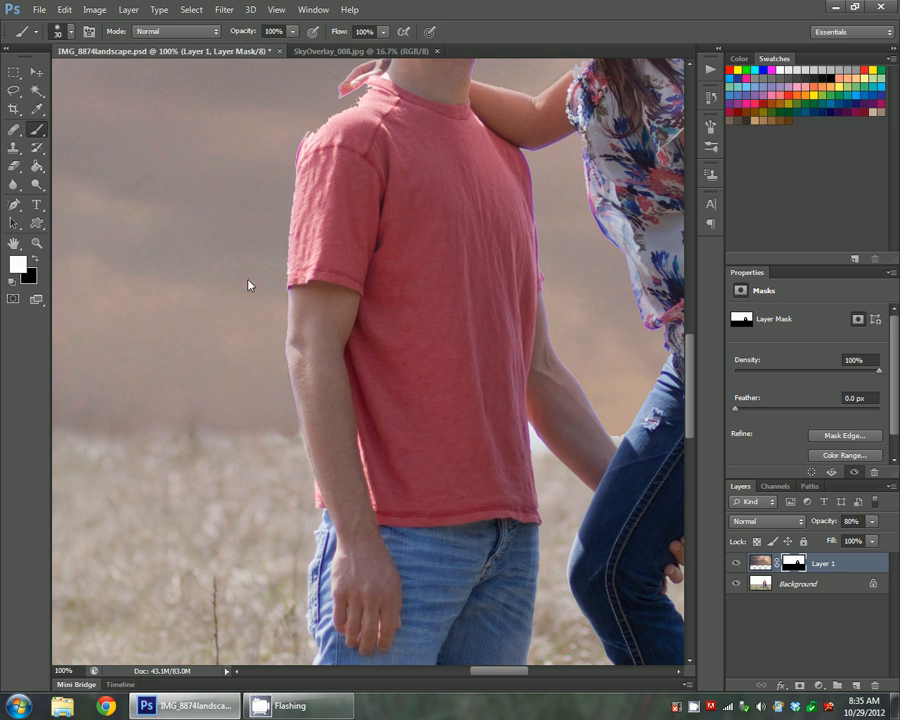
{"action": "mouse_move", "coordinate": [294, 297]}
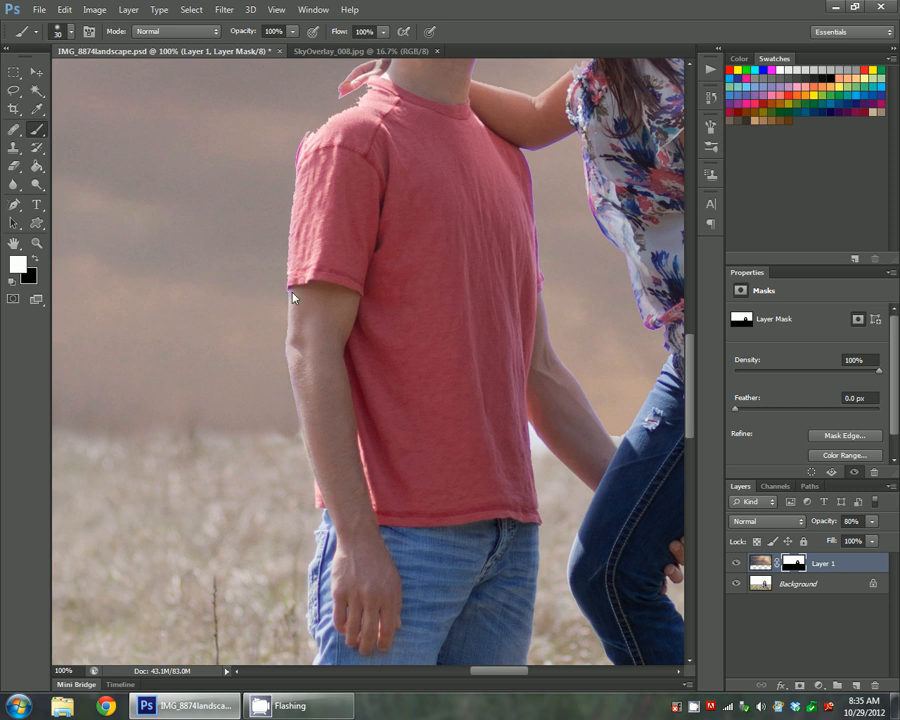
{"action": "mouse_move", "coordinate": [148, 242]}
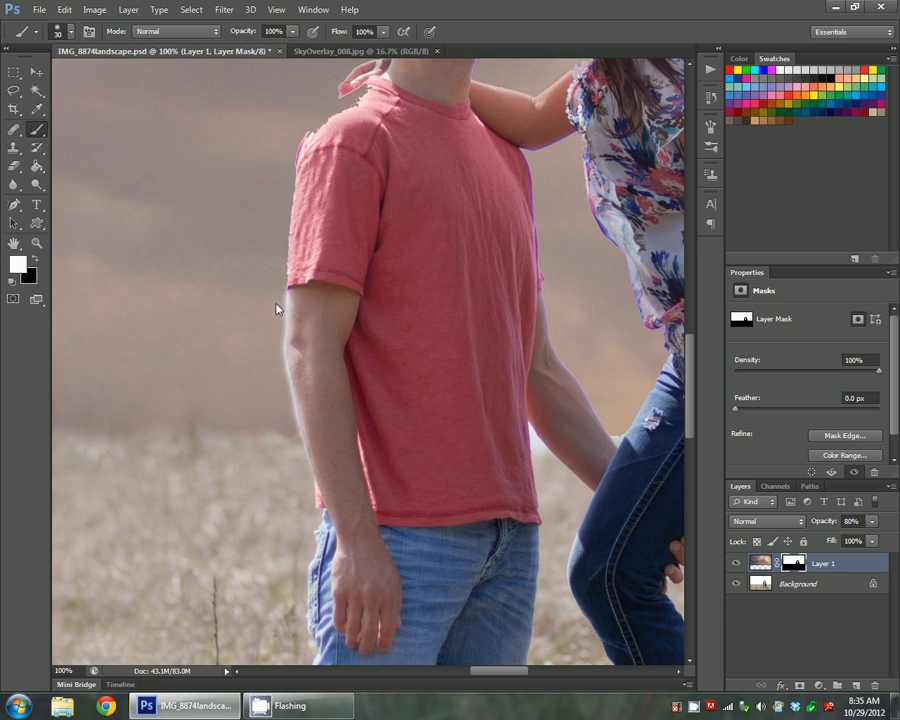
{"action": "mouse_move", "coordinate": [280, 318]}
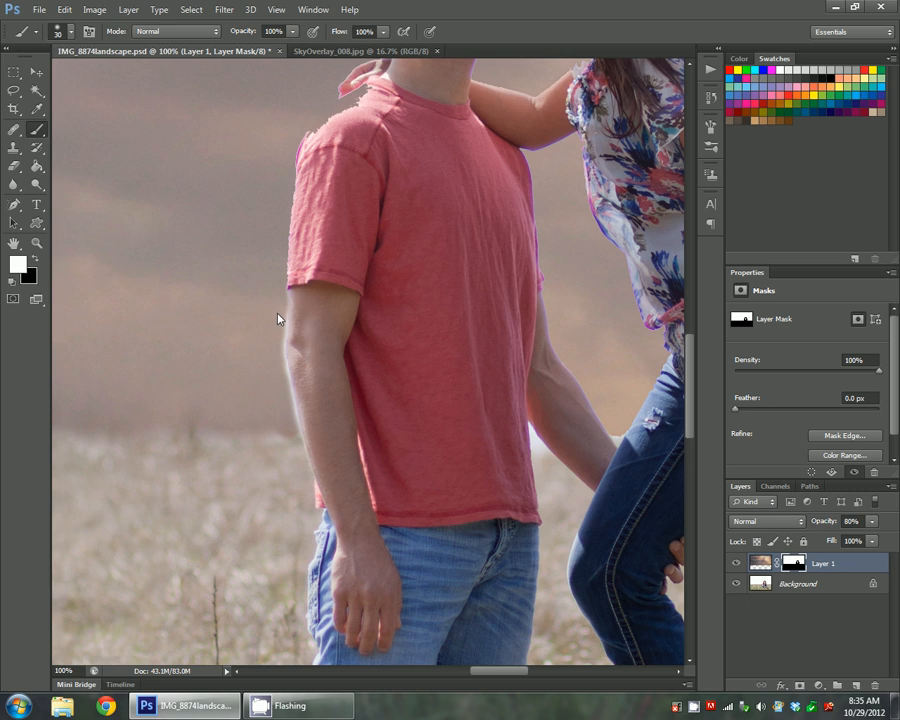
{"action": "mouse_move", "coordinate": [276, 354]}
{"action": "type", "text": "64"}
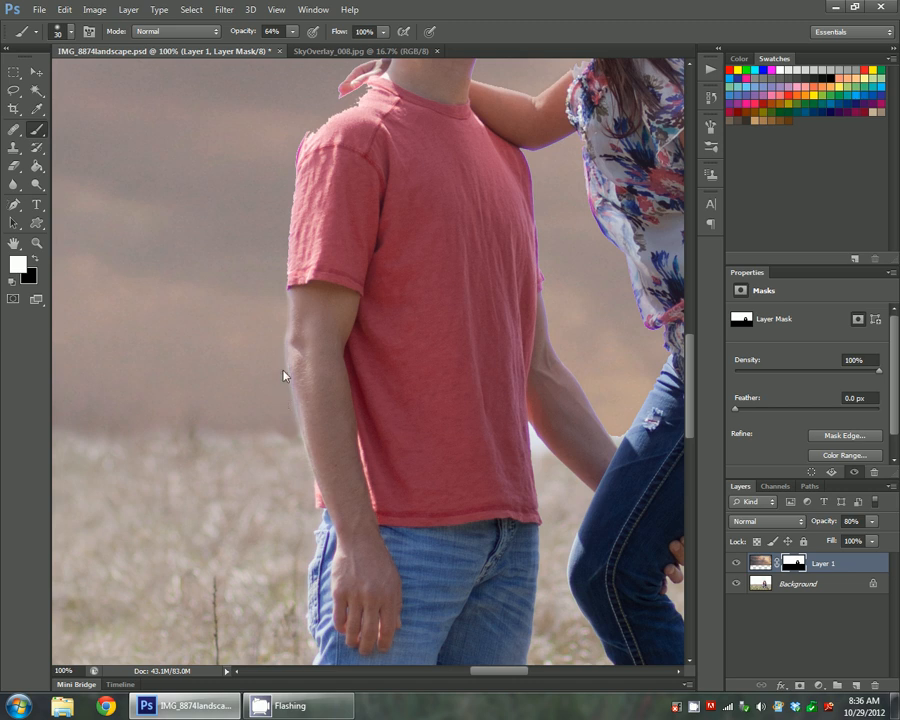
{"action": "mouse_move", "coordinate": [283, 363]}
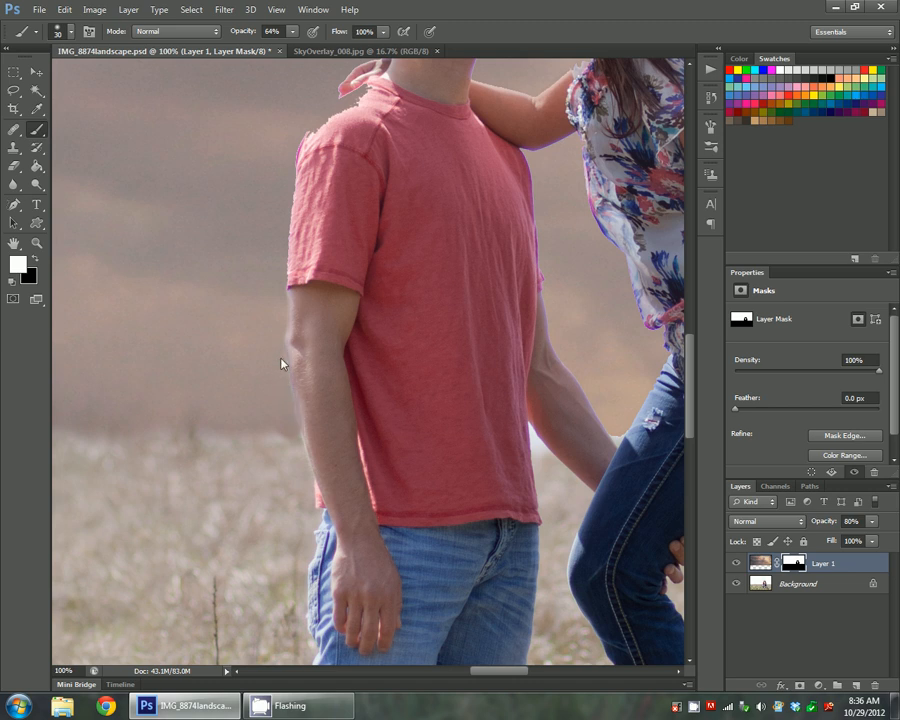
{"action": "mouse_move", "coordinate": [265, 357]}
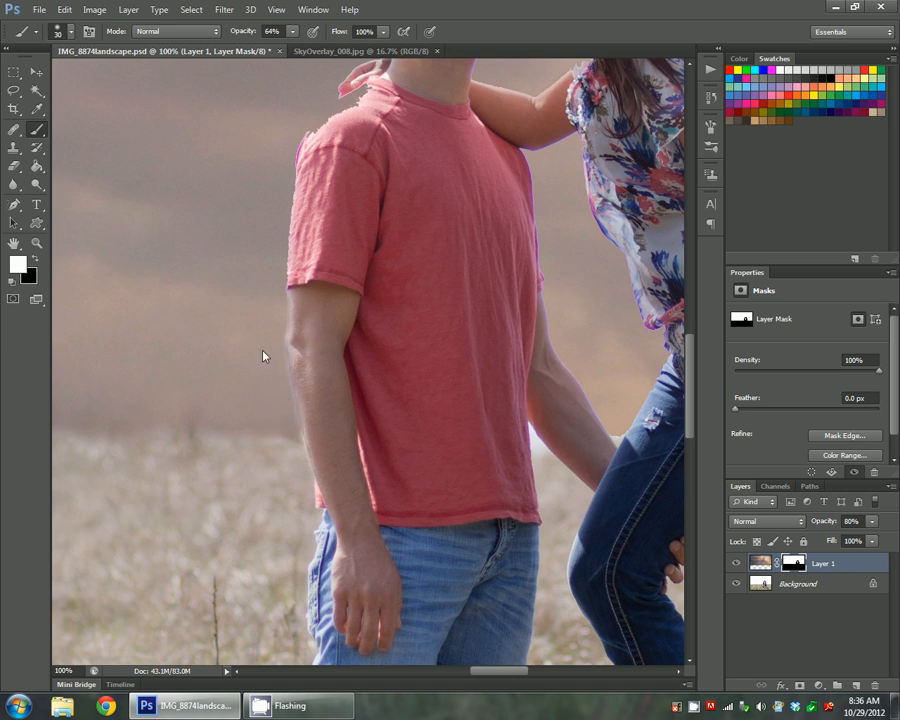
{"action": "mouse_move", "coordinate": [295, 435]}
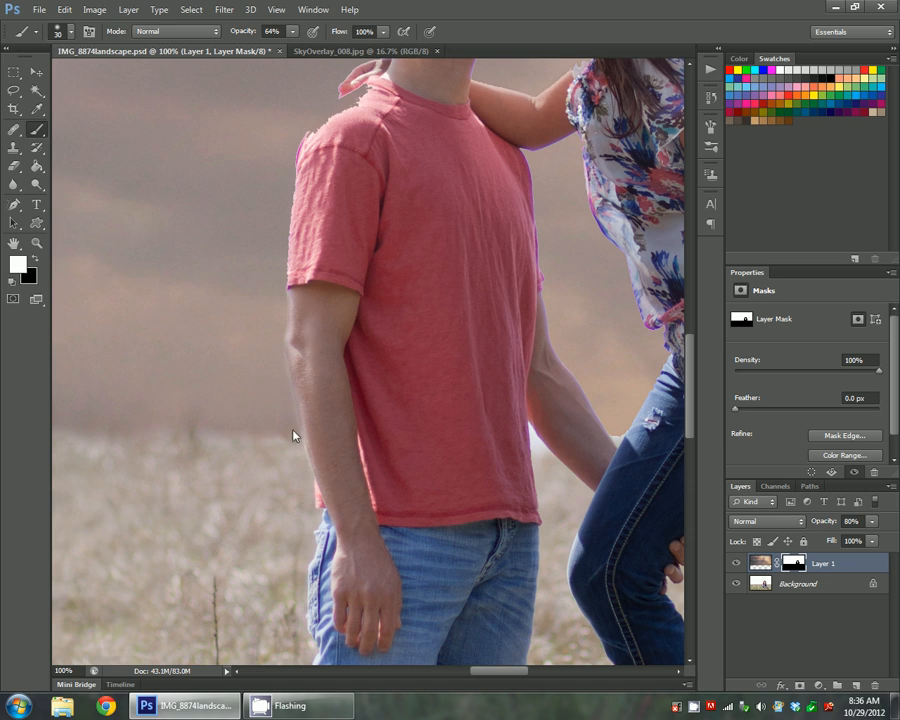
{"action": "mouse_move", "coordinate": [83, 181]}
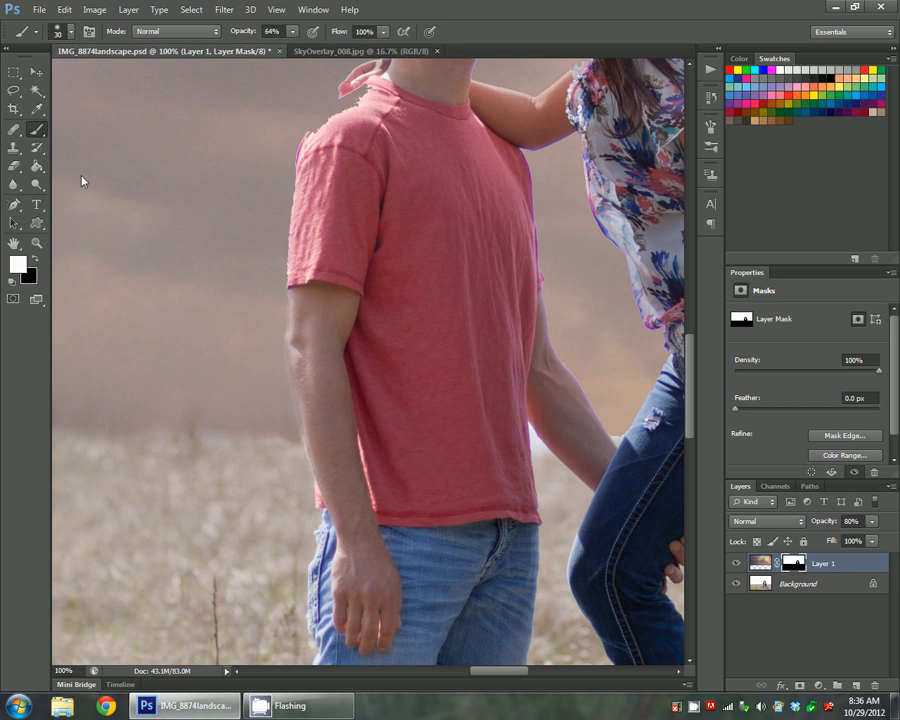
{"action": "mouse_move", "coordinate": [173, 257]}
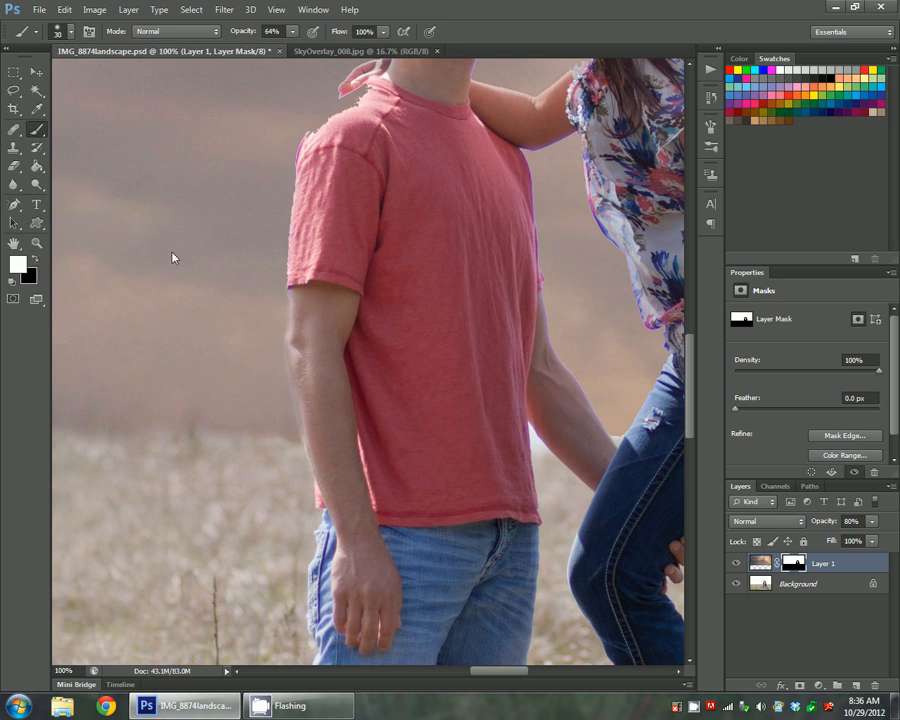
{"action": "mouse_move", "coordinate": [380, 90]}
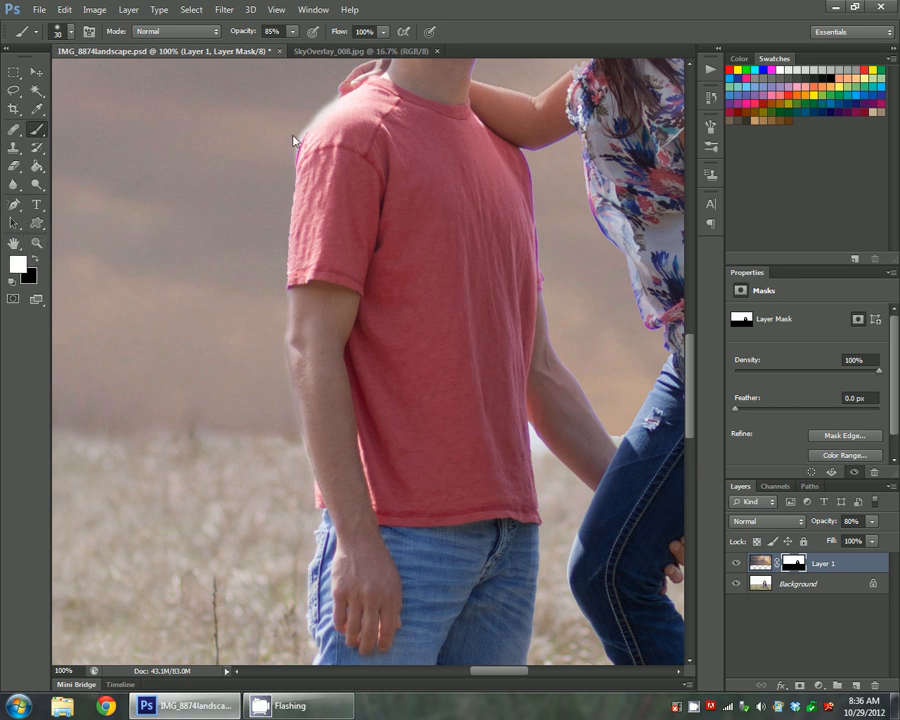
{"action": "mouse_move", "coordinate": [321, 106]}
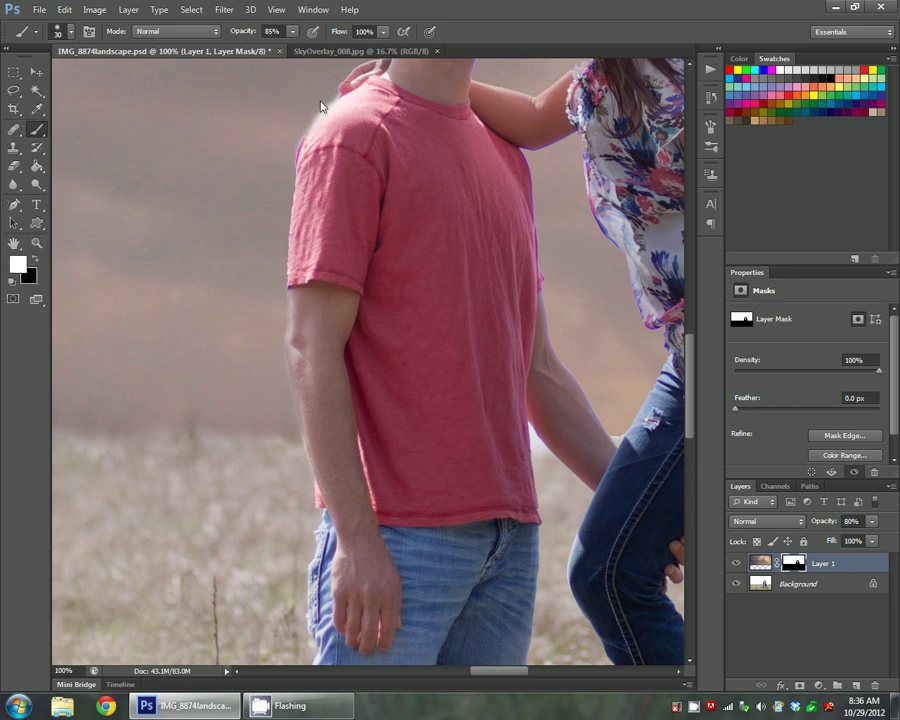
{"action": "left_click", "coordinate": [74, 31]}
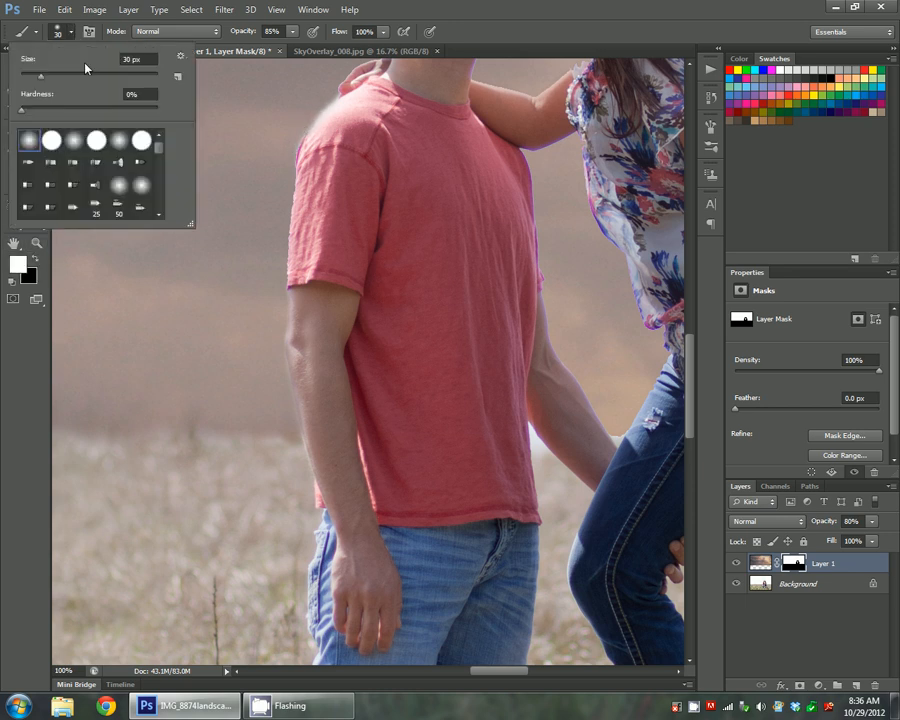
{"action": "left_click", "coordinate": [282, 150]}
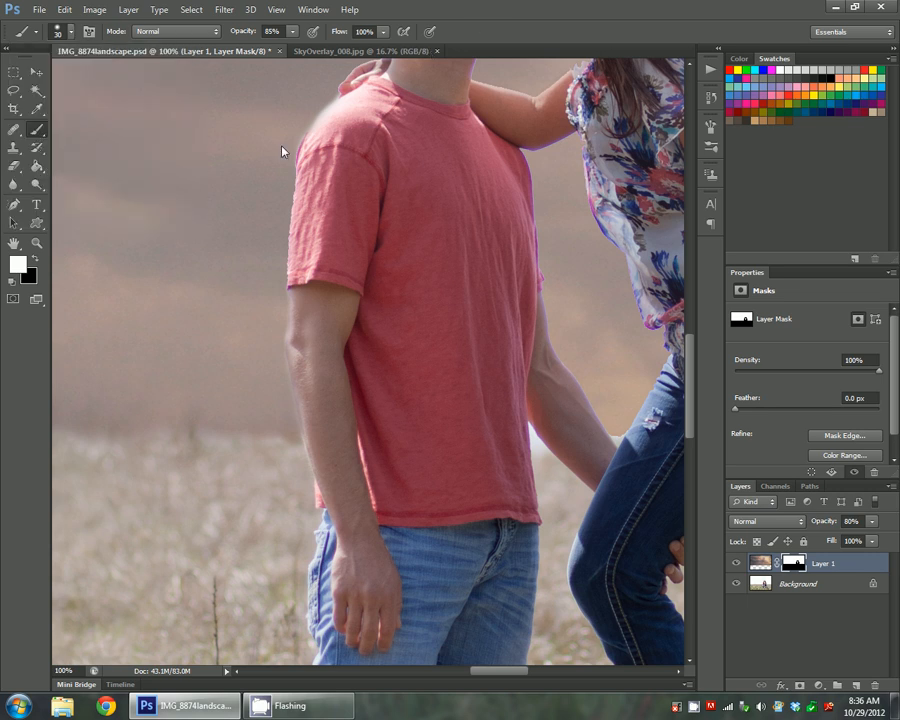
{"action": "mouse_move", "coordinate": [300, 133]}
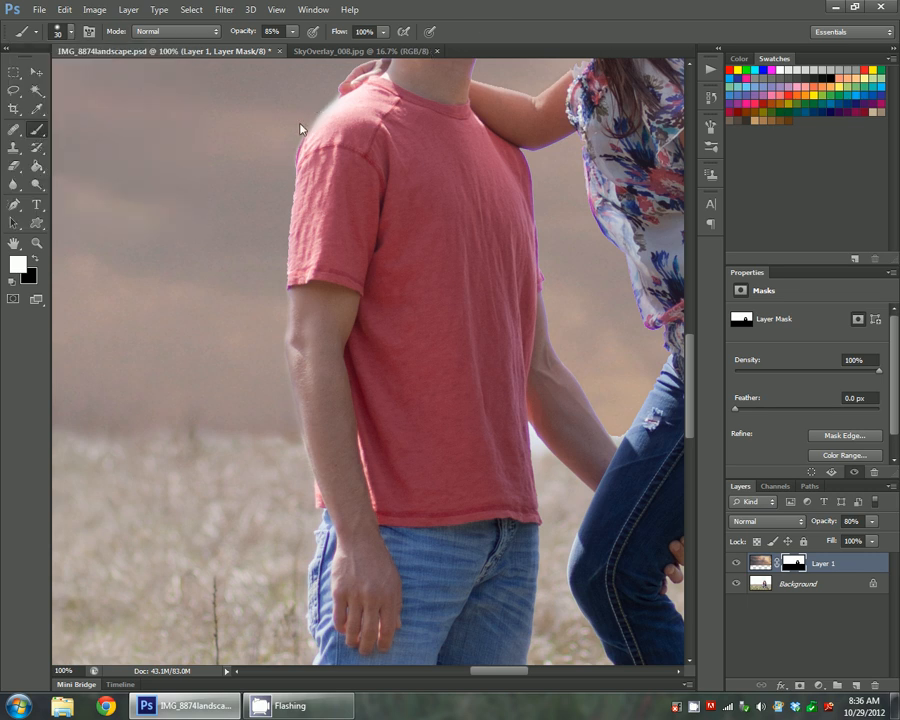
{"action": "mouse_move", "coordinate": [315, 101]}
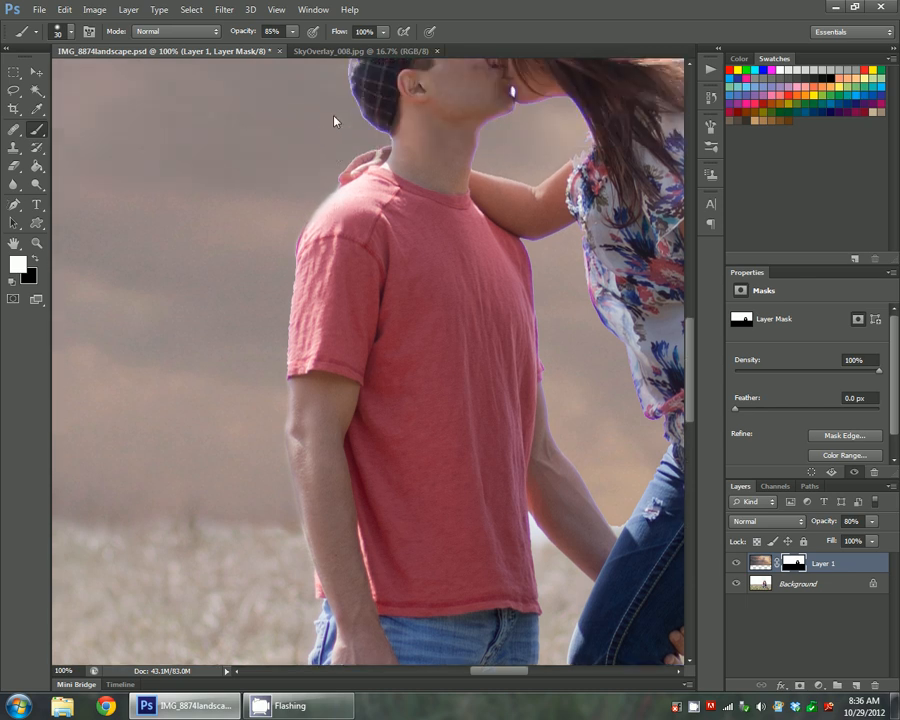
- Confirm the mask brush is 10 px at 43% hardness in the Brush Preset picker
{"action": "scroll", "scroll_direction": "down", "scroll_amount": 3}
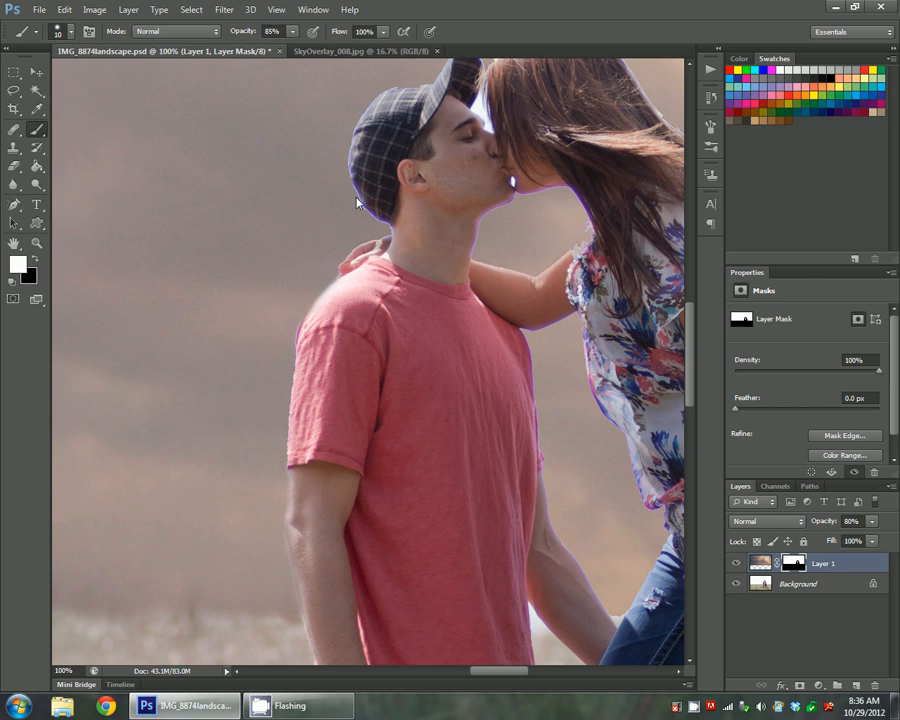
{"action": "mouse_move", "coordinate": [360, 210]}
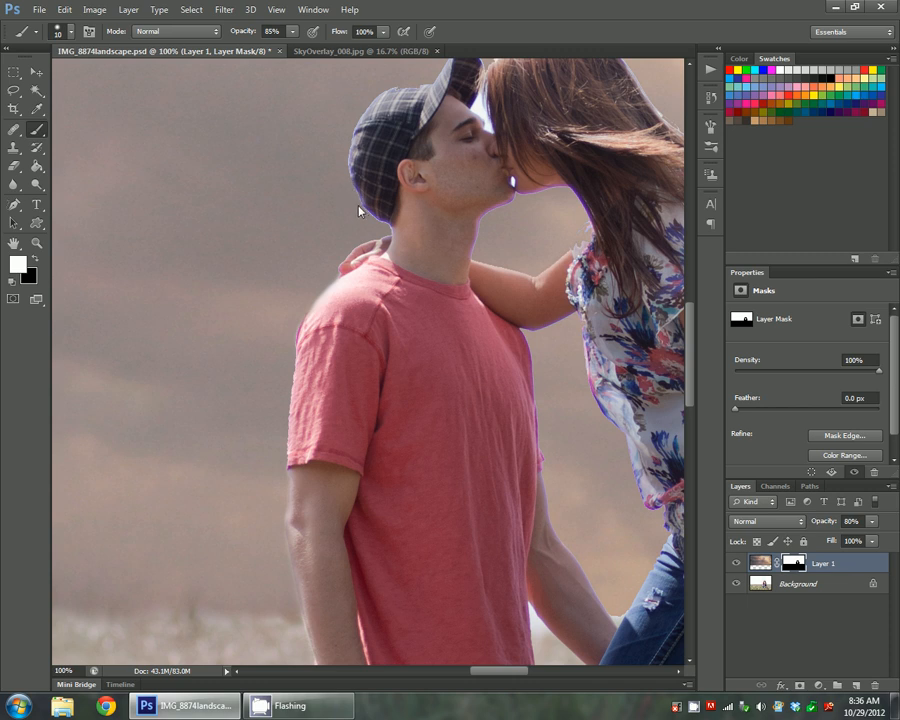
{"action": "mouse_move", "coordinate": [363, 216]}
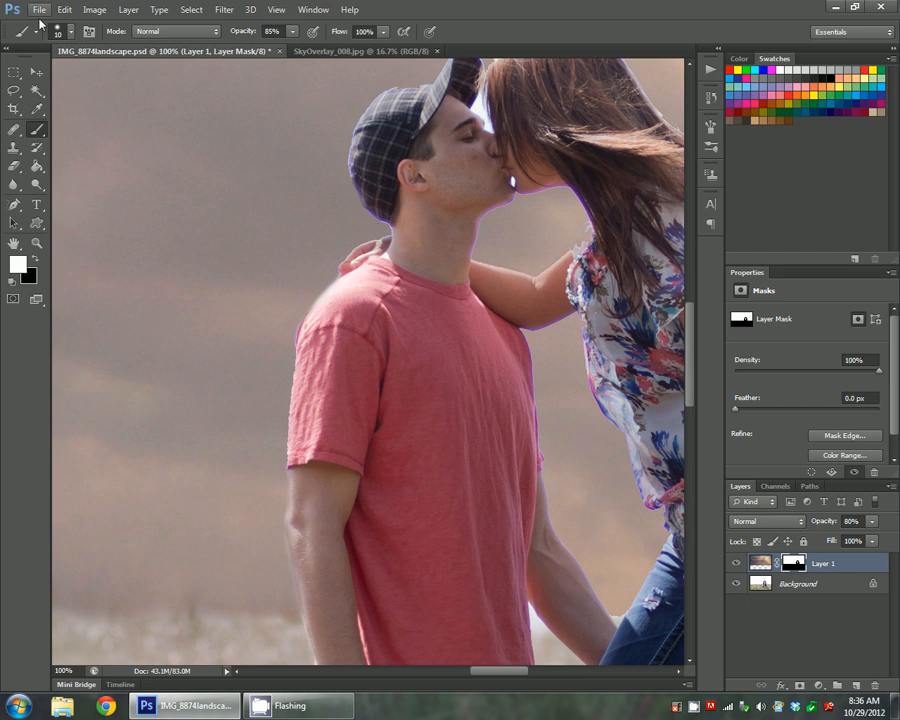
{"action": "left_click", "coordinate": [70, 31]}
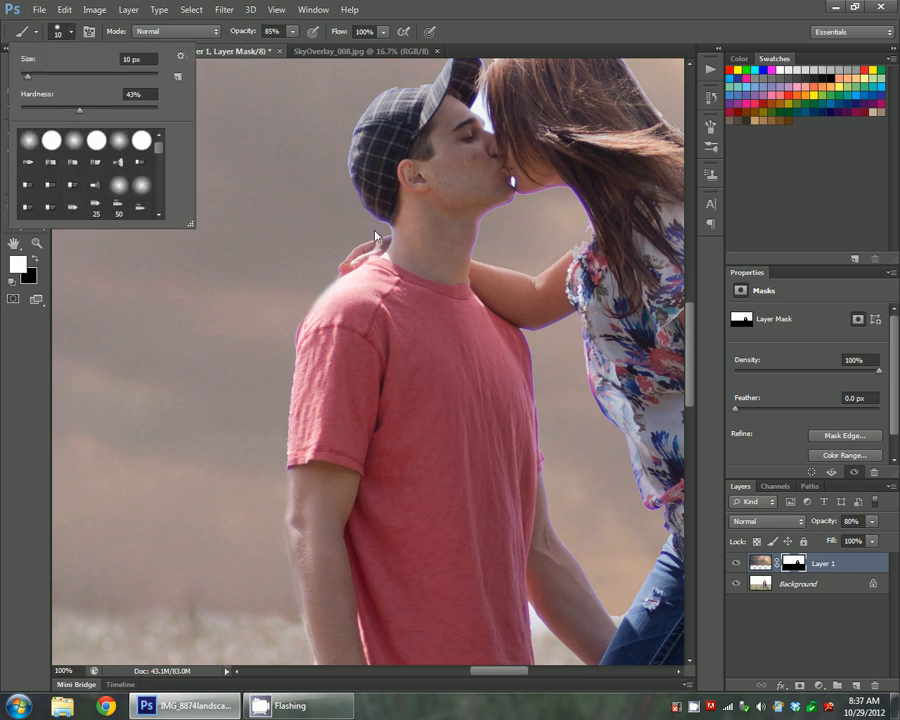
{"action": "left_click", "coordinate": [370, 230]}
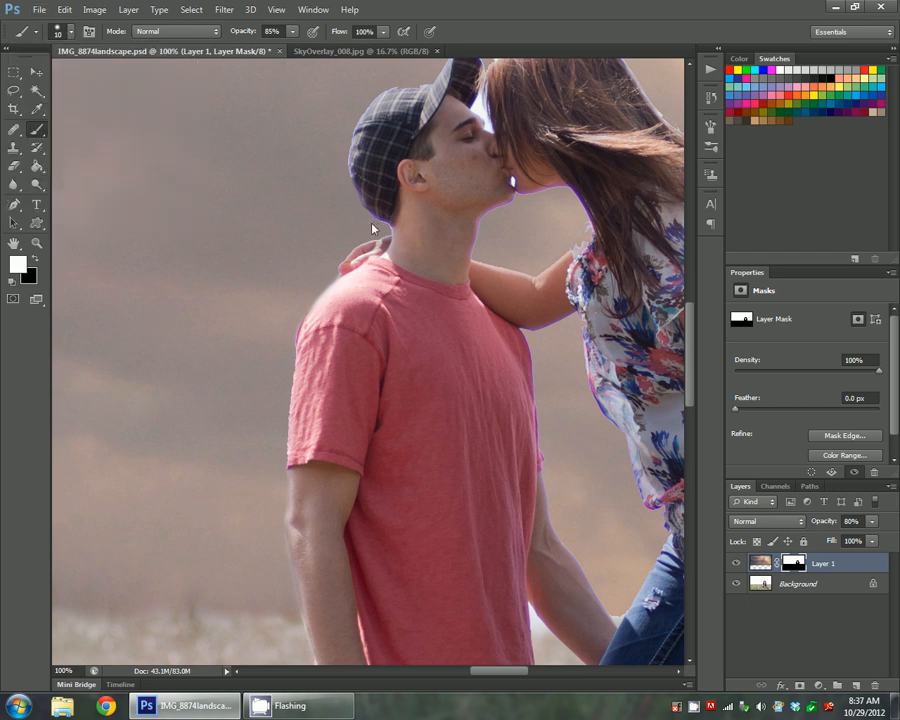
{"action": "mouse_move", "coordinate": [388, 231]}
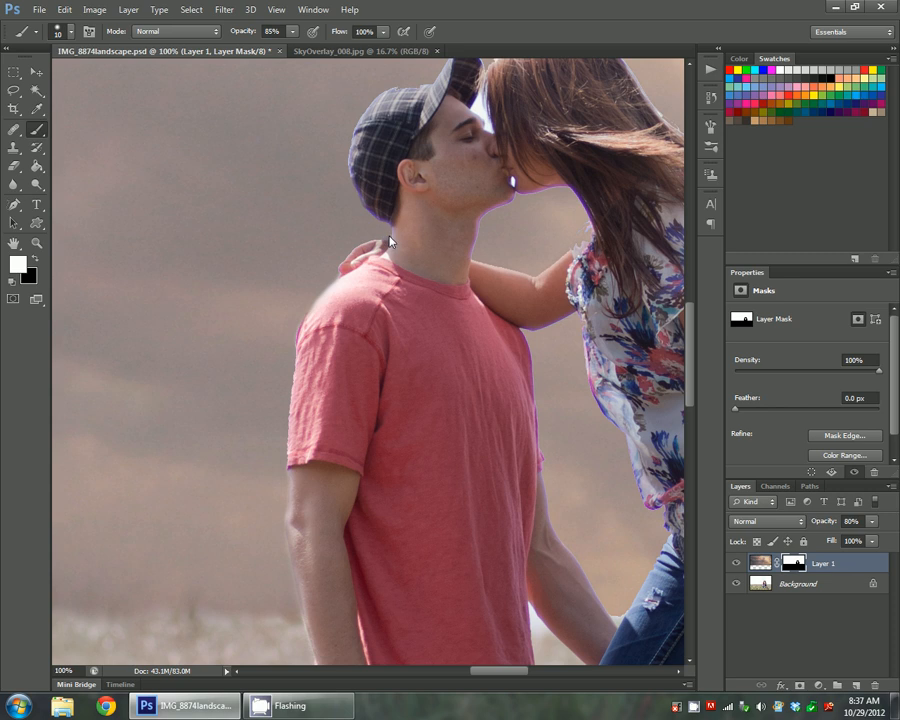
{"action": "mouse_move", "coordinate": [368, 243]}
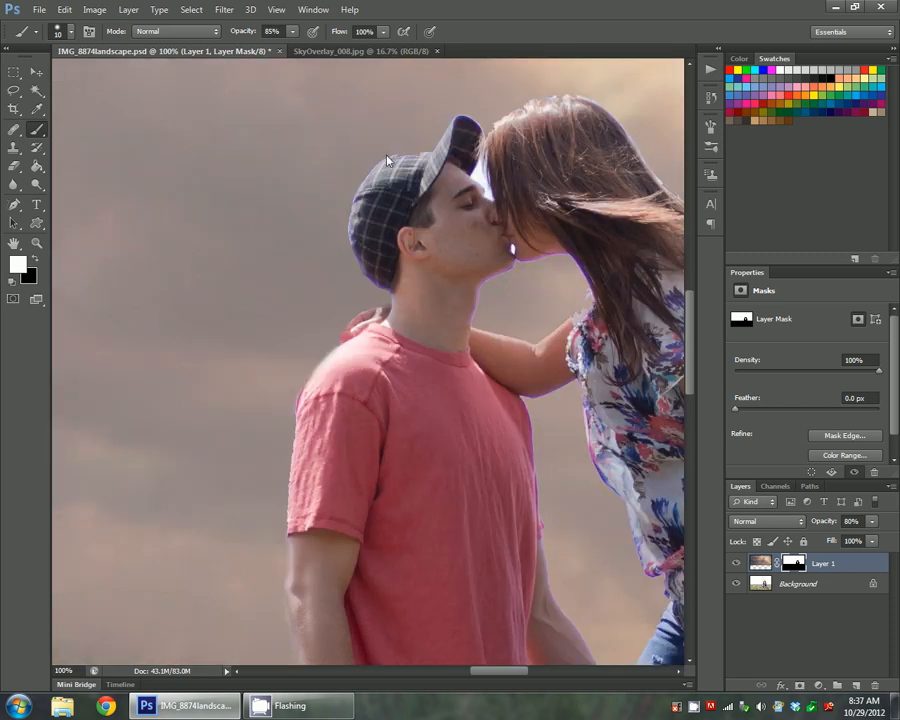
{"action": "mouse_move", "coordinate": [369, 180]}
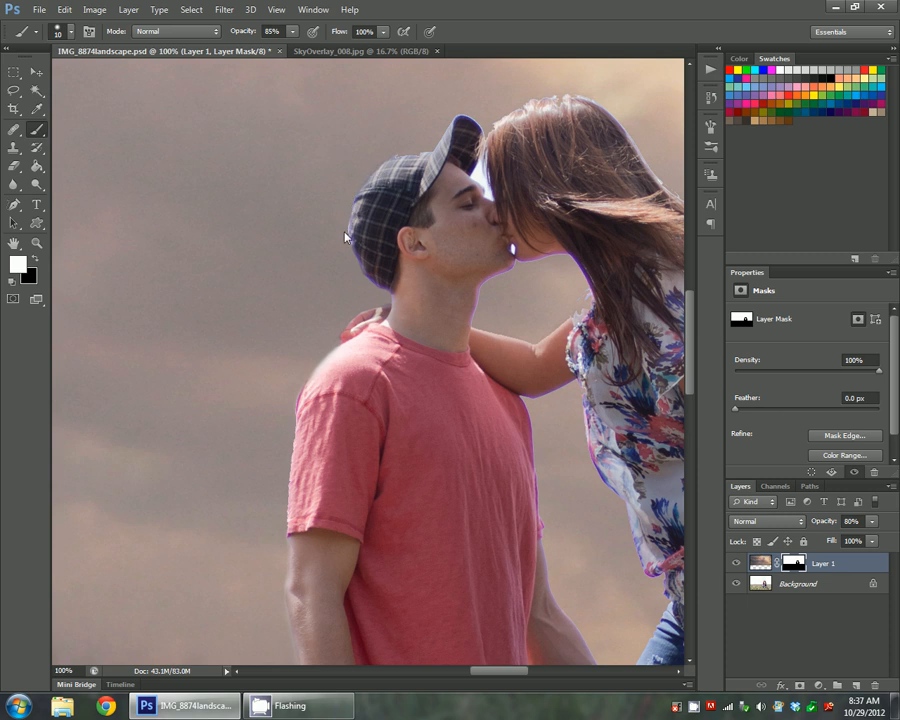
{"action": "mouse_move", "coordinate": [350, 233]}
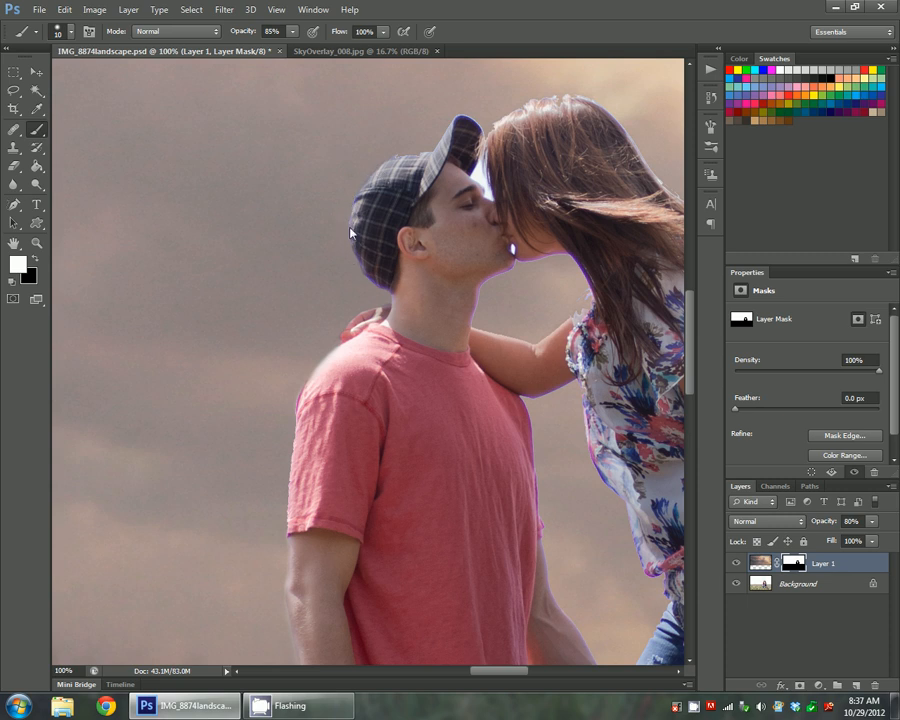
{"action": "mouse_move", "coordinate": [30, 268]}
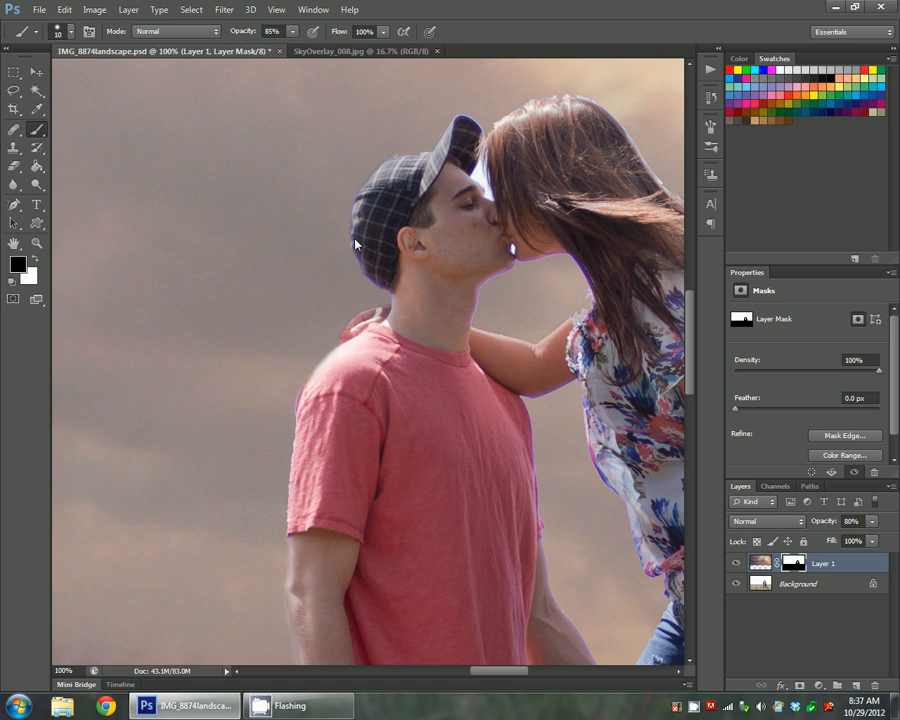
{"action": "mouse_move", "coordinate": [25, 260]}
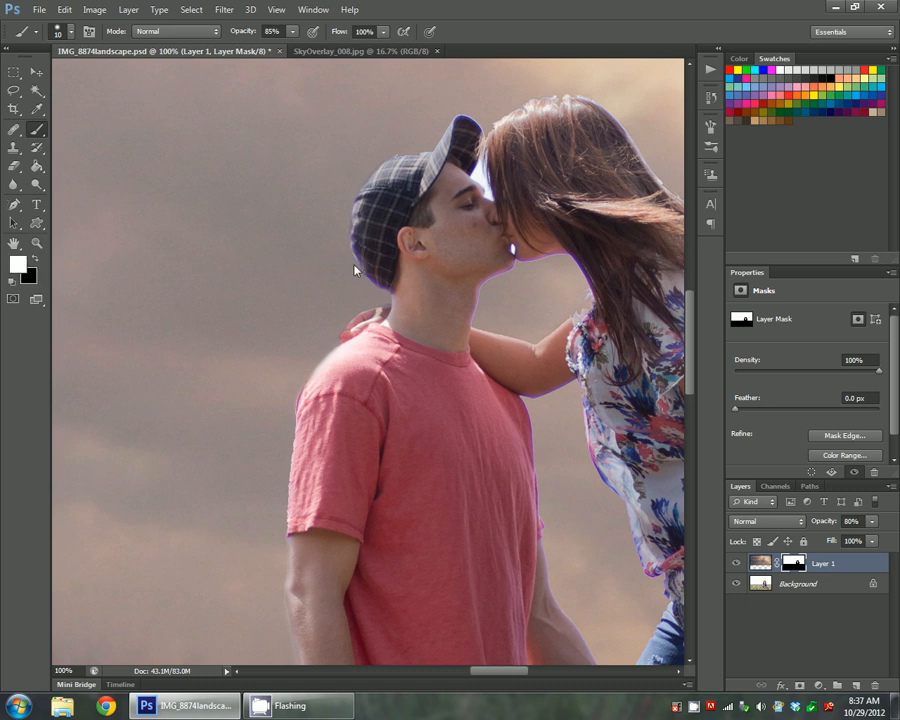
{"action": "mouse_move", "coordinate": [312, 258]}
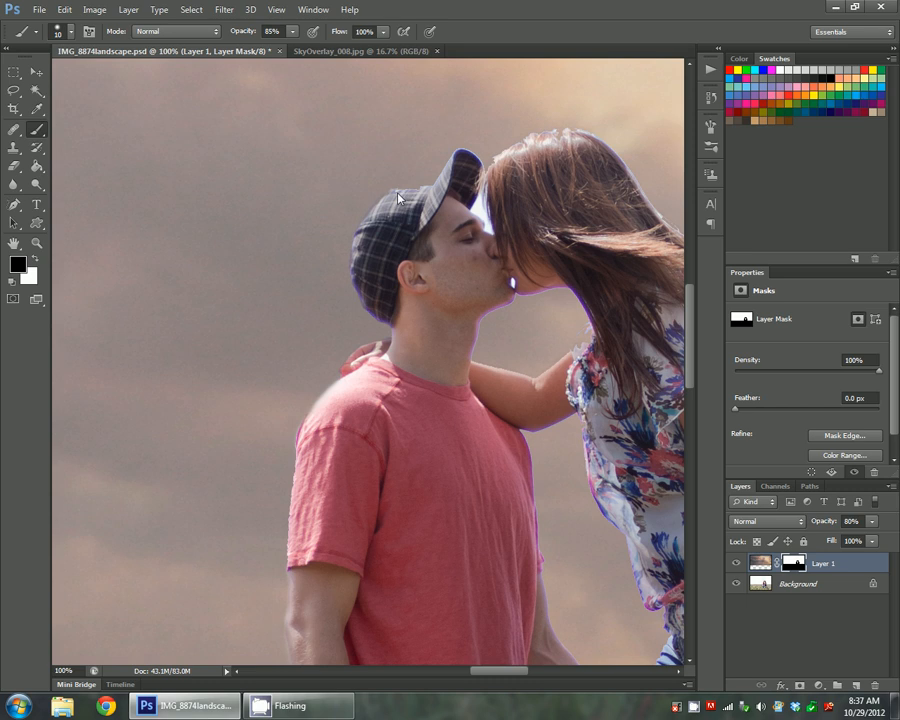
{"action": "mouse_move", "coordinate": [413, 198]}
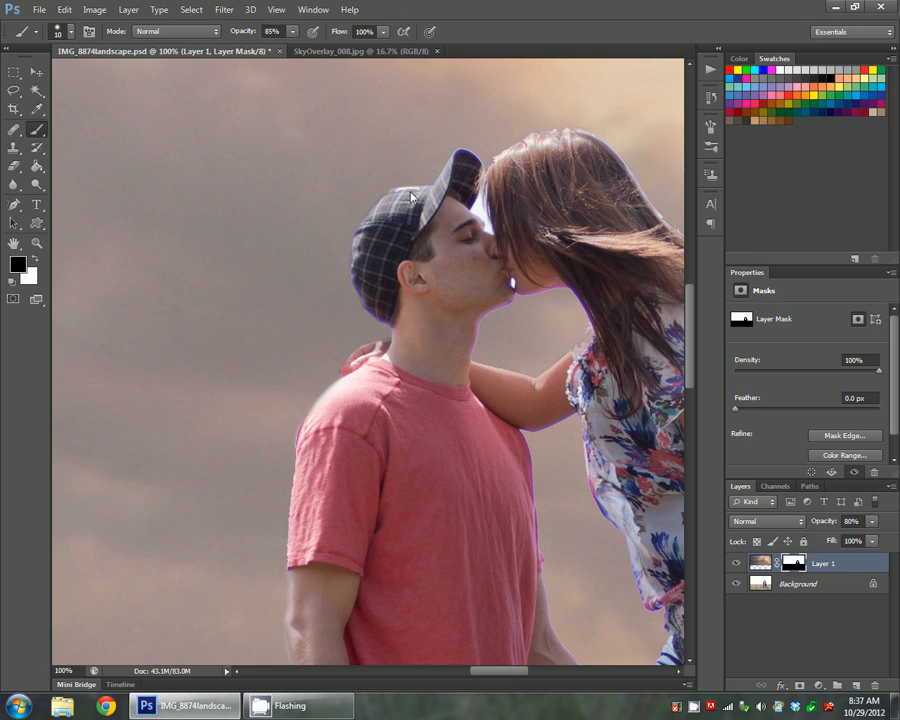
{"action": "mouse_move", "coordinate": [387, 206]}
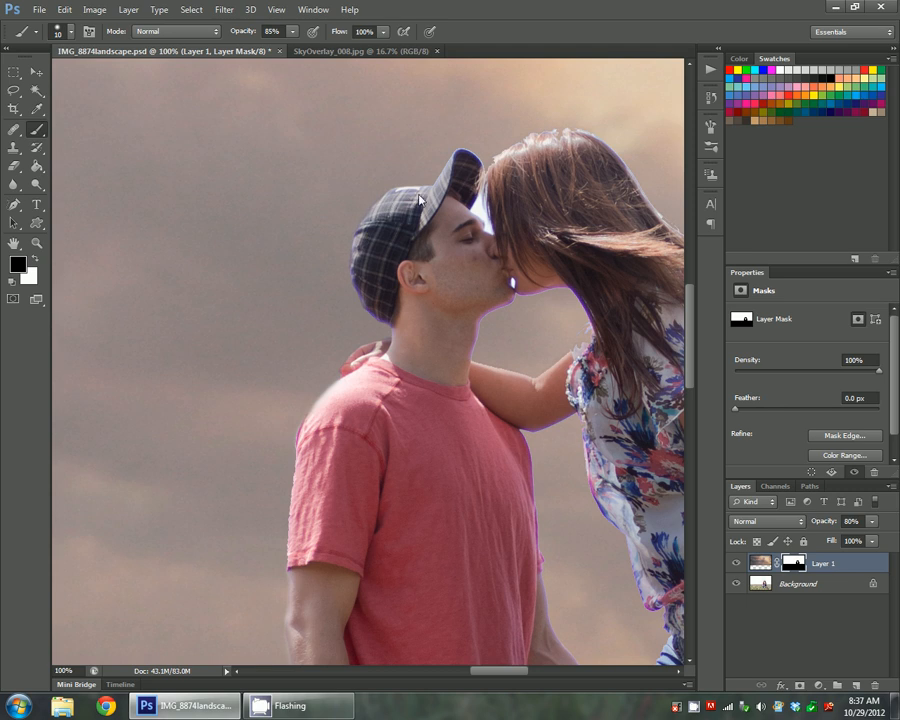
{"action": "mouse_move", "coordinate": [430, 188]}
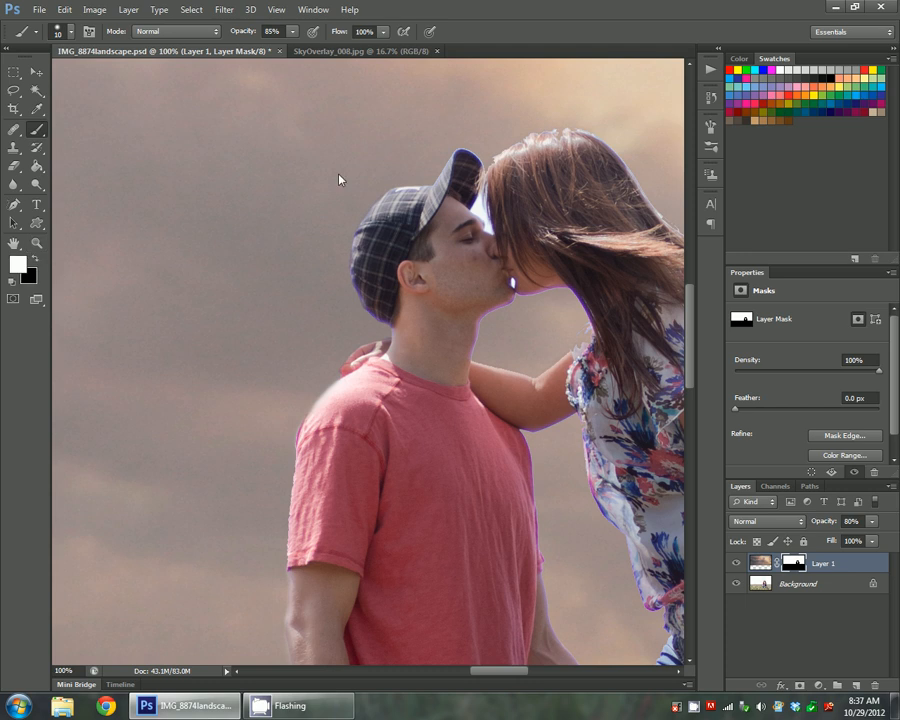
{"action": "mouse_move", "coordinate": [445, 170]}
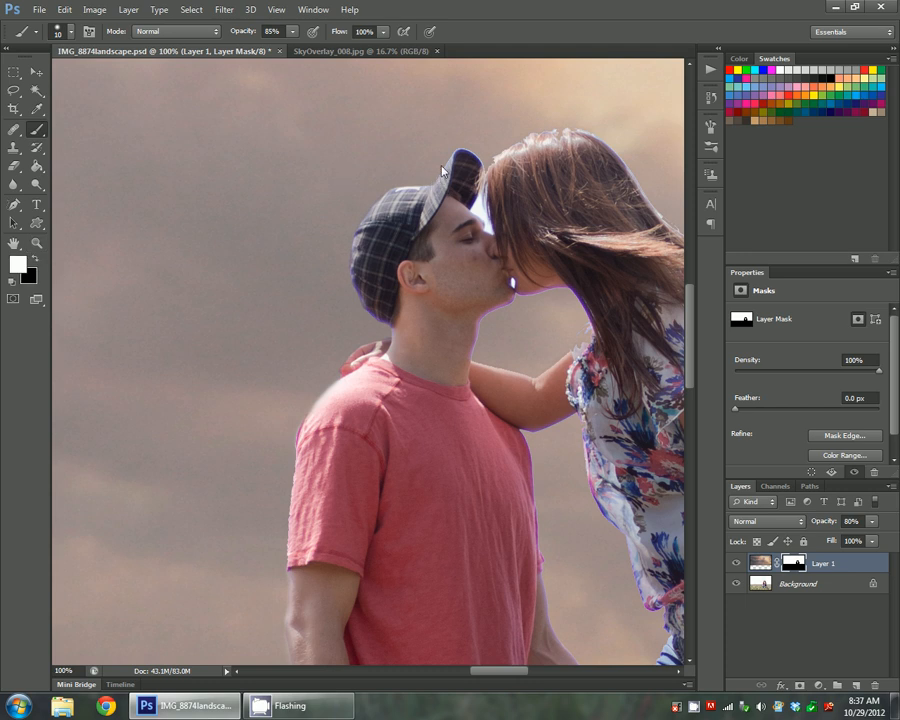
{"action": "mouse_move", "coordinate": [485, 165]}
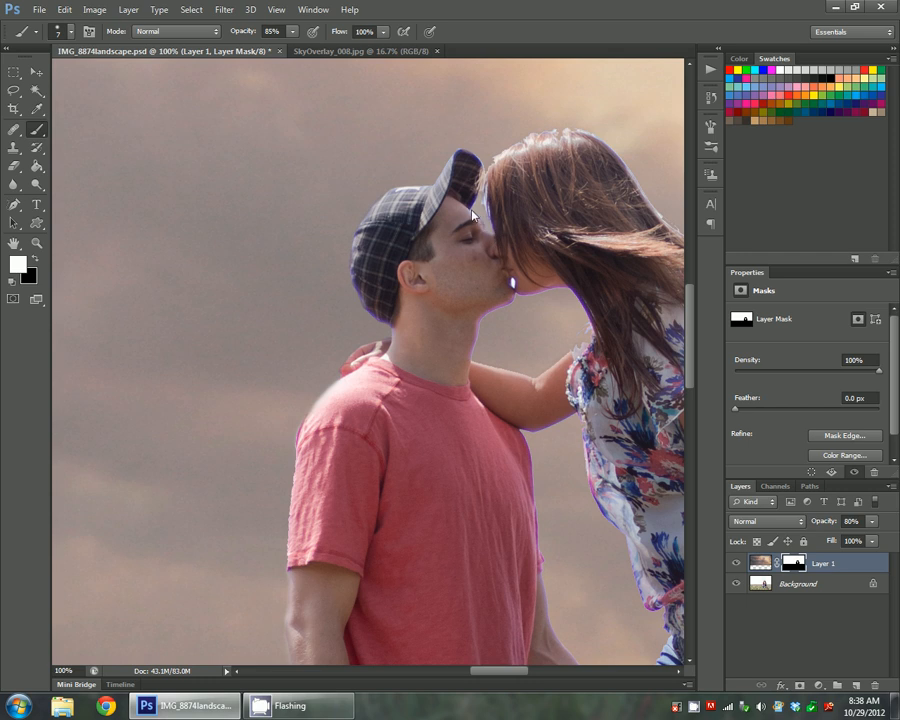
{"action": "mouse_move", "coordinate": [487, 193]}
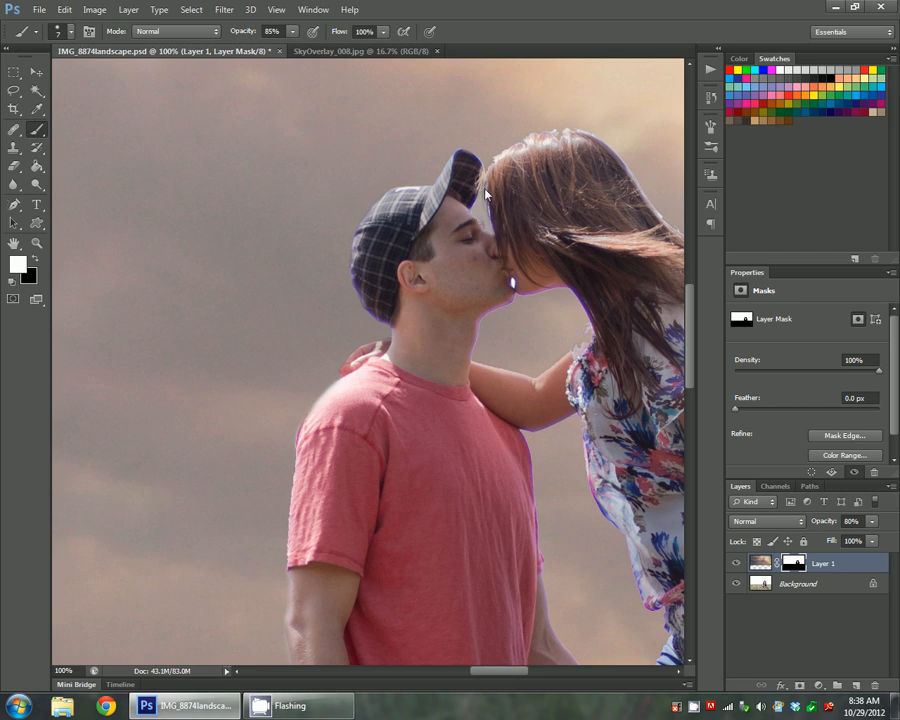
{"action": "mouse_move", "coordinate": [490, 180]}
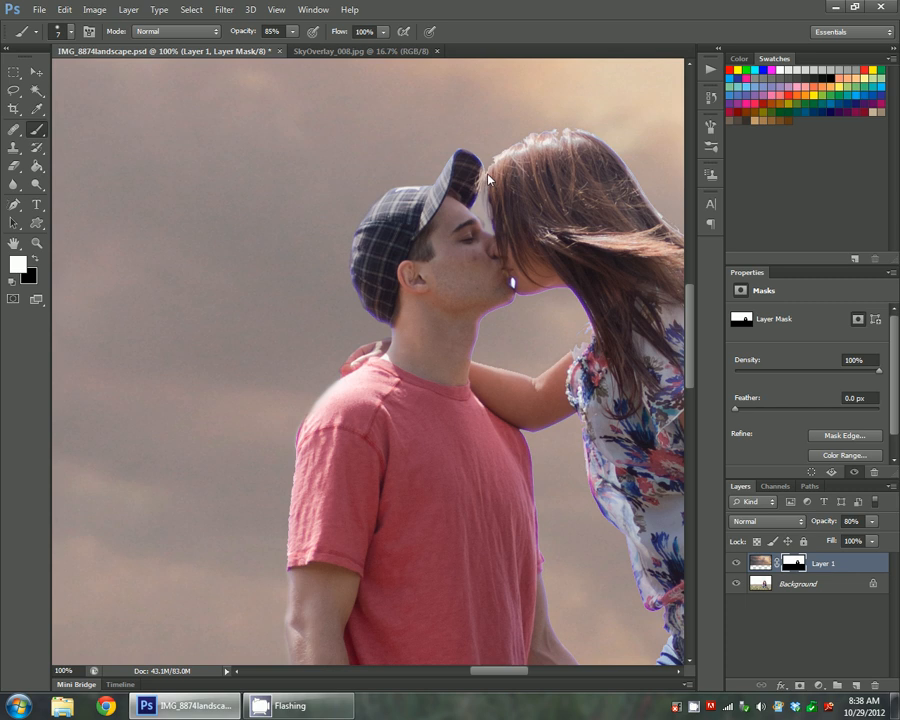
{"action": "mouse_move", "coordinate": [505, 273]}
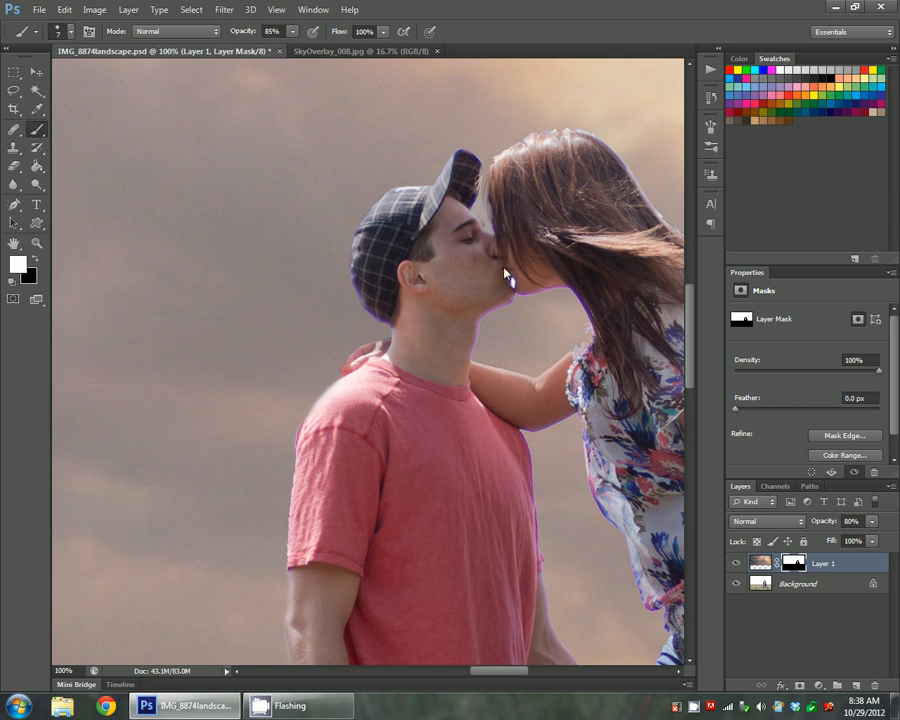
{"action": "mouse_move", "coordinate": [513, 285]}
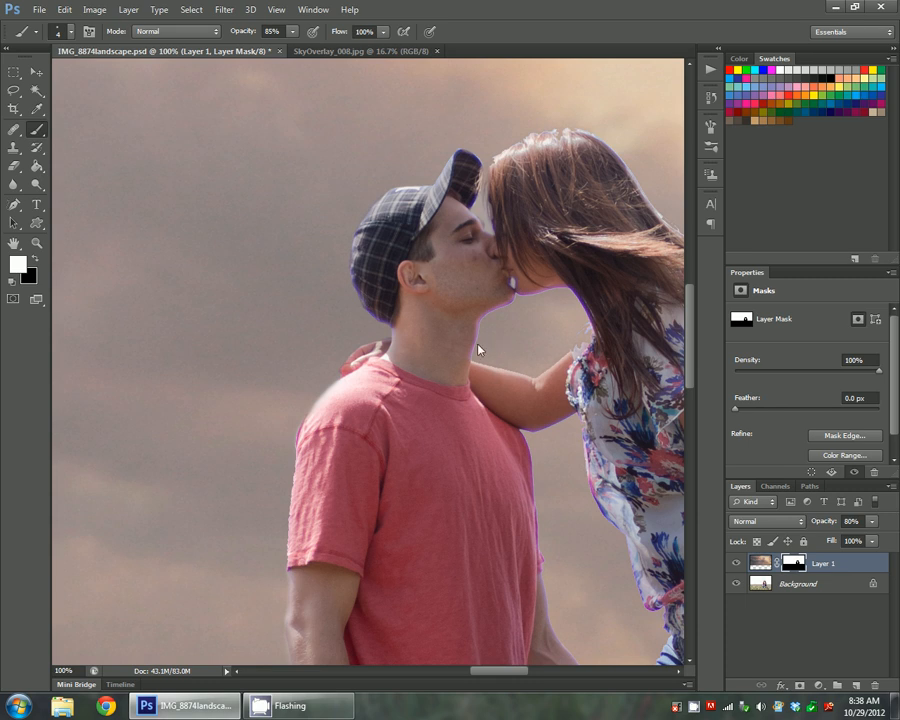
{"action": "mouse_move", "coordinate": [535, 317]}
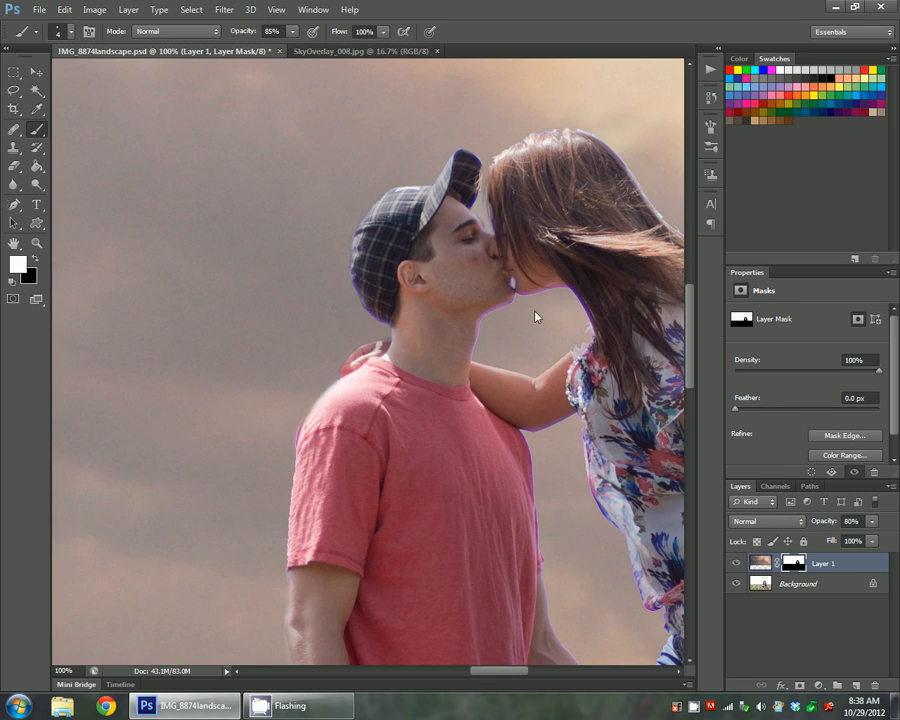
{"action": "mouse_move", "coordinate": [50, 58]}
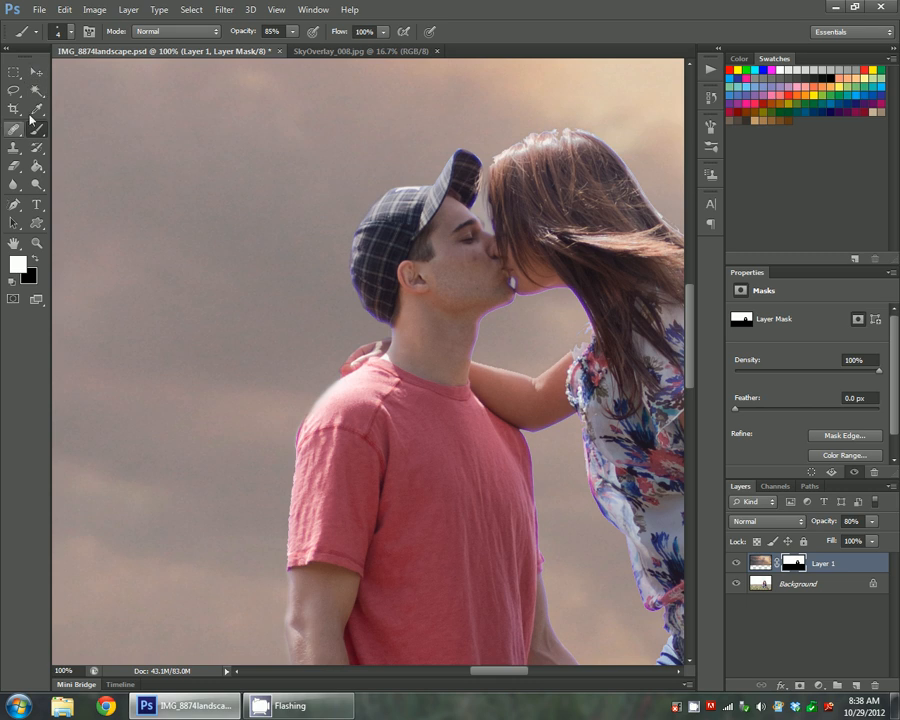
{"action": "mouse_move", "coordinate": [499, 399]}
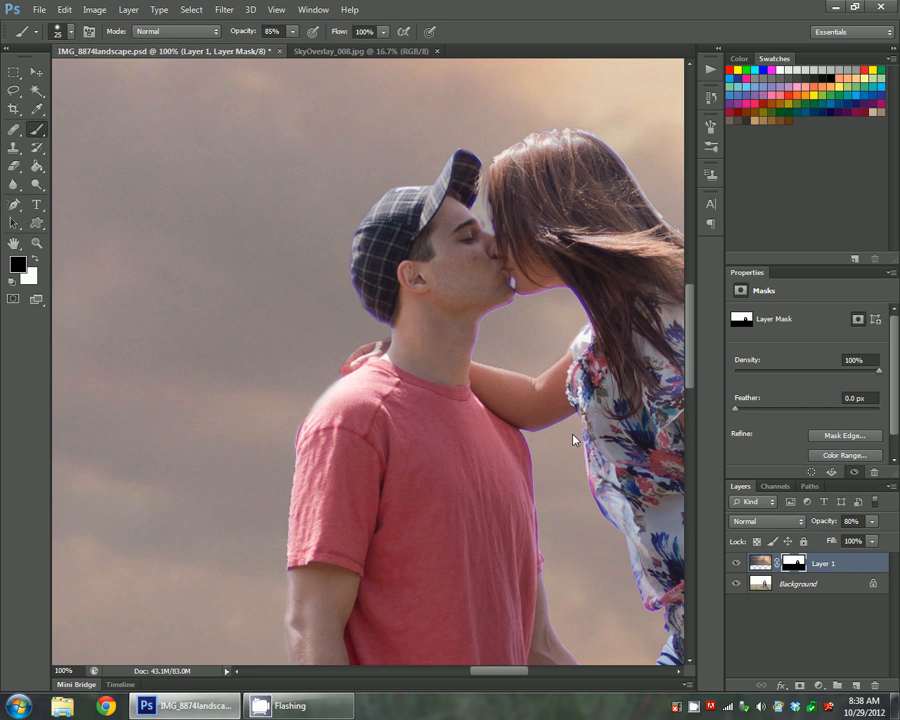
{"action": "mouse_move", "coordinate": [490, 229]}
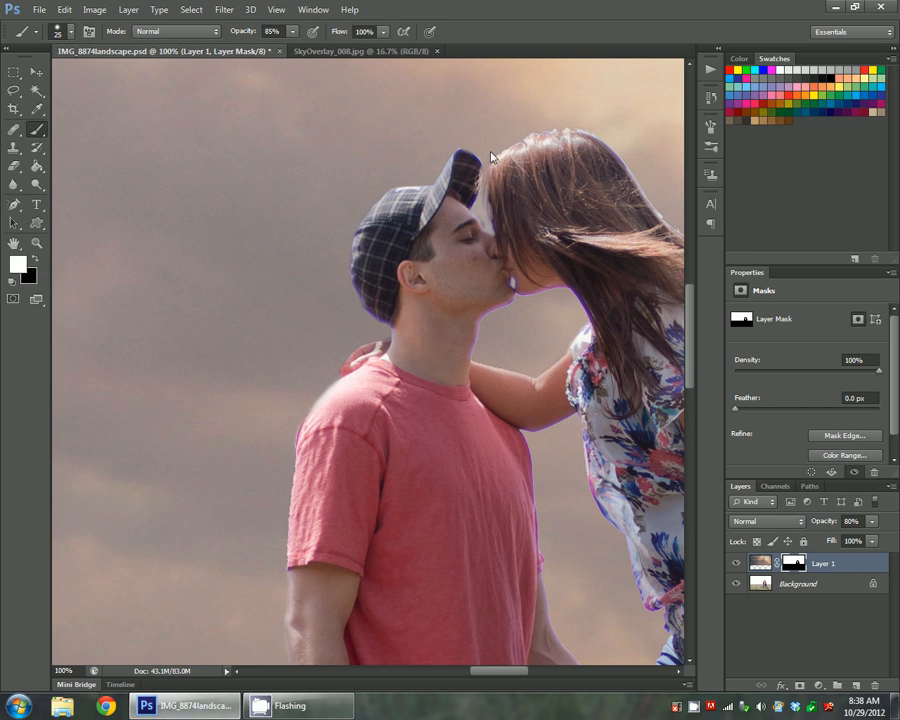
{"action": "mouse_move", "coordinate": [505, 143]}
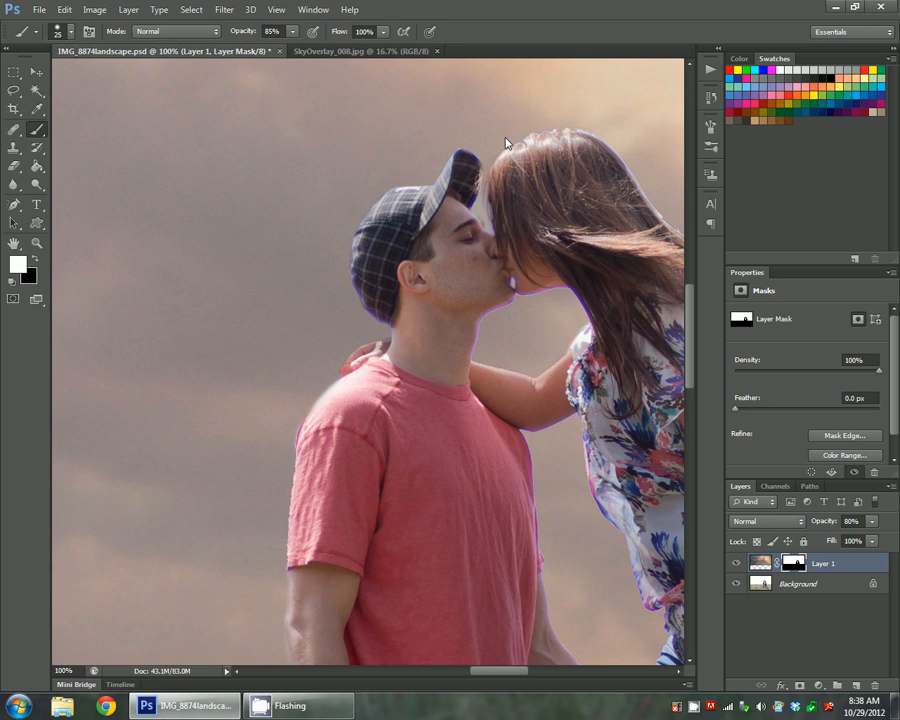
{"action": "mouse_move", "coordinate": [512, 132]}
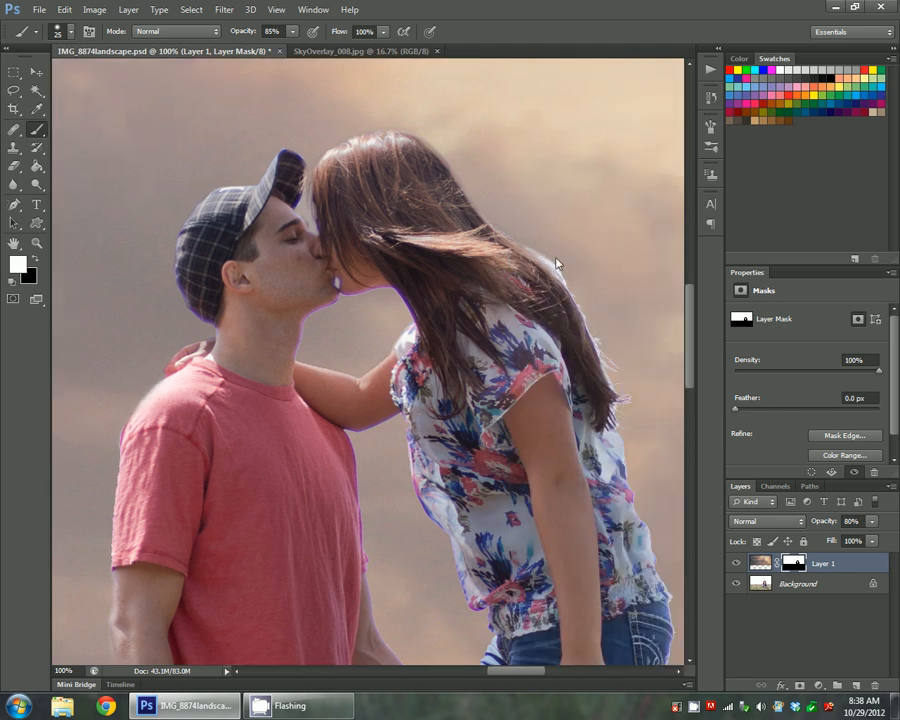
{"action": "mouse_move", "coordinate": [573, 291]}
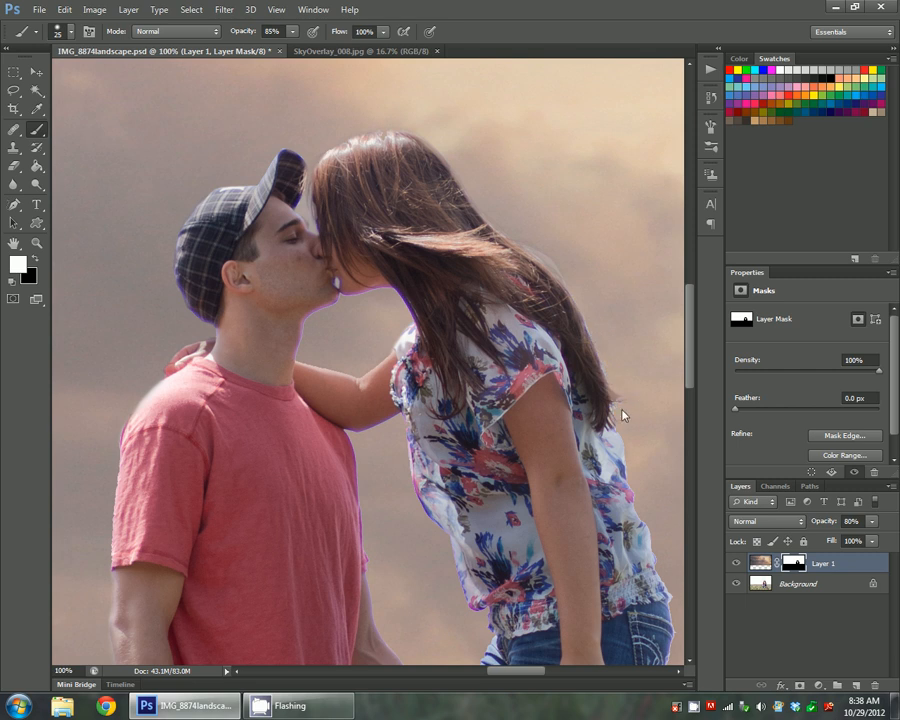
{"action": "mouse_move", "coordinate": [555, 263]}
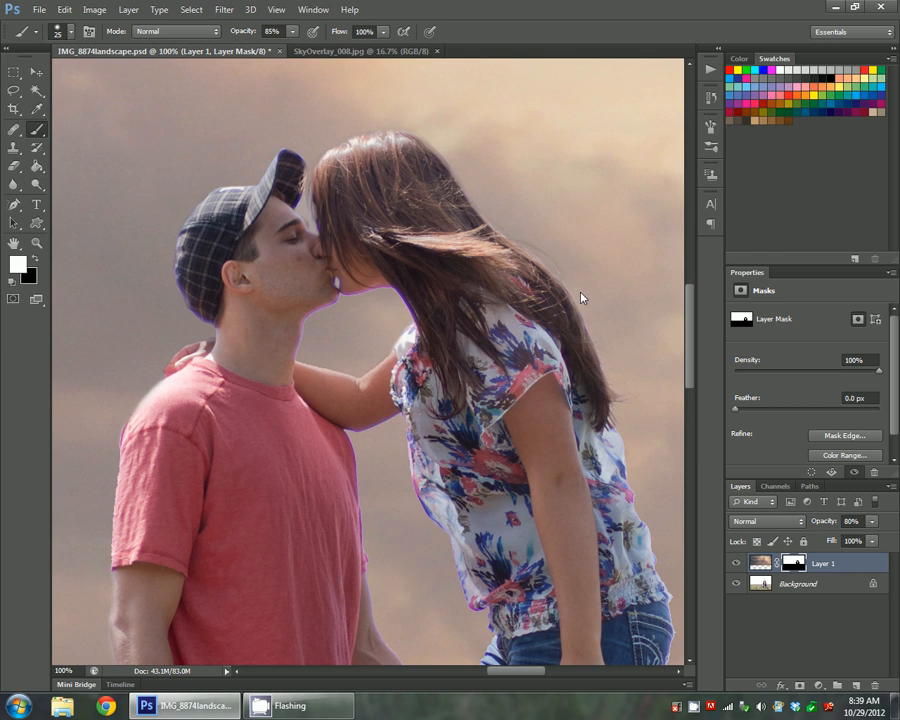
{"action": "mouse_move", "coordinate": [35, 272]}
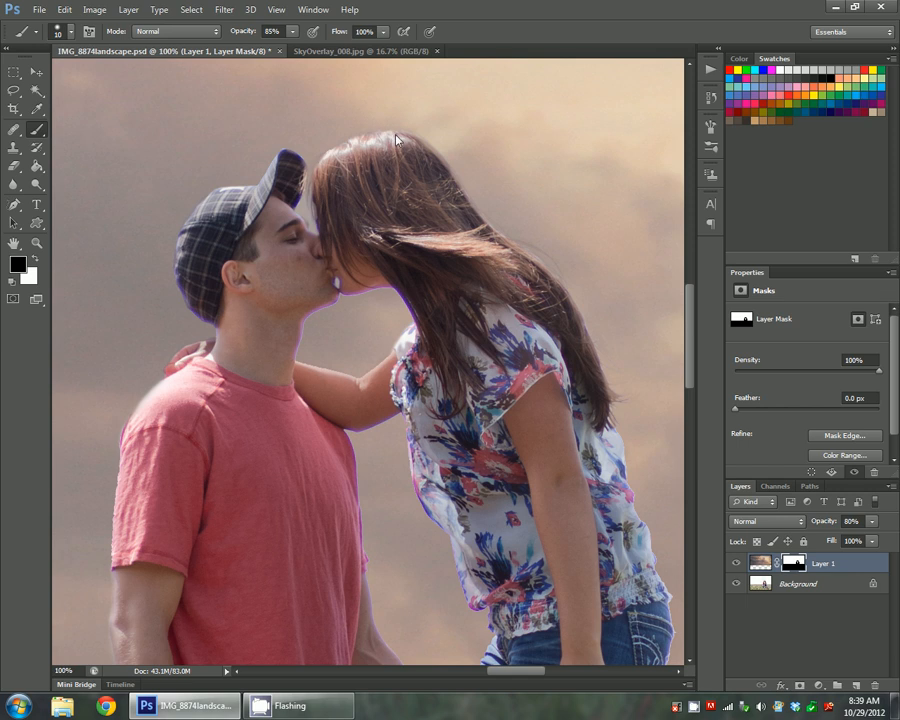
{"action": "mouse_move", "coordinate": [350, 148]}
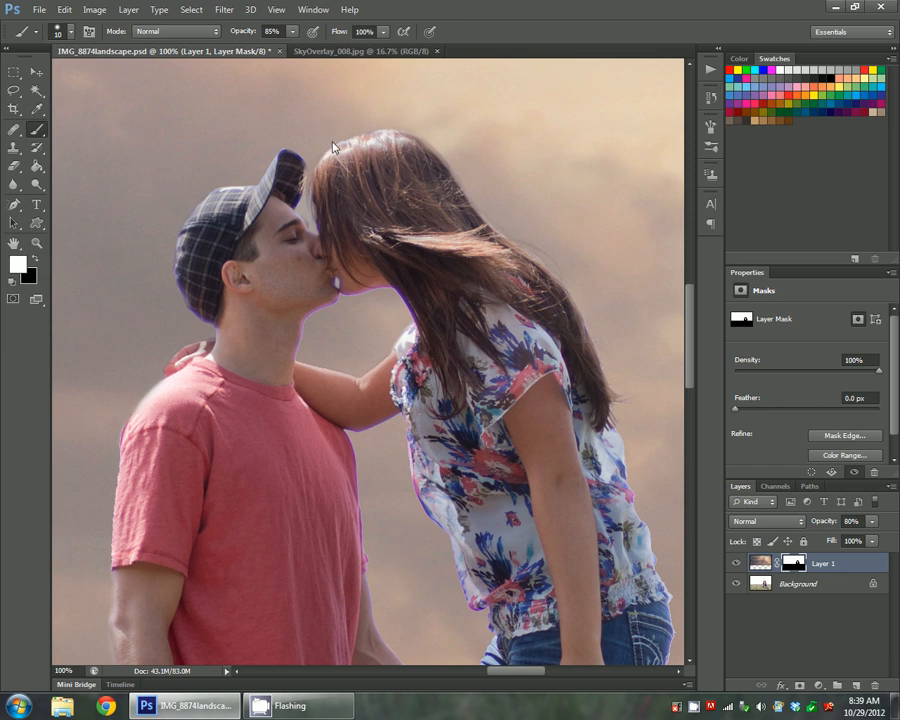
{"action": "mouse_move", "coordinate": [362, 138]}
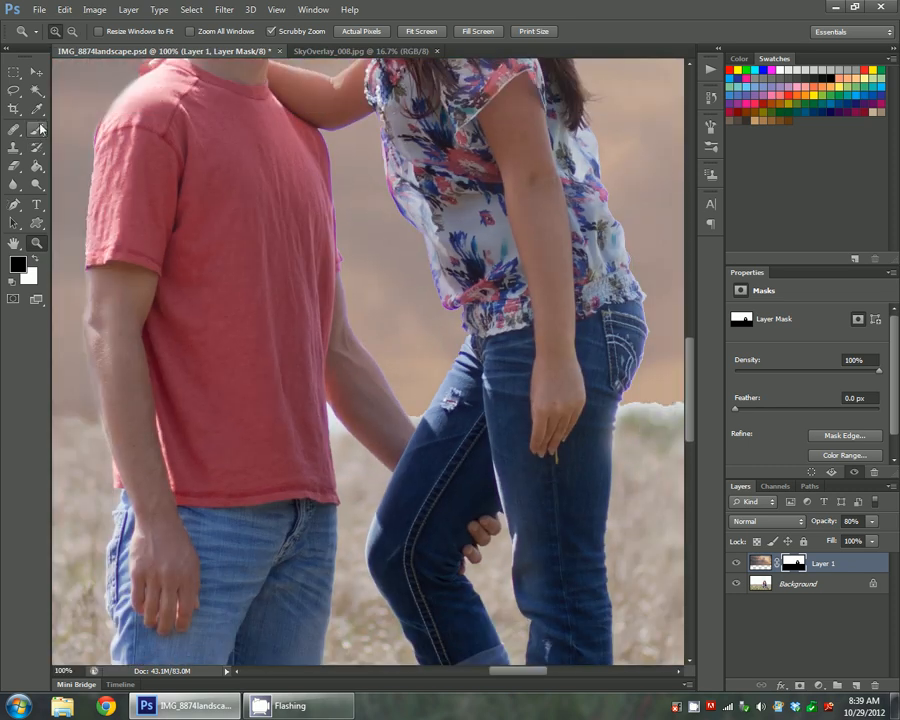
- Return to the Brush tool and set a 15 px tip with low hardness for the horizon blend
{"action": "left_click", "coordinate": [37, 128]}
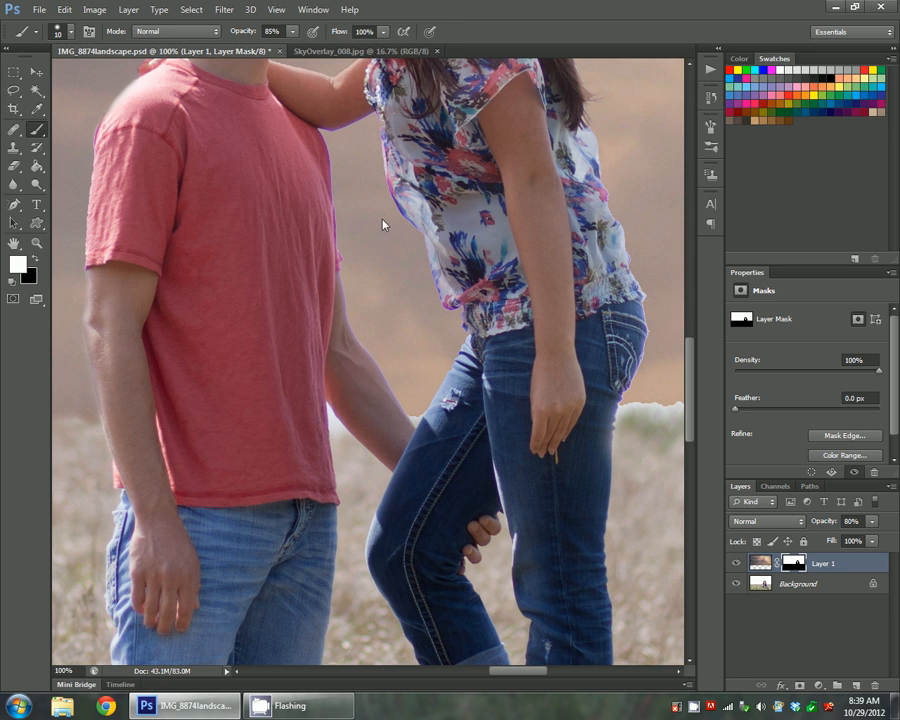
{"action": "mouse_move", "coordinate": [326, 345]}
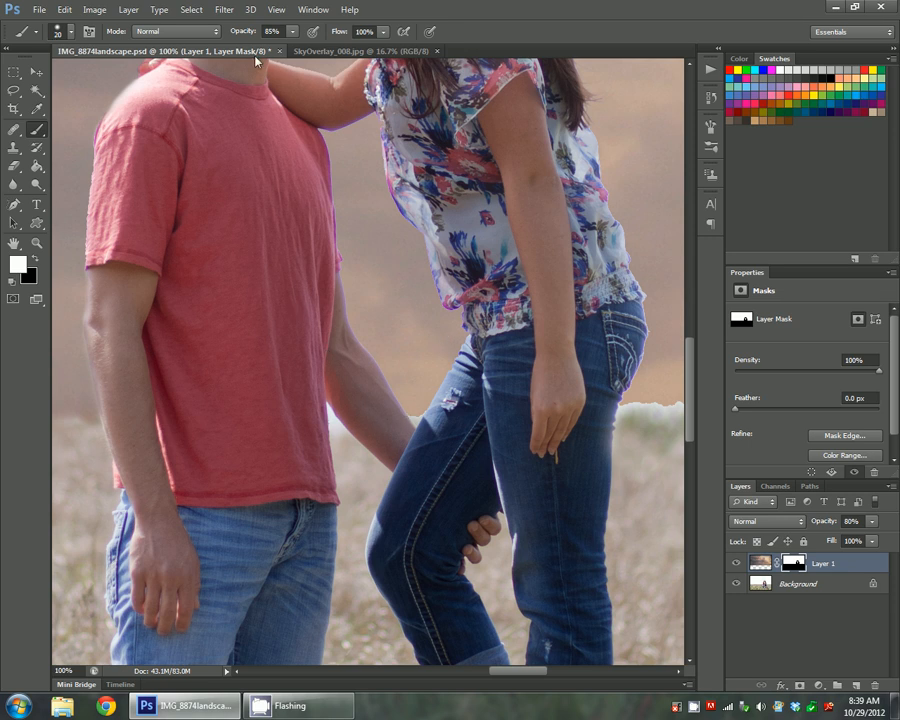
{"action": "left_click", "coordinate": [72, 31]}
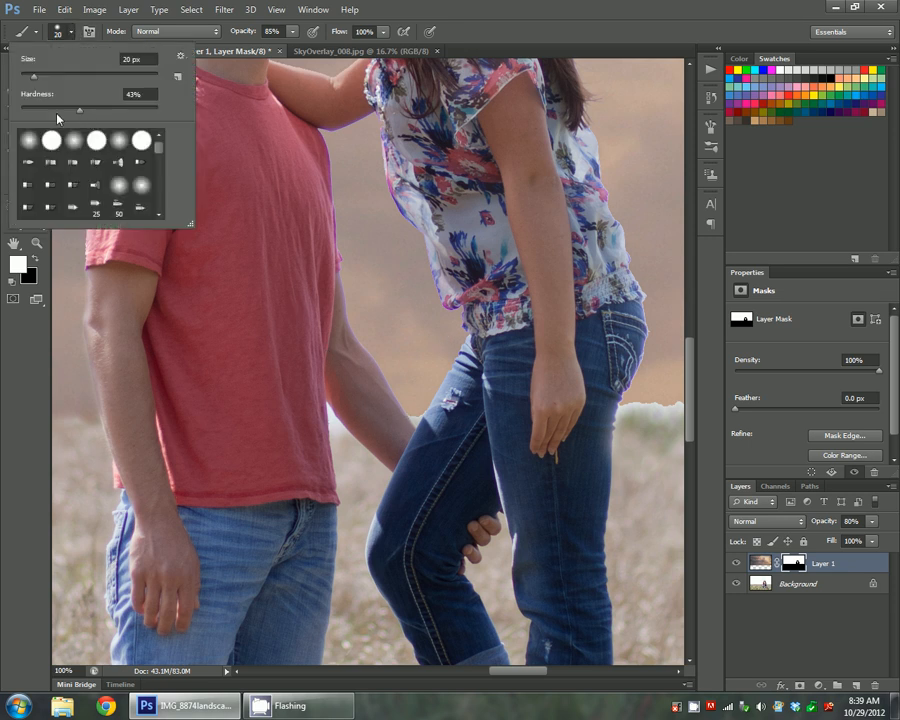
{"action": "left_click", "coordinate": [420, 410]}
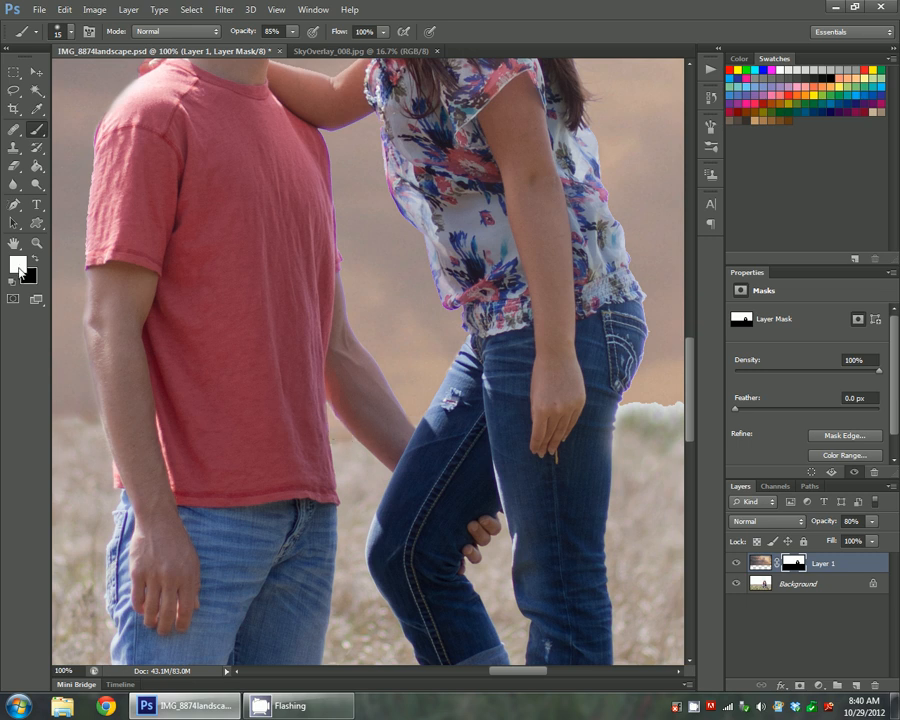
{"action": "left_click", "coordinate": [30, 266]}
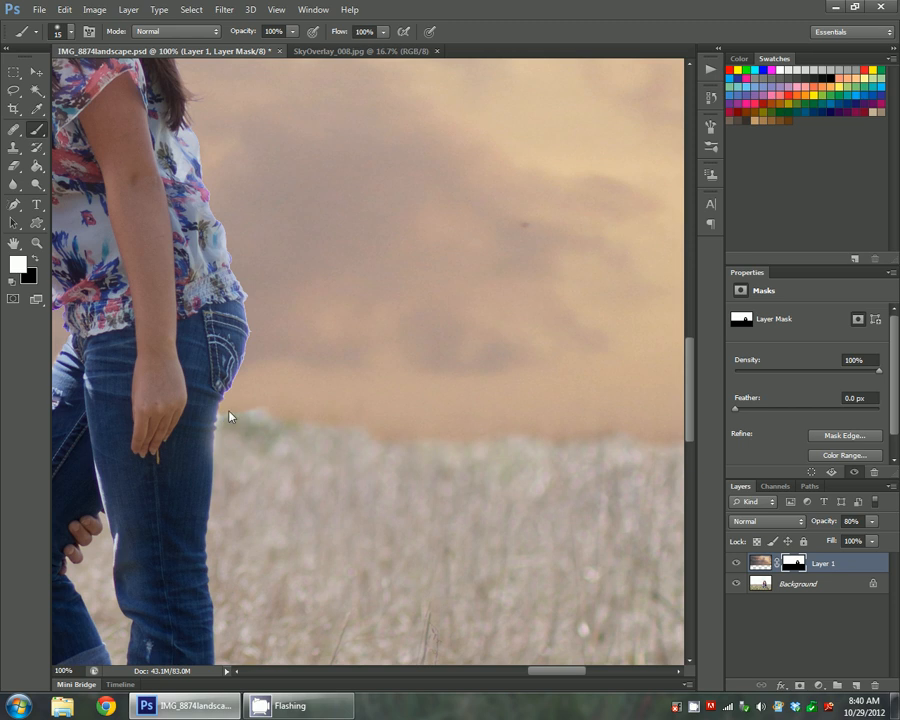
{"action": "mouse_move", "coordinate": [351, 410]}
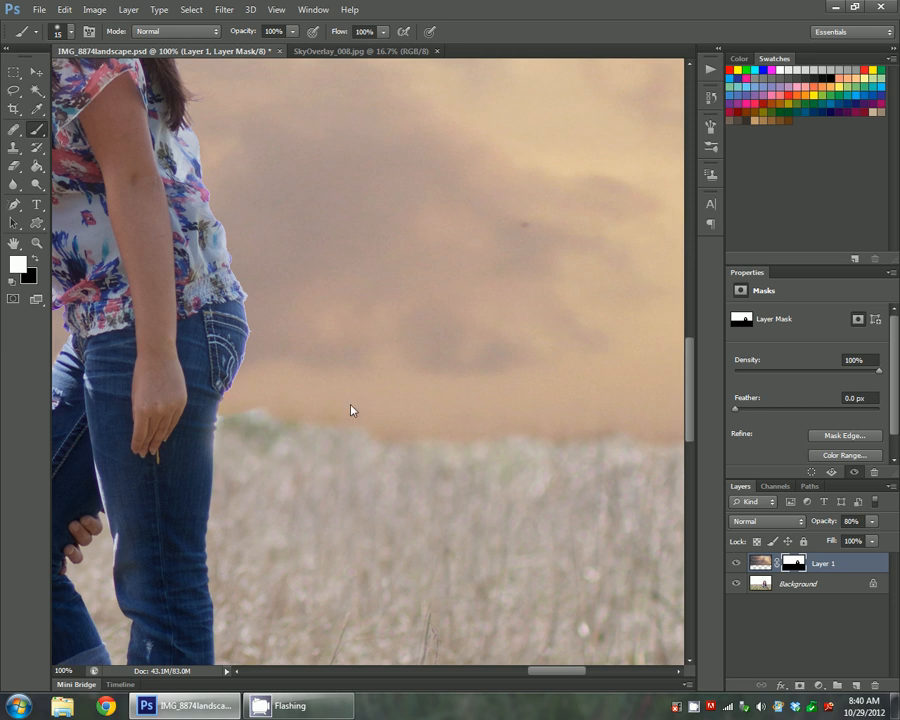
{"action": "mouse_move", "coordinate": [193, 135]}
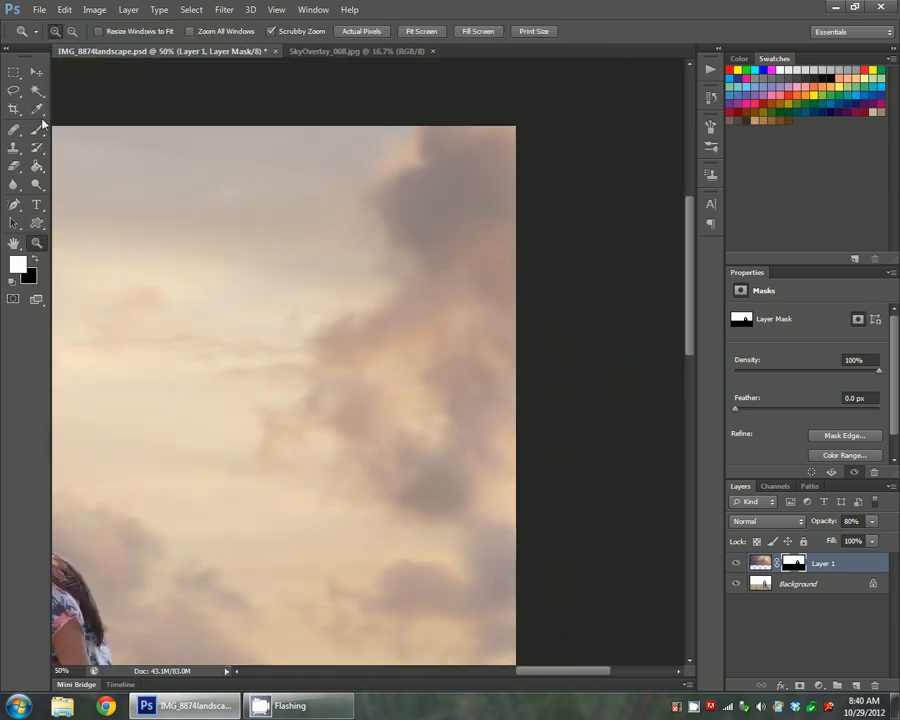
- Select the Brush tool before fitting the whole composite on screen
{"action": "left_click", "coordinate": [14, 128]}
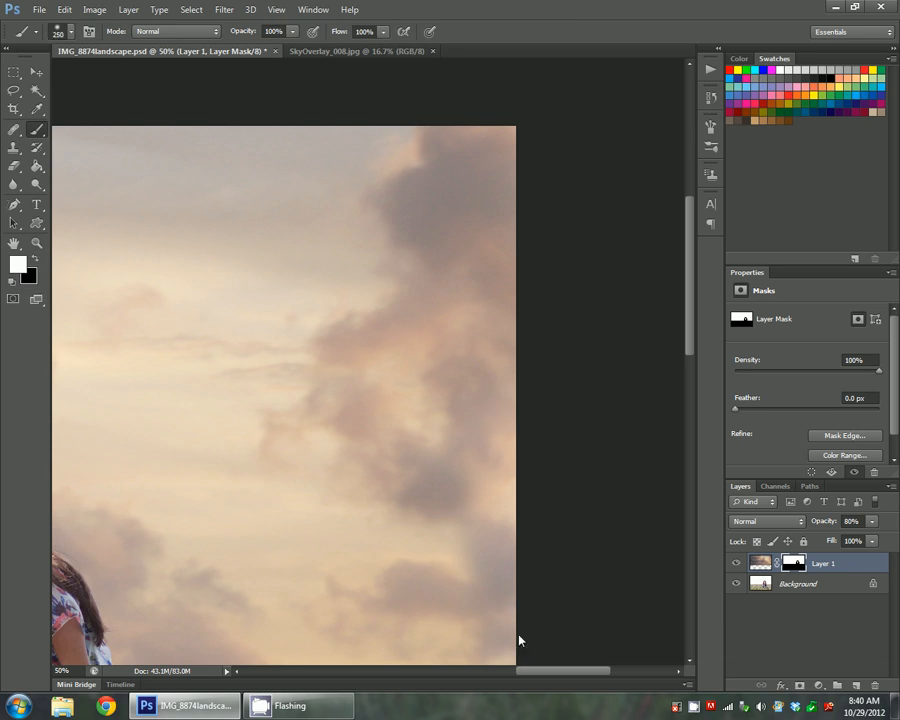
{"action": "mouse_move", "coordinate": [55, 120]}
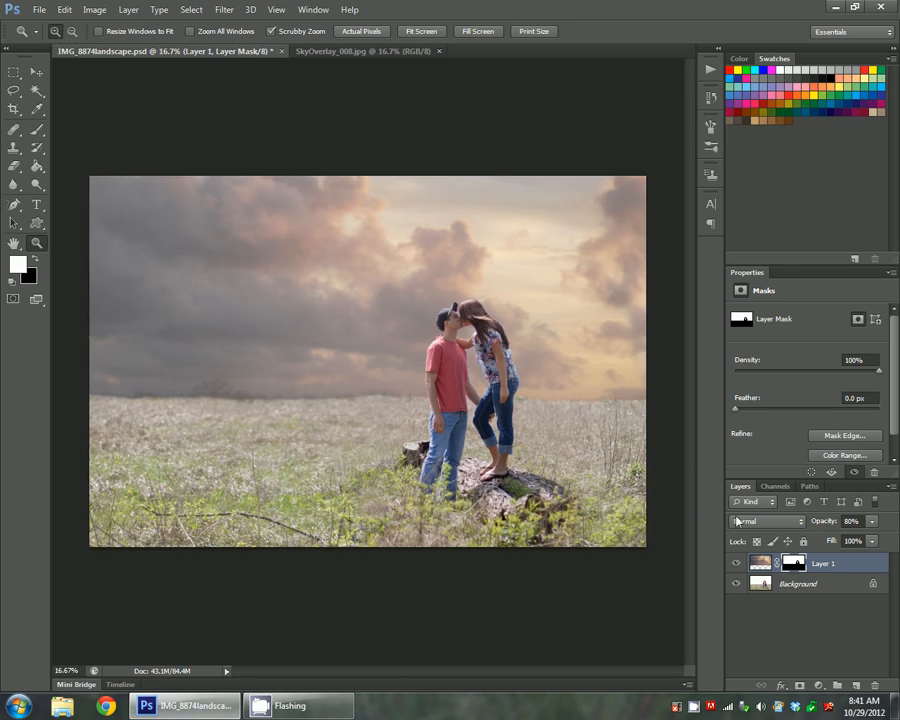
- Select the Brush tool to paint faint black strokes along the horizon on the mask
{"action": "left_click", "coordinate": [13, 129]}
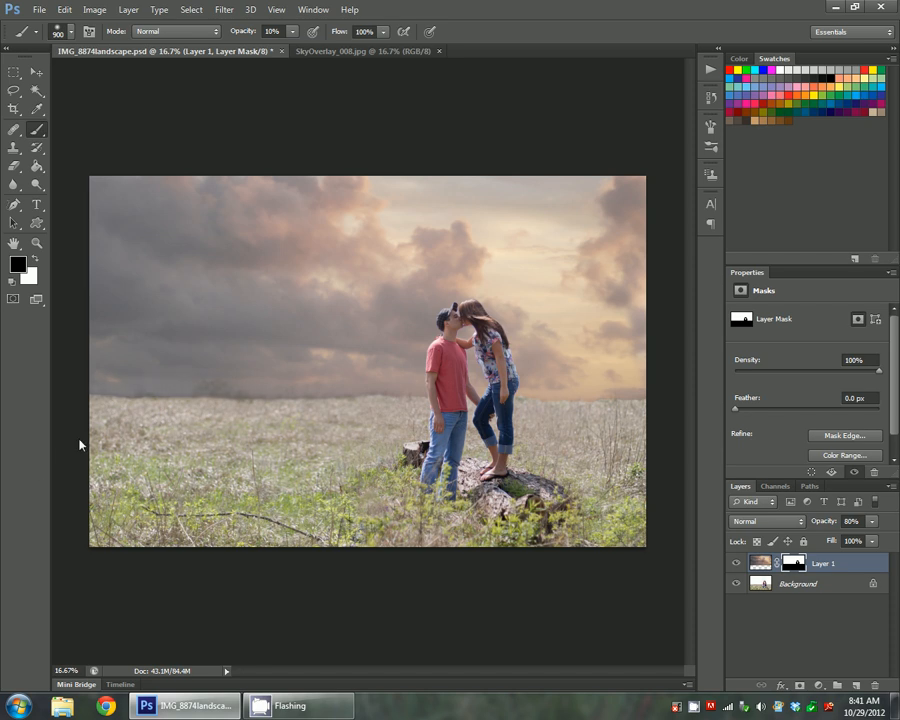
{"action": "mouse_move", "coordinate": [180, 453]}
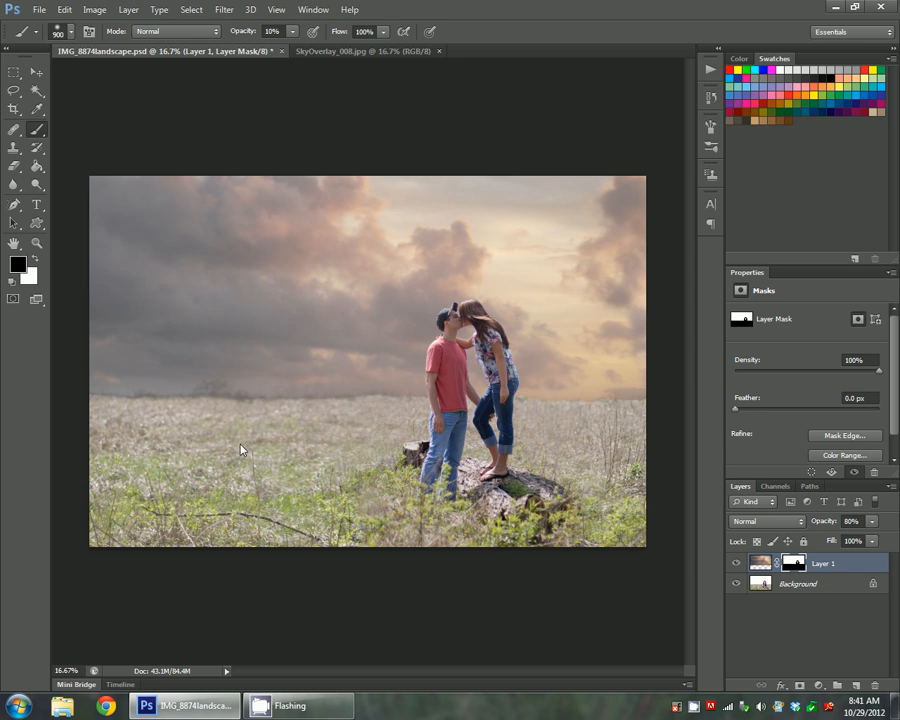
{"action": "mouse_move", "coordinate": [120, 508]}
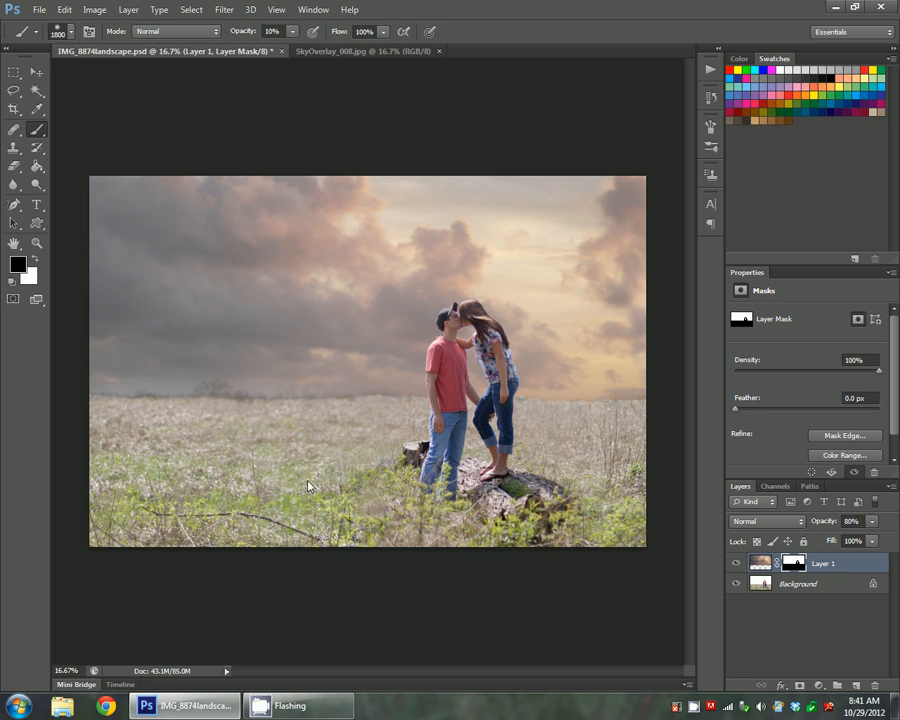
{"action": "mouse_move", "coordinate": [150, 475]}
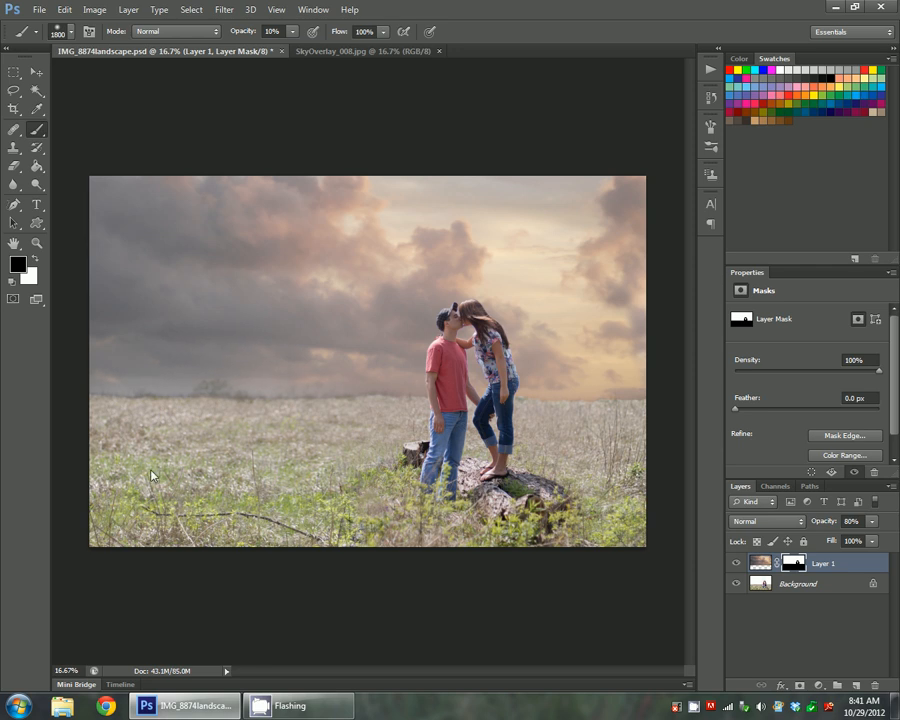
{"action": "mouse_move", "coordinate": [210, 489]}
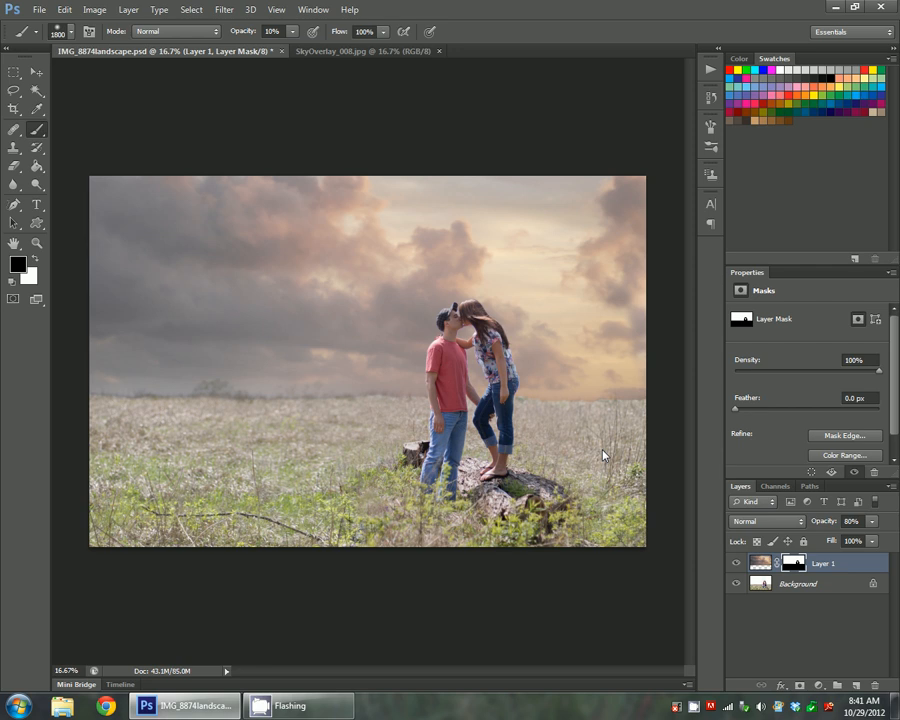
{"action": "mouse_move", "coordinate": [647, 212]}
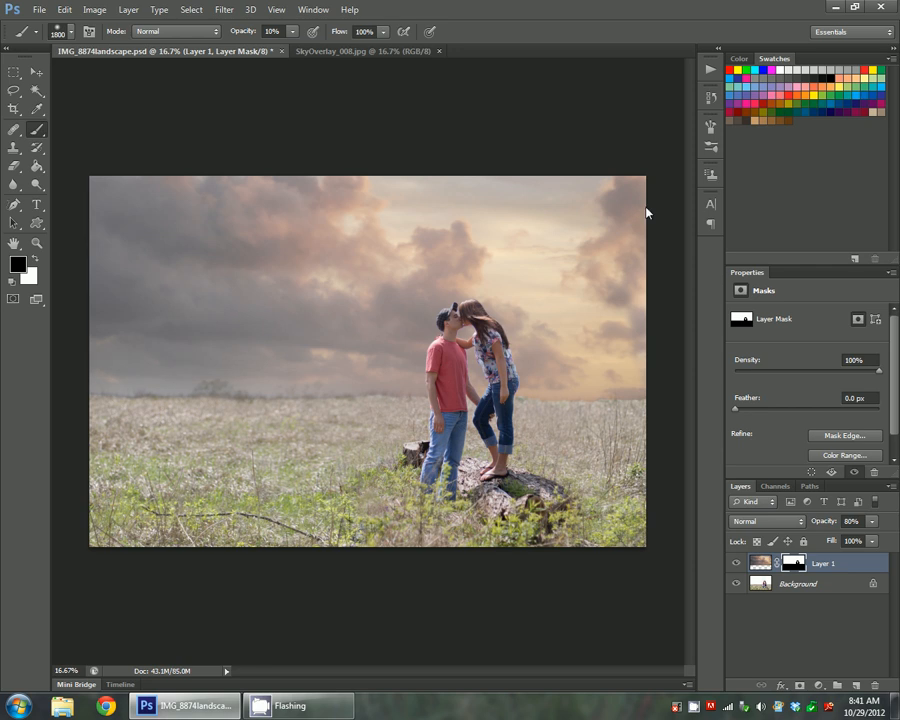
{"action": "mouse_move", "coordinate": [631, 328]}
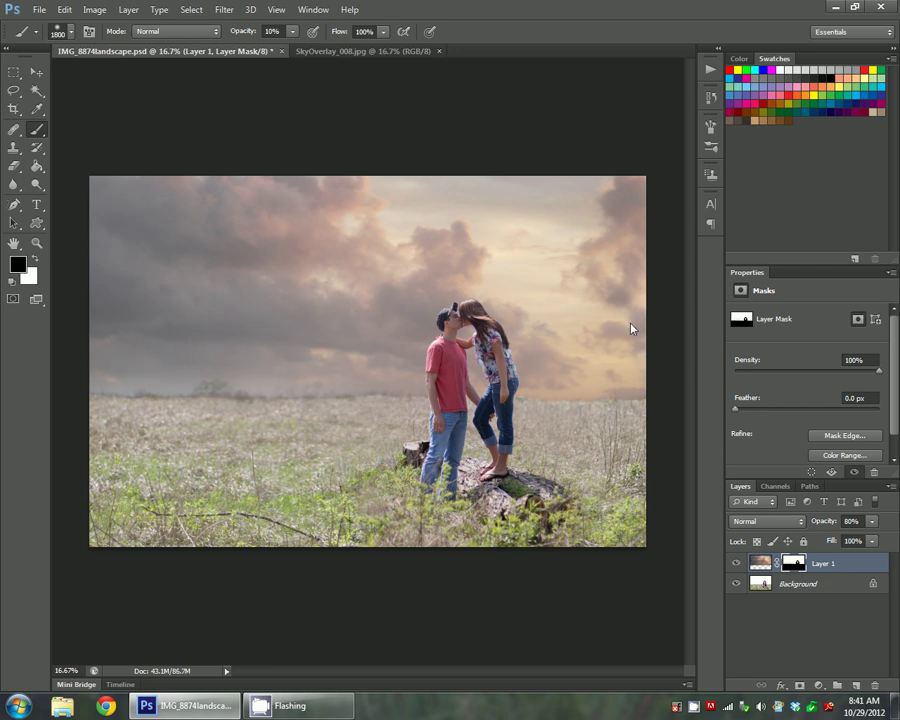
{"action": "mouse_move", "coordinate": [548, 474]}
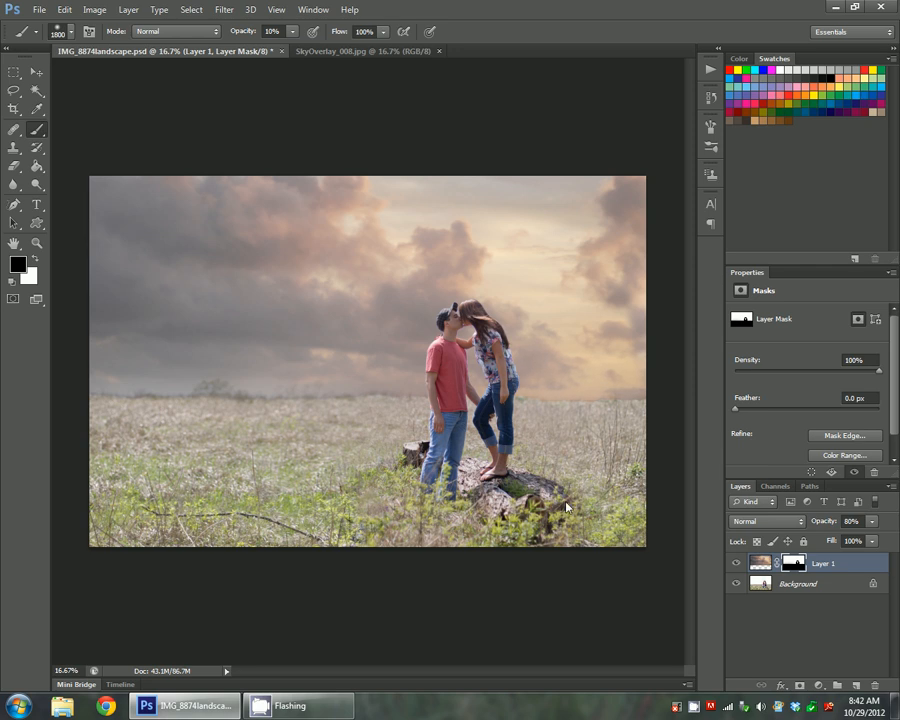
{"action": "mouse_move", "coordinate": [564, 457]}
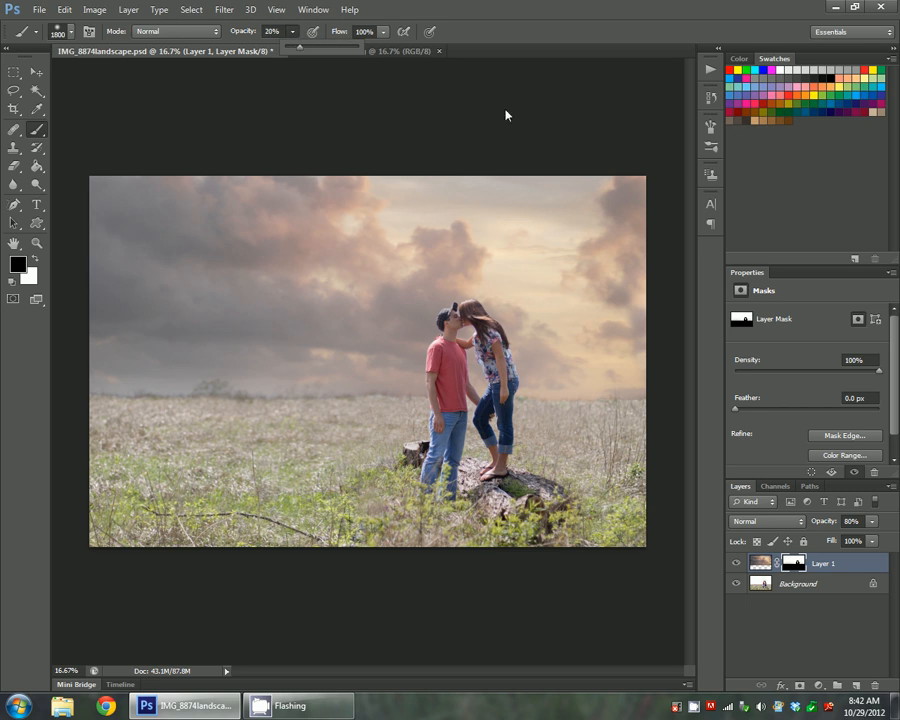
- Raise the mask brush opacity to 20% for fading the sky off the lower field
{"action": "left_click", "coordinate": [350, 51]}
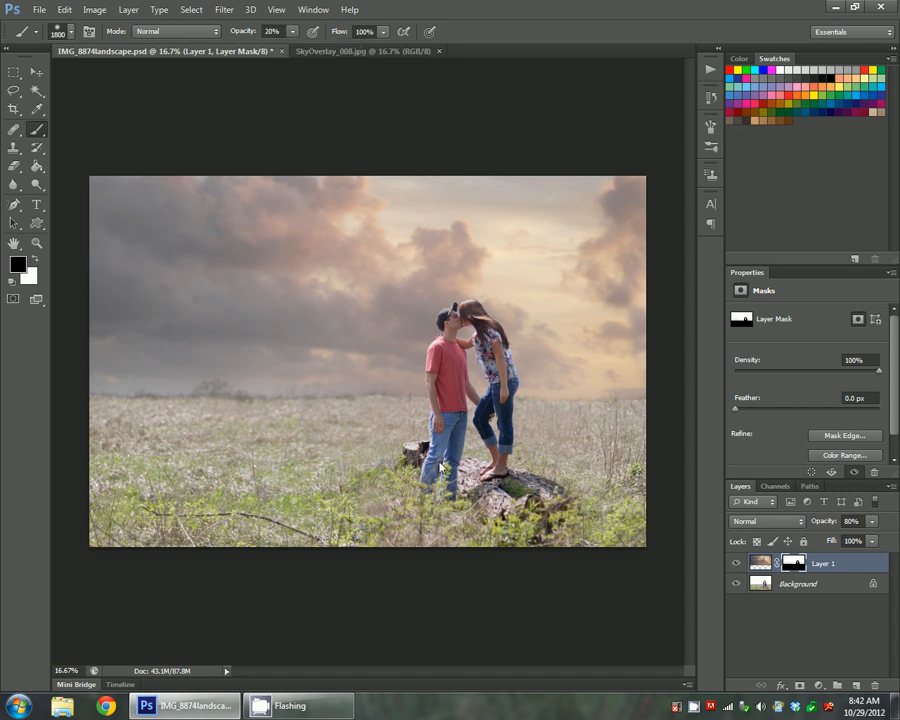
{"action": "mouse_move", "coordinate": [232, 464]}
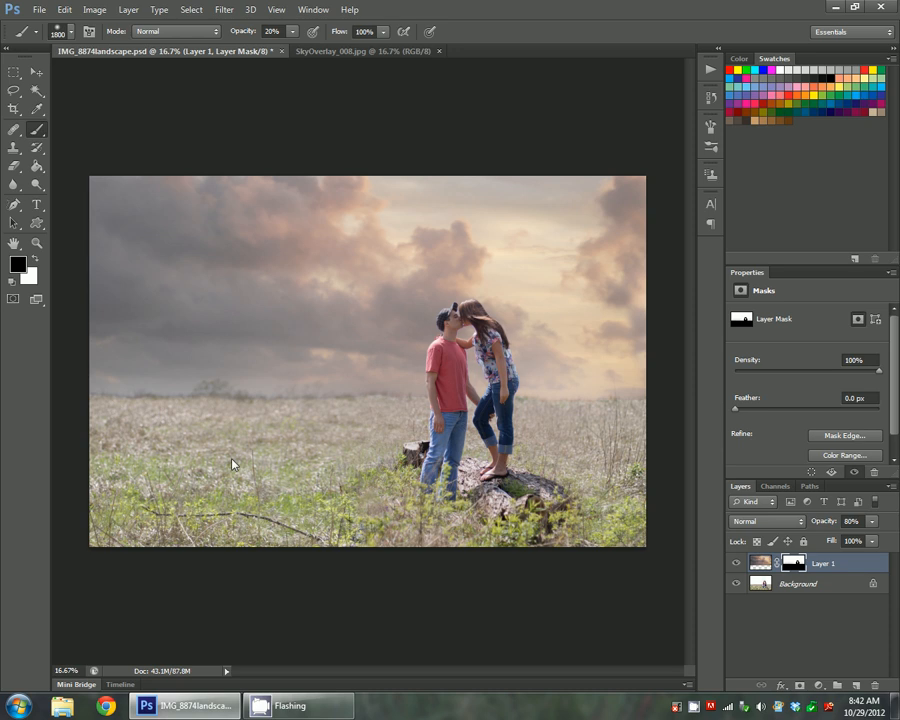
{"action": "mouse_move", "coordinate": [254, 435]}
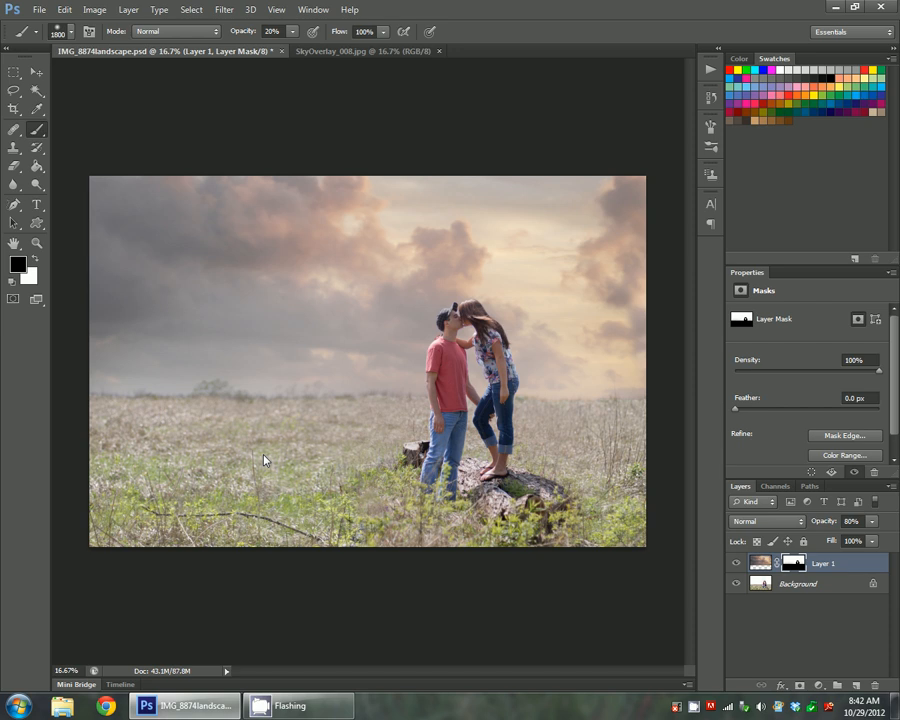
{"action": "mouse_move", "coordinate": [185, 503]}
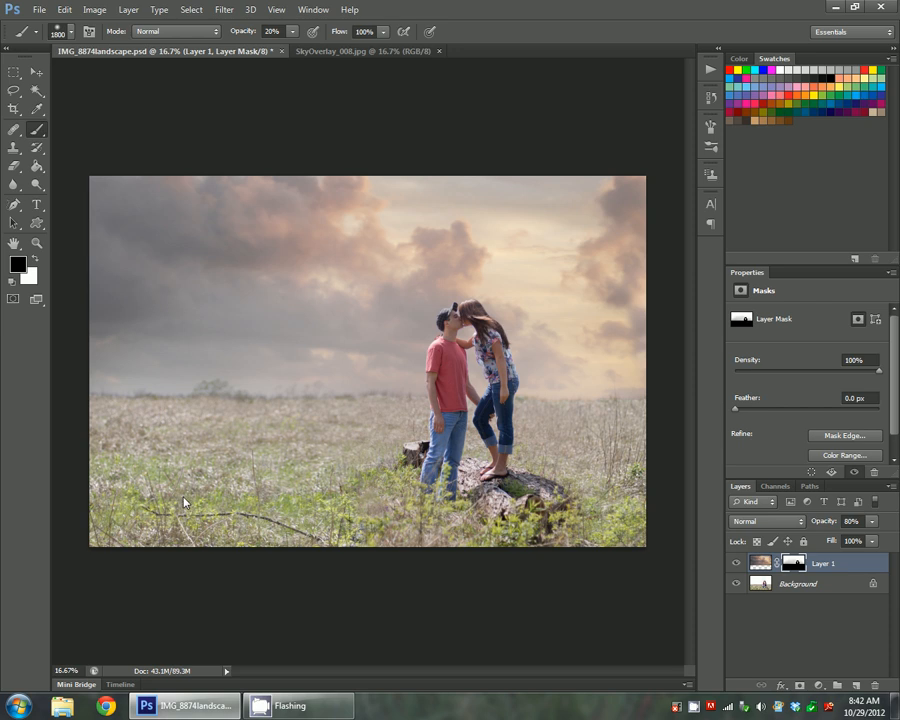
{"action": "mouse_move", "coordinate": [380, 408]}
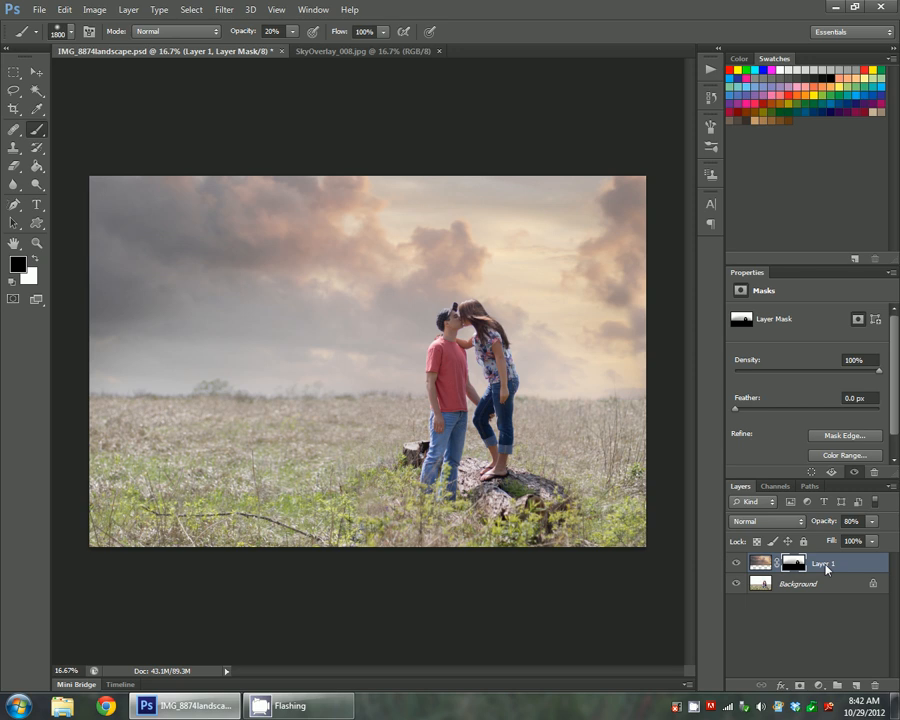
- Set Layer 1's opacity to 85% with the Layers panel slider
{"action": "left_click", "coordinate": [871, 521]}
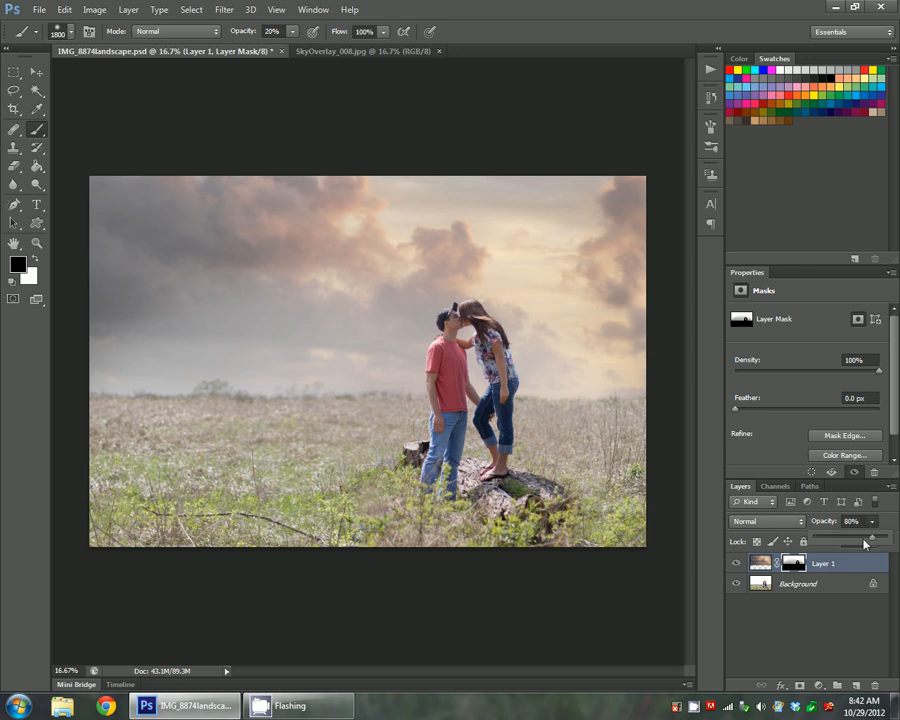
{"action": "left_click_drag", "start_coordinate": [868, 539], "coordinate": [858, 539]}
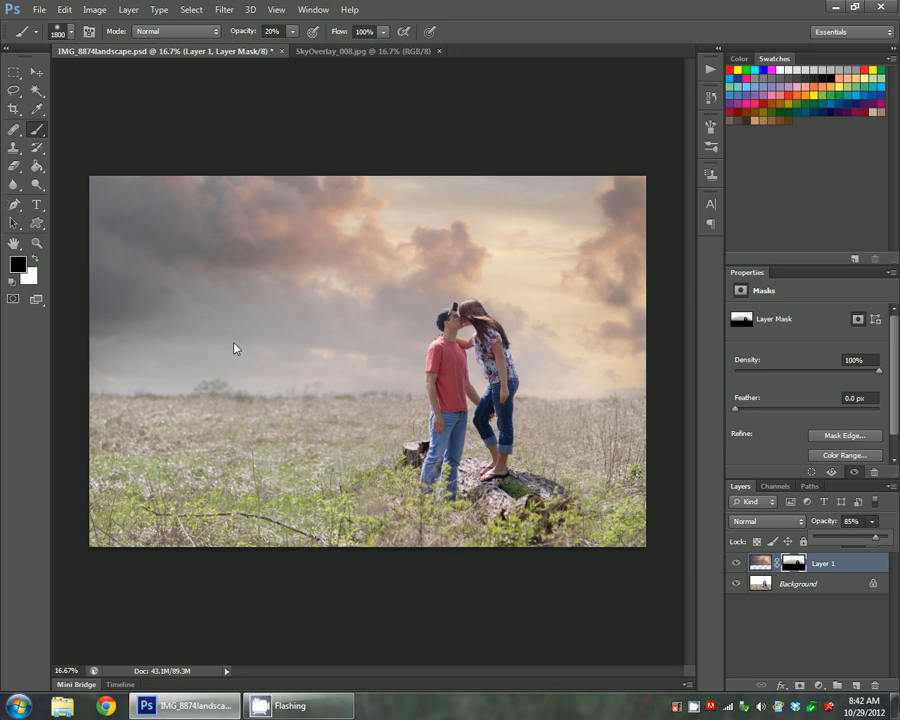
{"action": "mouse_move", "coordinate": [24, 487]}
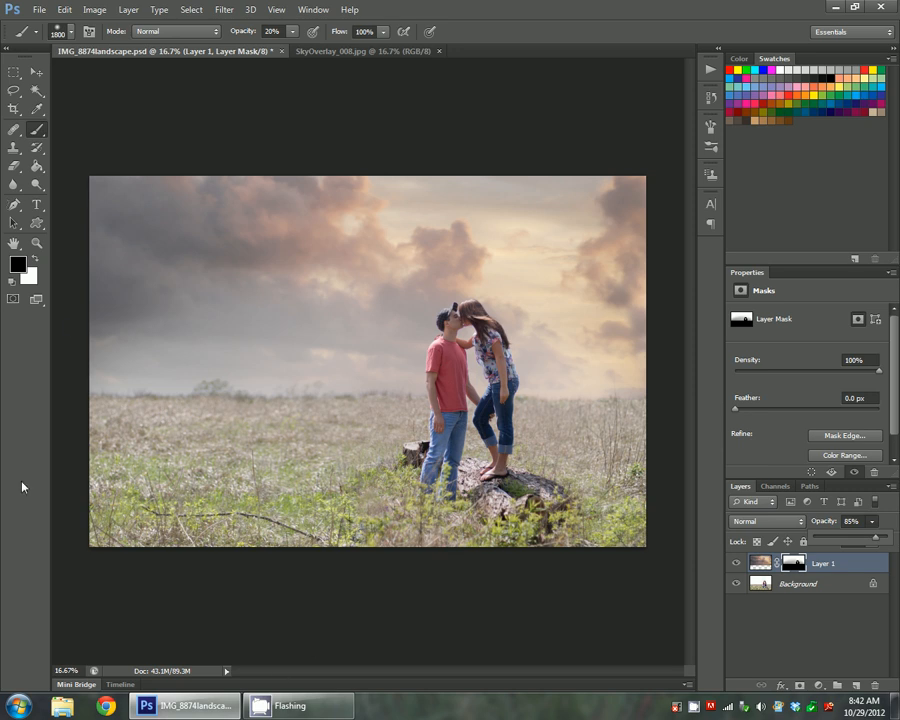
{"action": "mouse_move", "coordinate": [3, 427]}
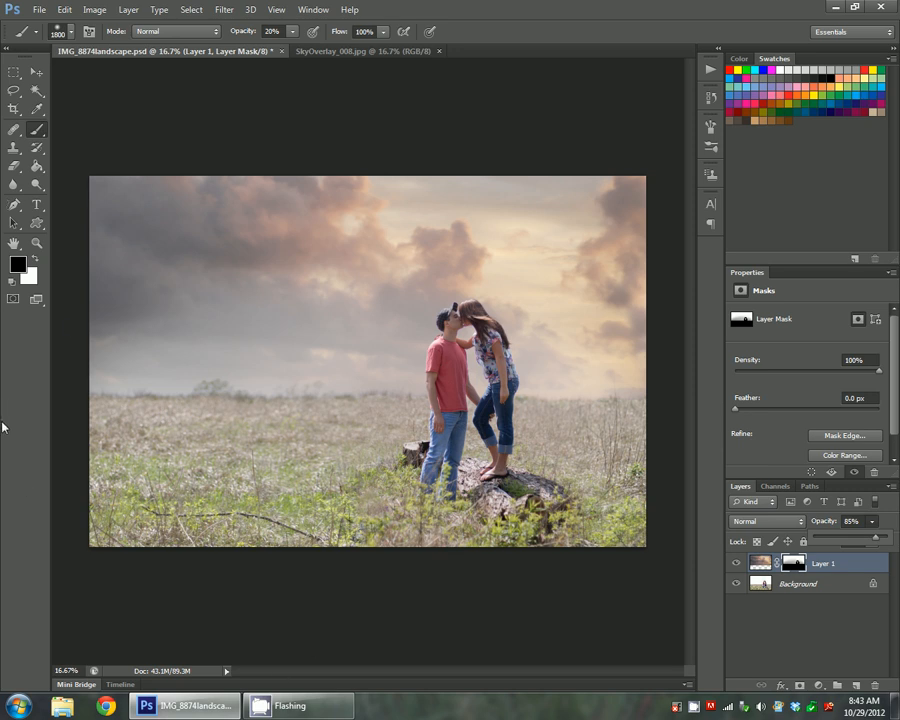
{"action": "mouse_move", "coordinate": [448, 300]}
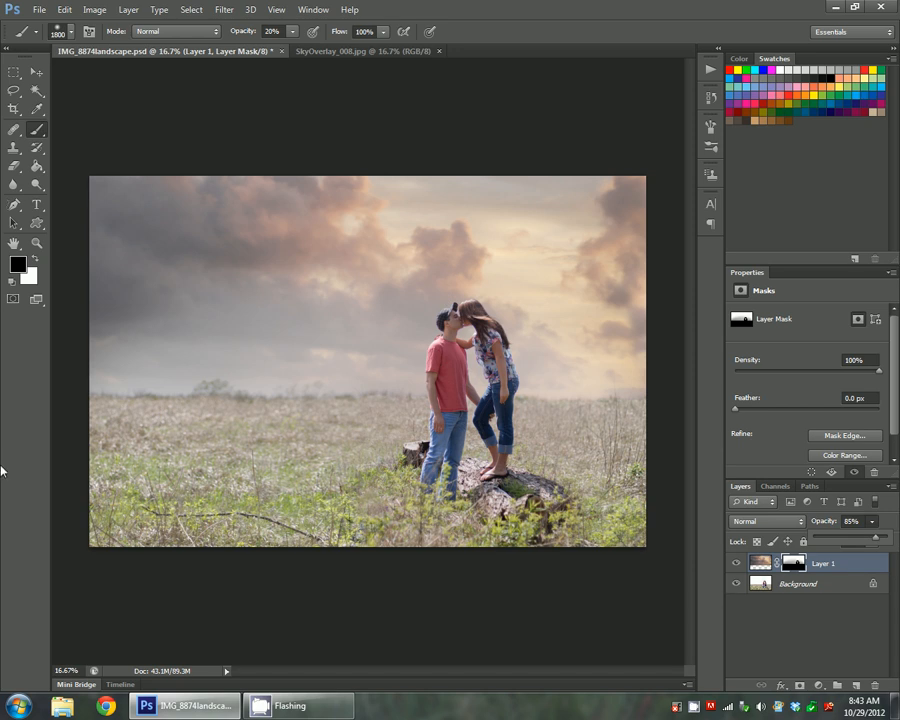
{"action": "mouse_move", "coordinate": [33, 454]}
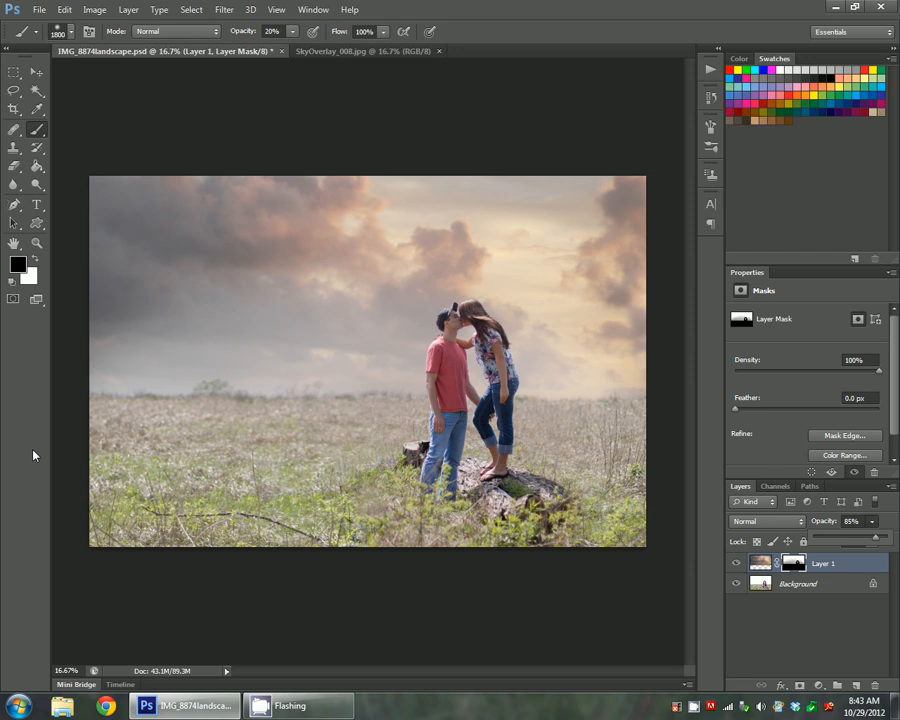
{"action": "mouse_move", "coordinate": [96, 390]}
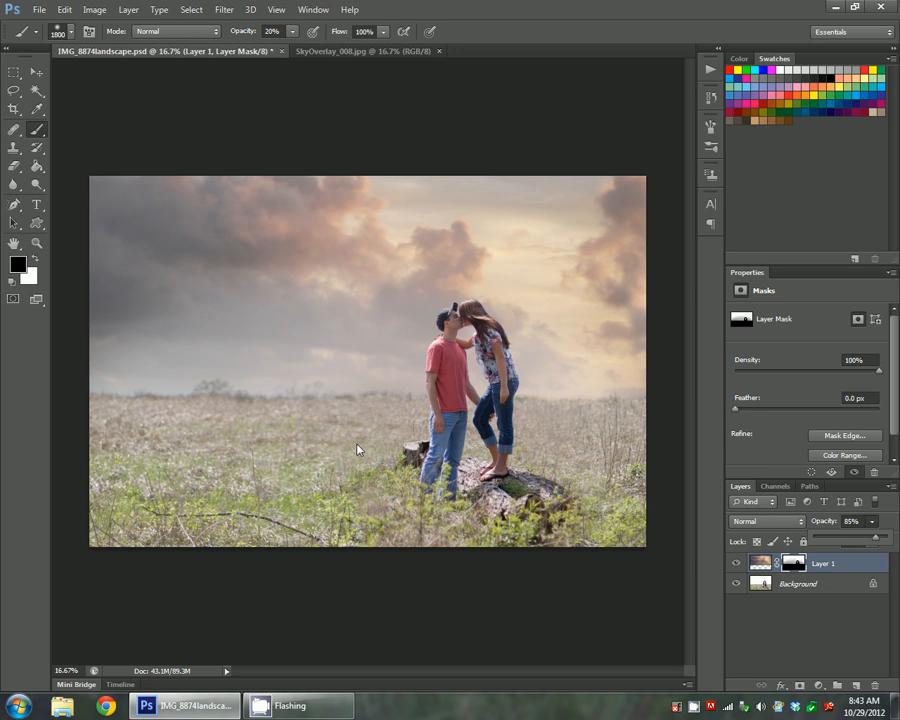
{"action": "mouse_move", "coordinate": [576, 398]}
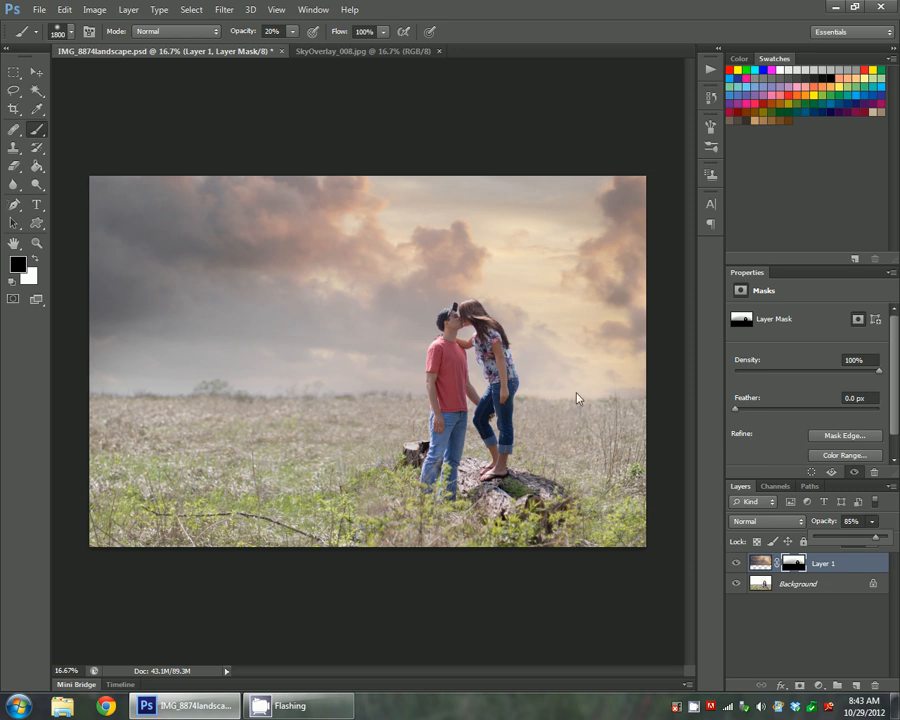
{"action": "mouse_move", "coordinate": [15, 237]}
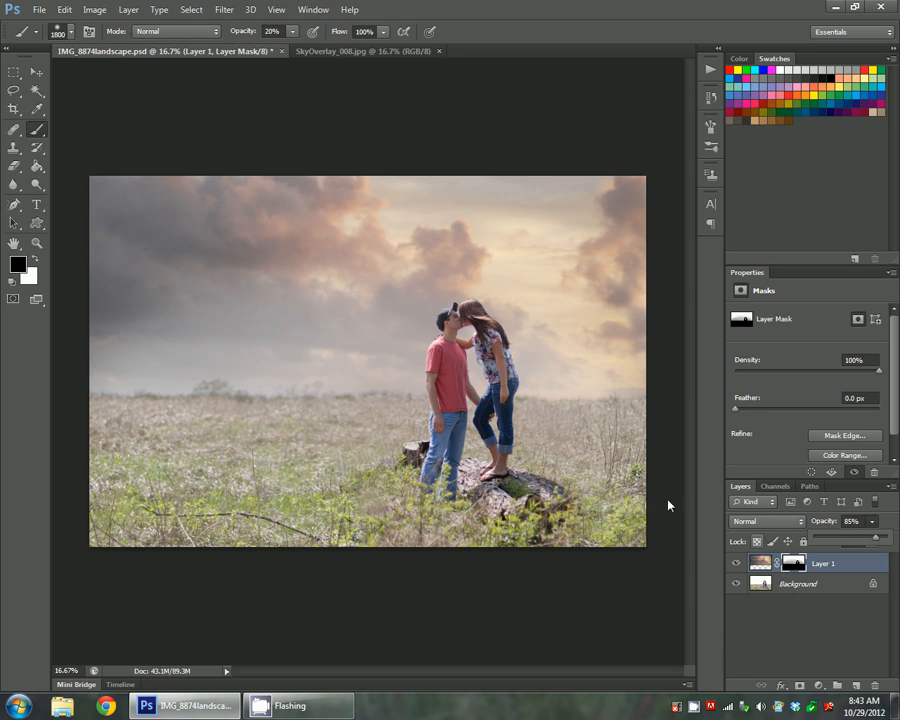
{"action": "mouse_move", "coordinate": [5, 565]}
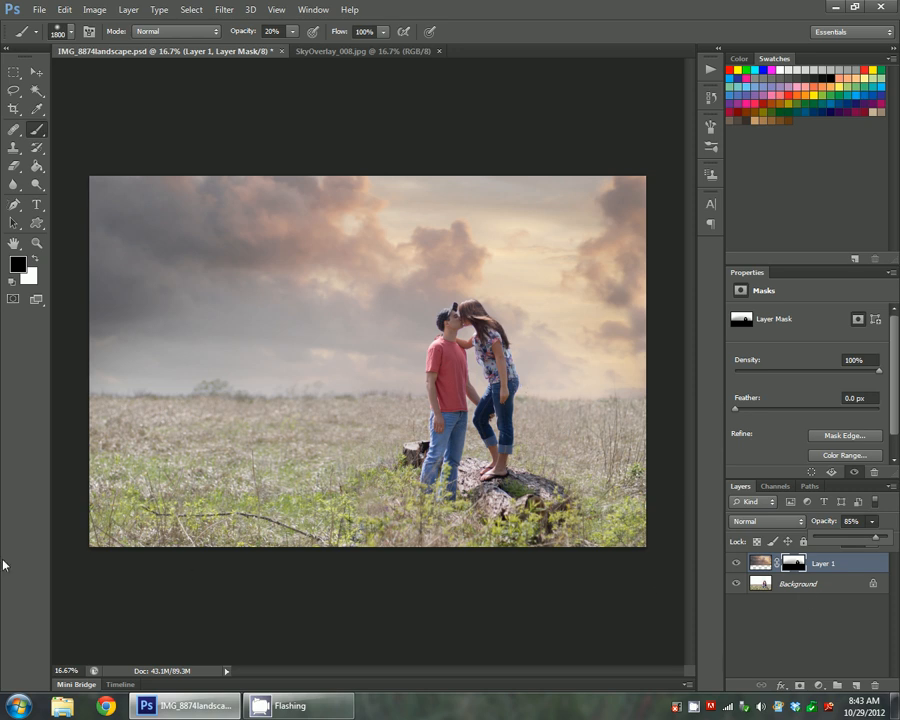
{"action": "mouse_move", "coordinate": [110, 470]}
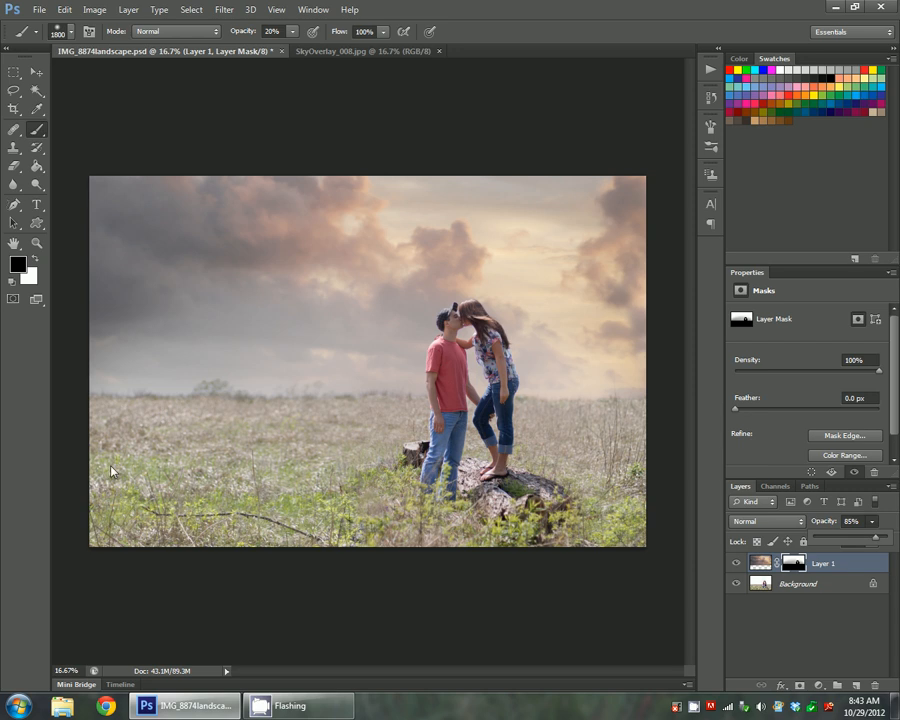
{"action": "mouse_move", "coordinate": [250, 295]}
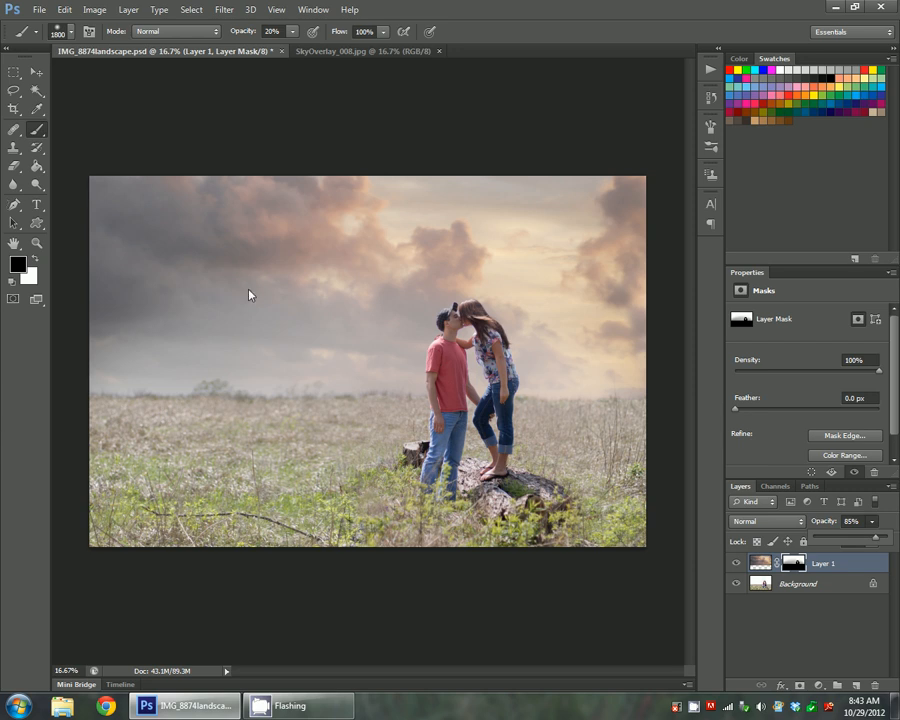